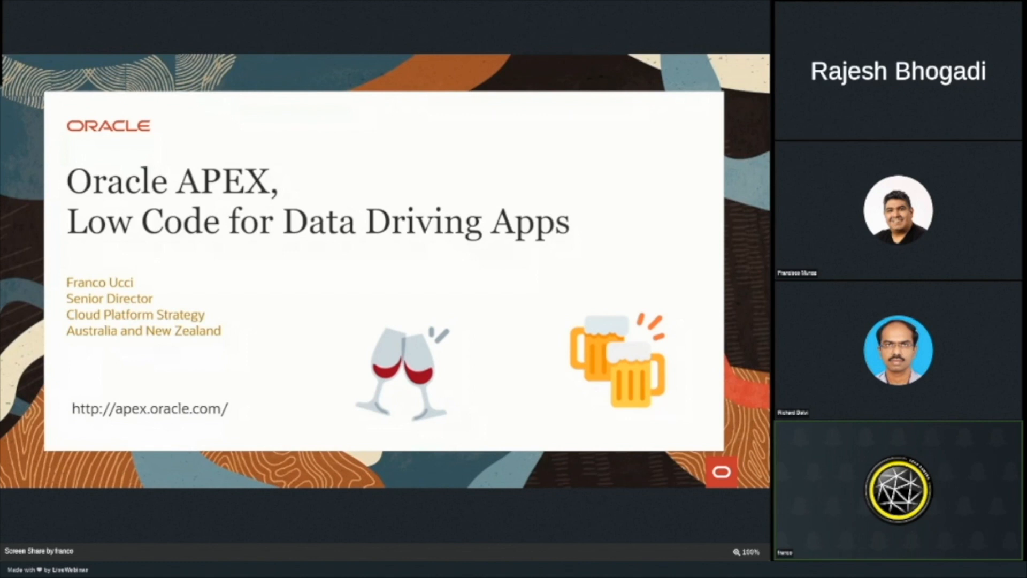
mouse_move(109, 447)
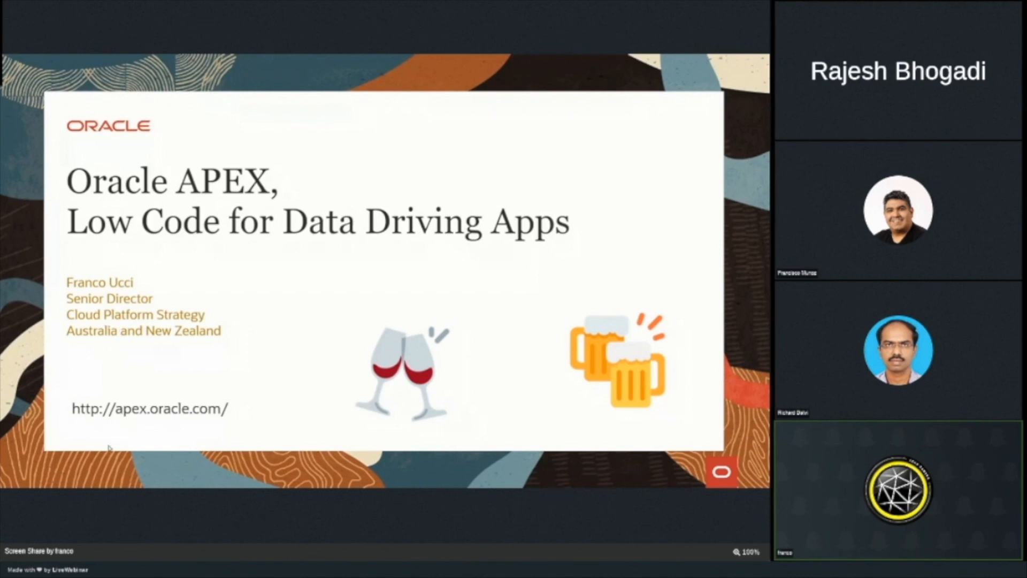
mouse_move(123, 439)
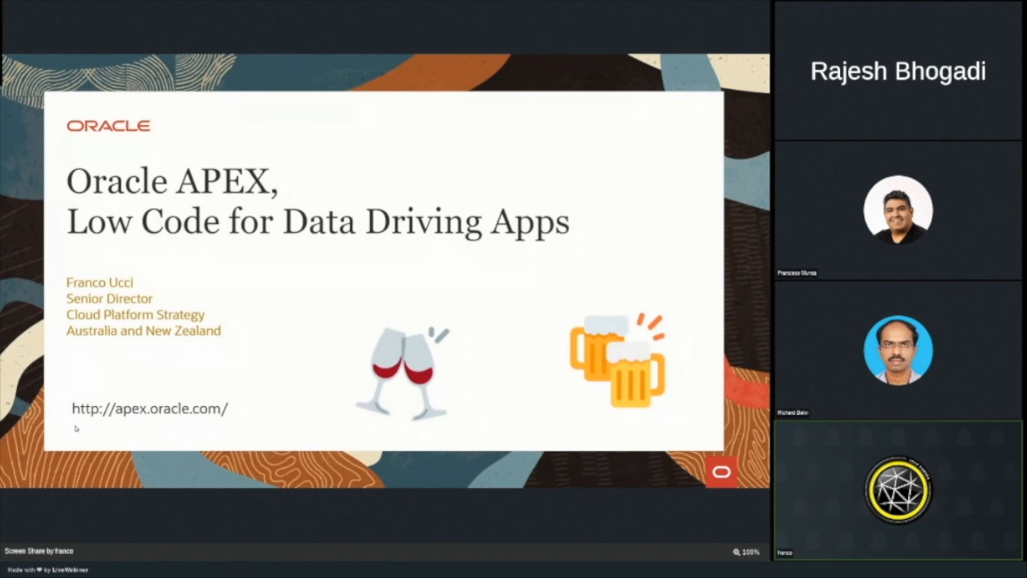
mouse_move(272, 352)
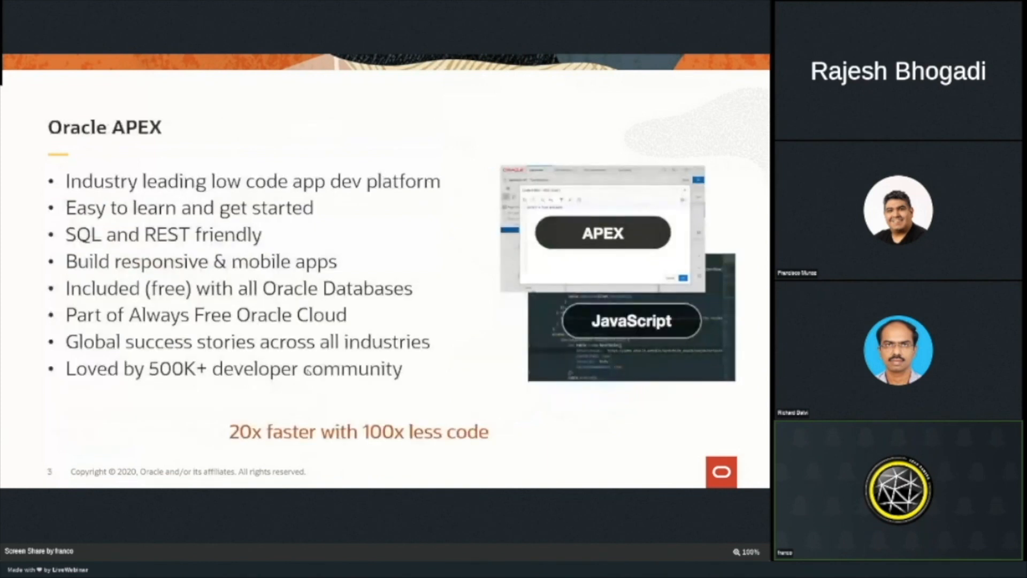
mouse_move(395, 321)
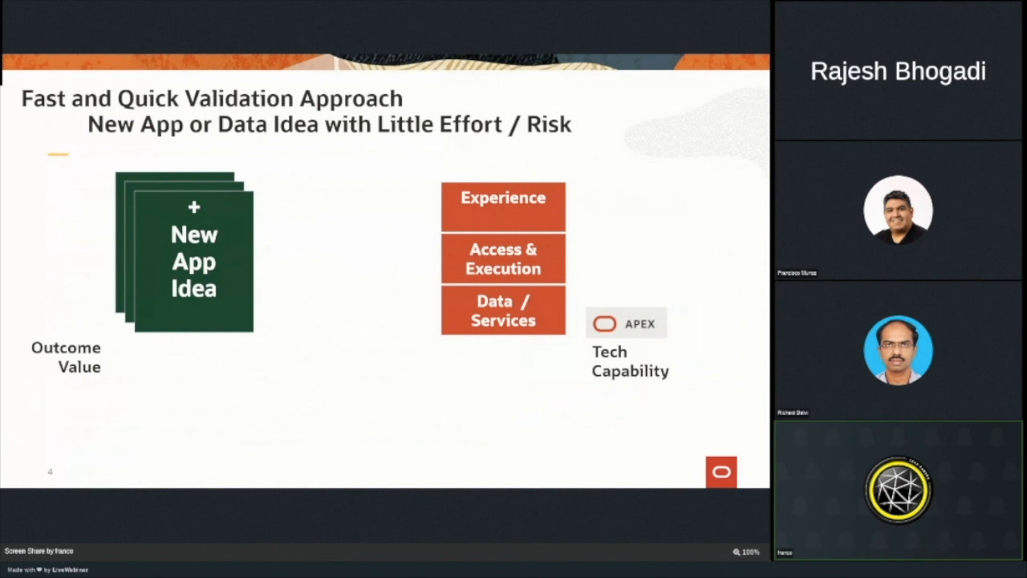
mouse_move(438, 302)
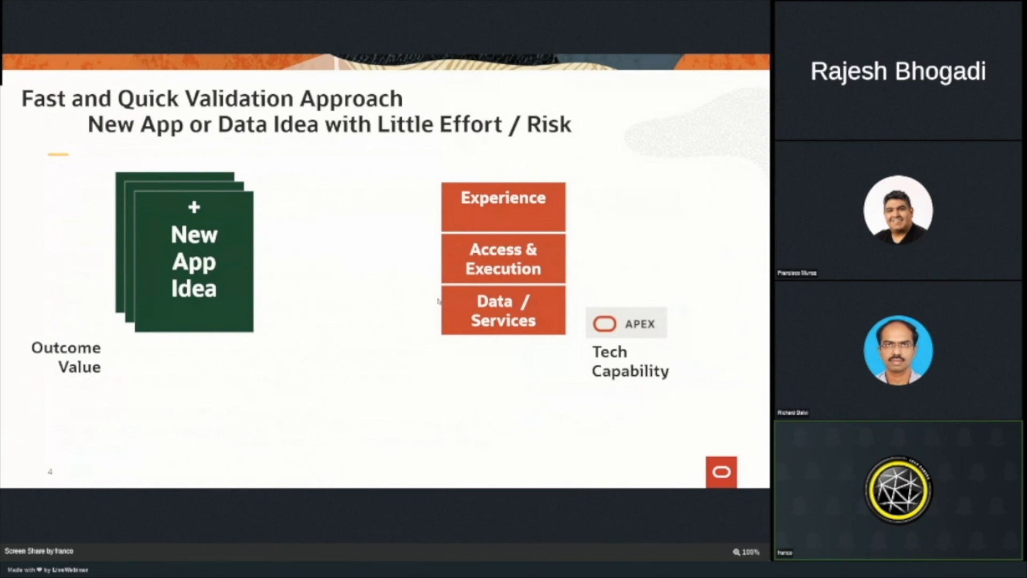
Step through slides 5 and 6 to reach slide 7, 'Little Effort + APEX = Outcome Value'.
key("Right")
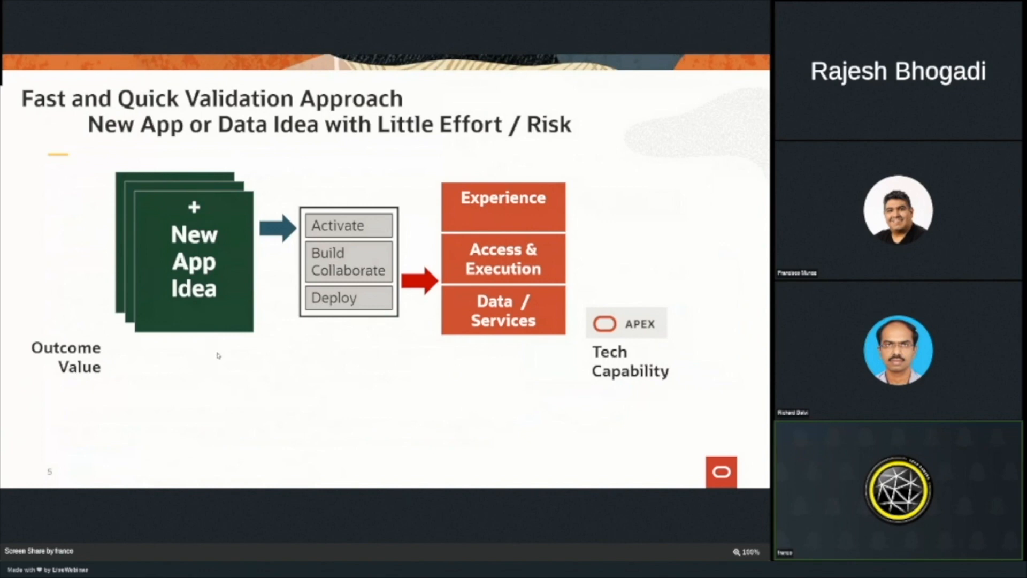
key("Right")
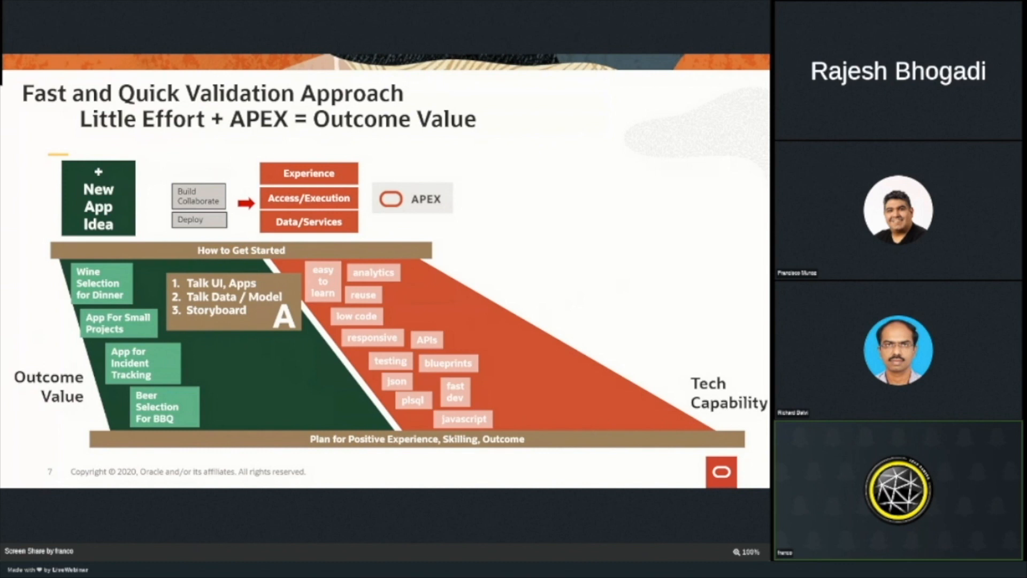
mouse_move(163, 451)
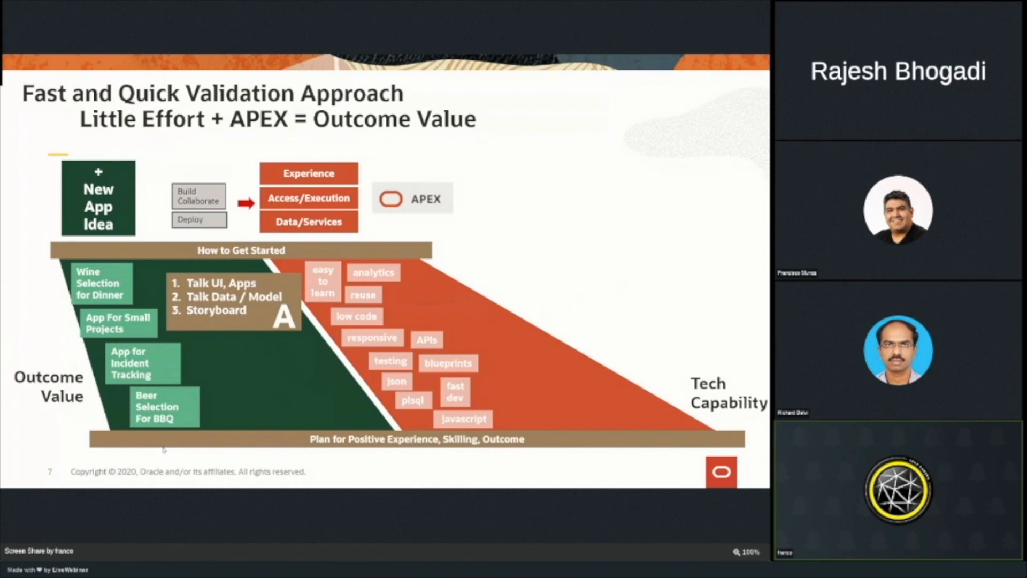
Advance from the '4 App Ideas in 25 mins' overview toward the Demonstration slide.
key("Right")
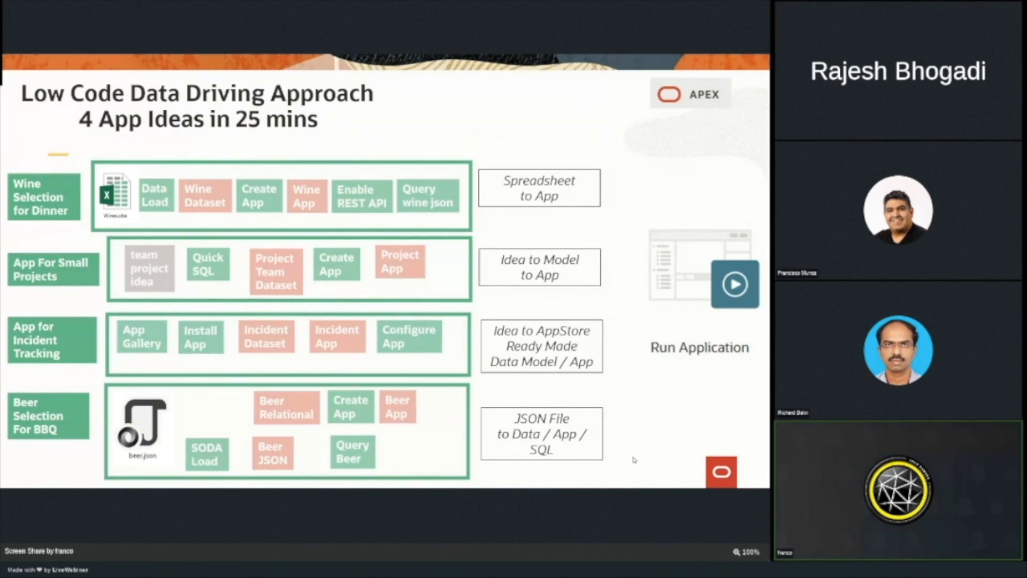
mouse_move(176, 340)
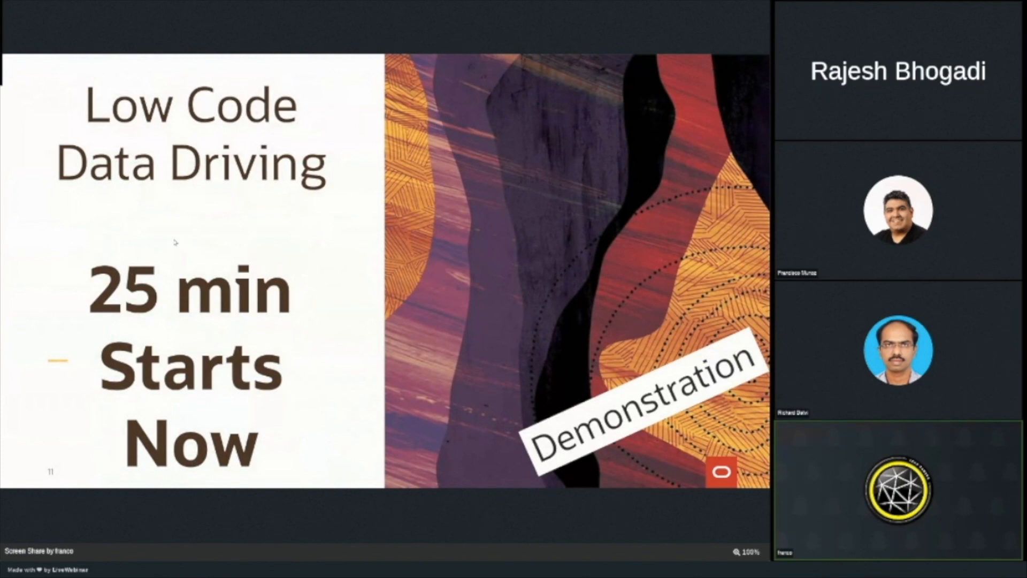
mouse_move(253, 130)
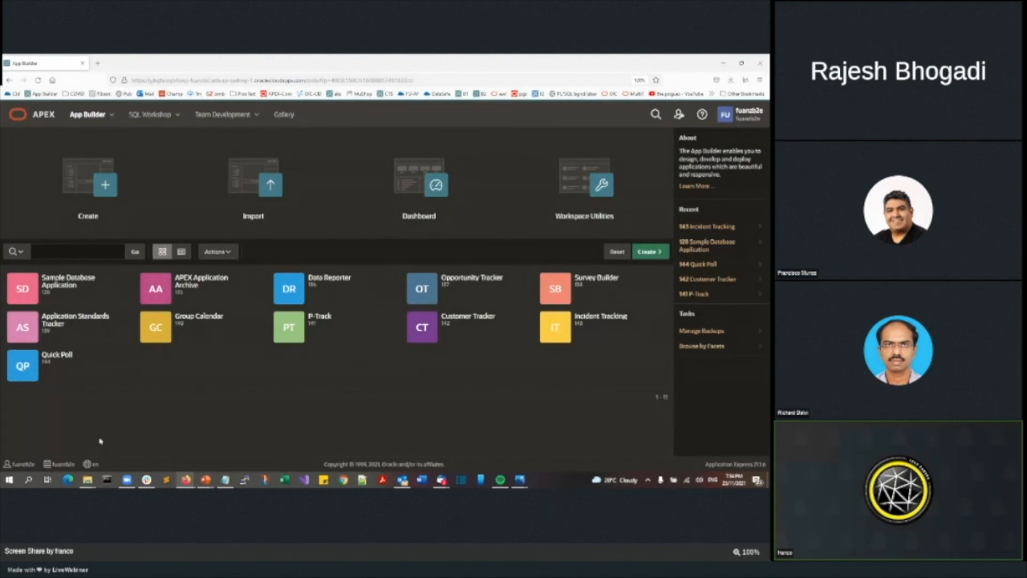
mouse_move(148, 375)
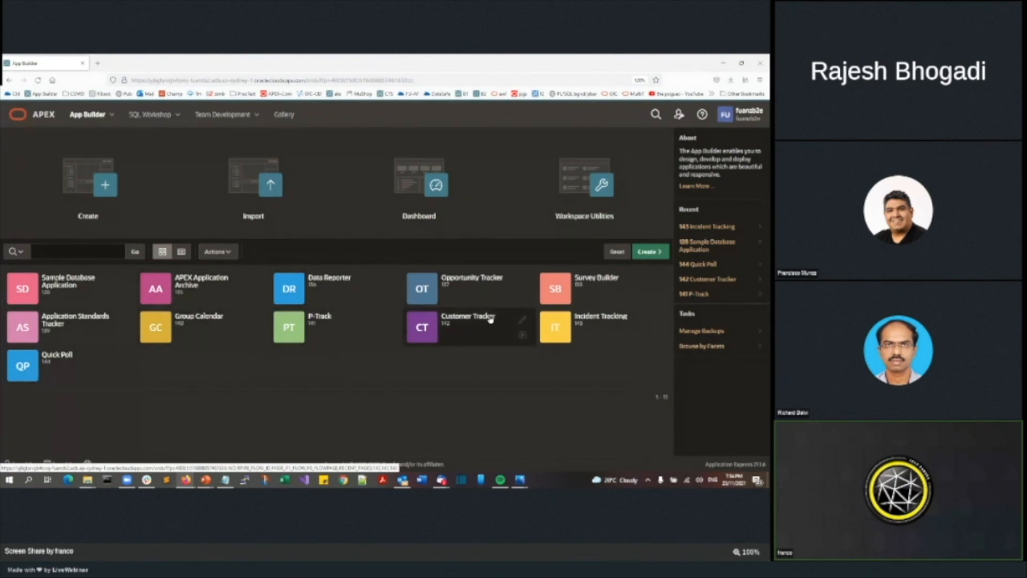
mouse_move(582, 334)
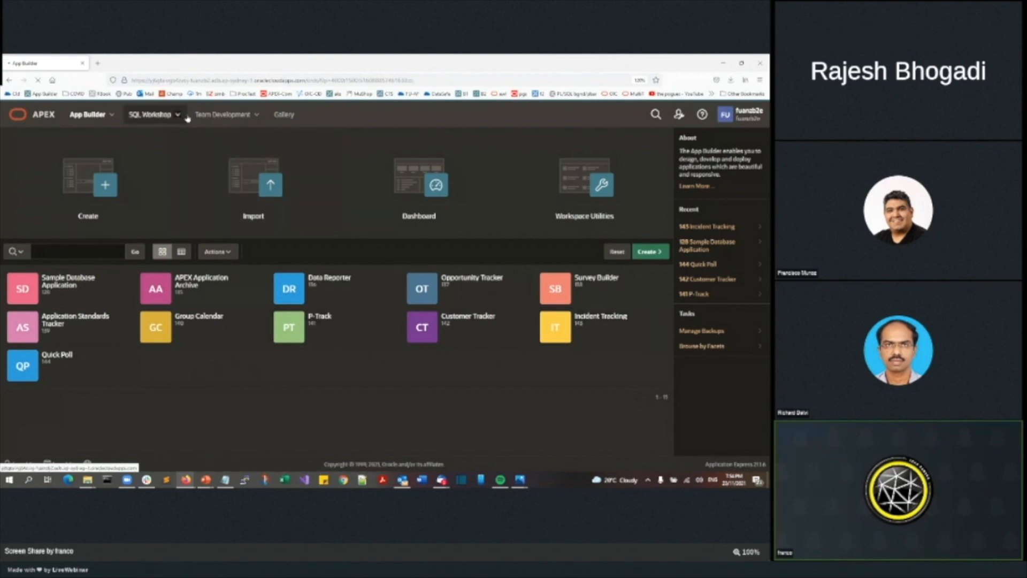
Enter SQL Workshop and expand its Utilities menu listing Data Workshop and Quick SQL.
left_click(148, 114)
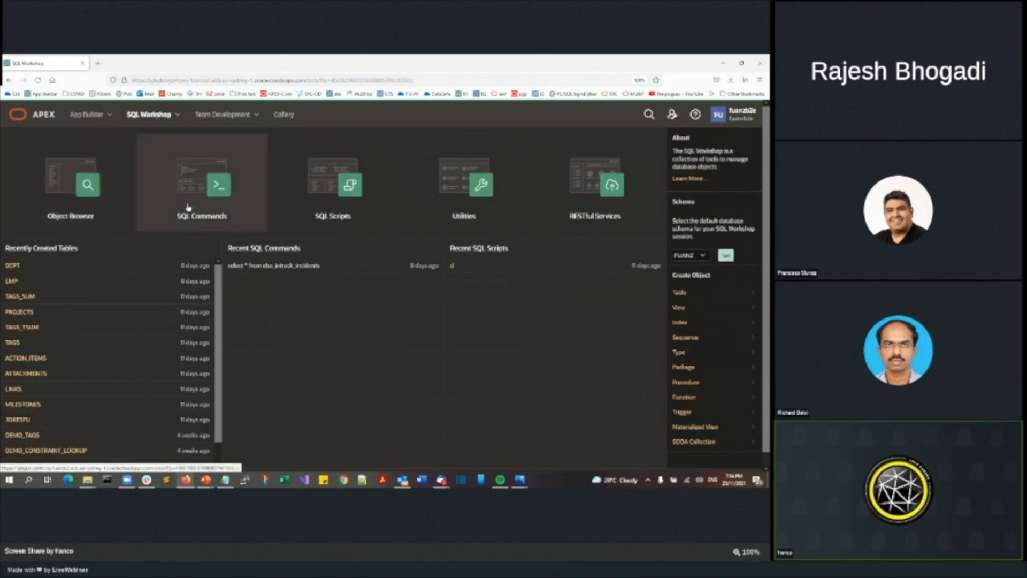
mouse_move(333, 183)
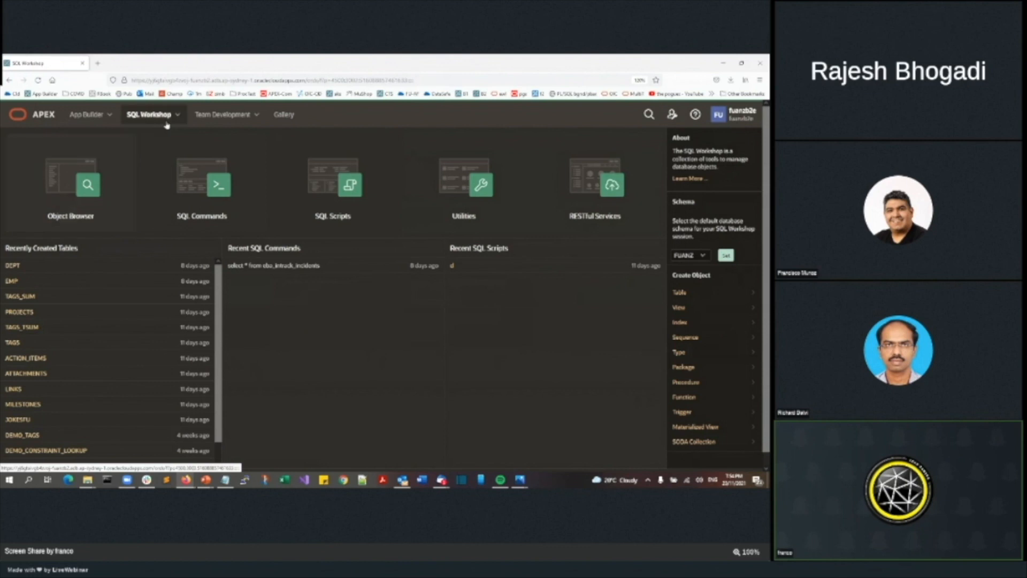
left_click(150, 114)
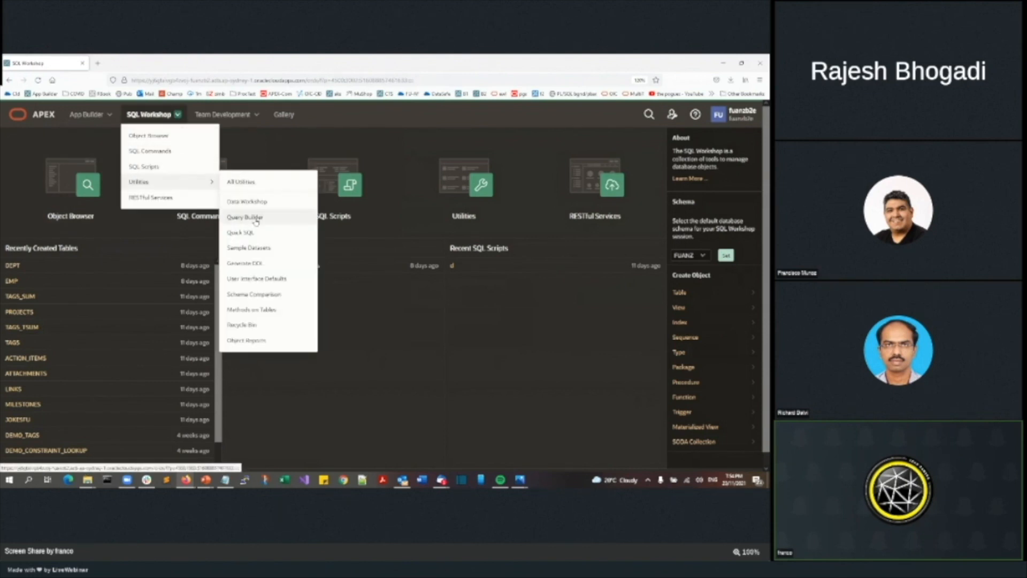
mouse_move(246, 201)
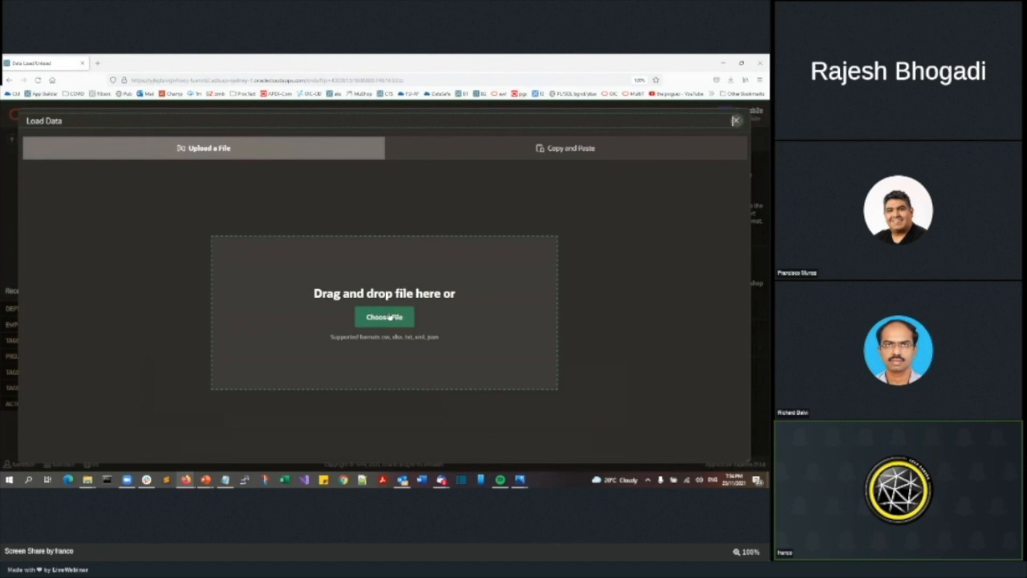
Browse to the apex1 folder and select vino3.csv as the file to load.
left_click(384, 317)
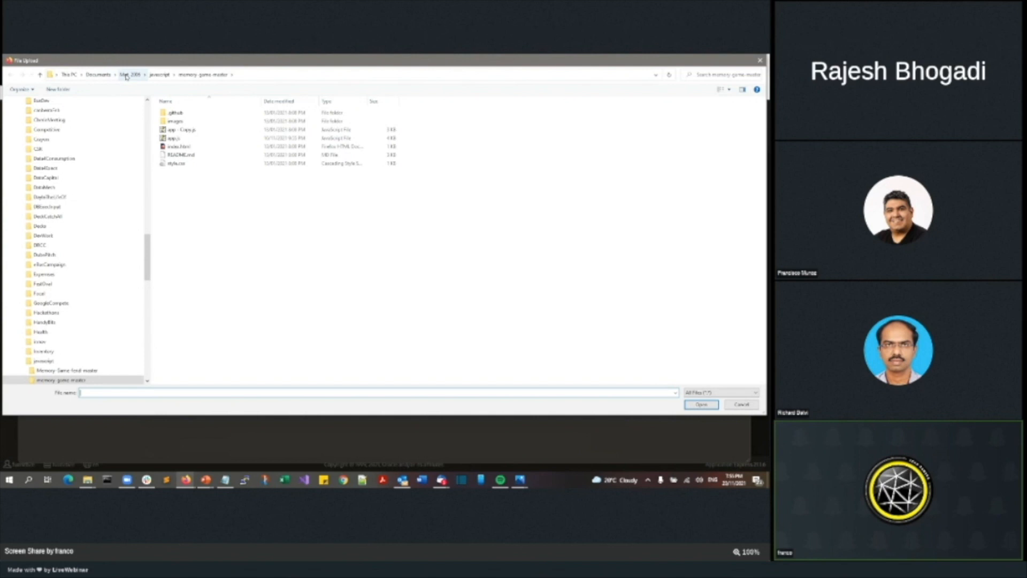
left_click(98, 74)
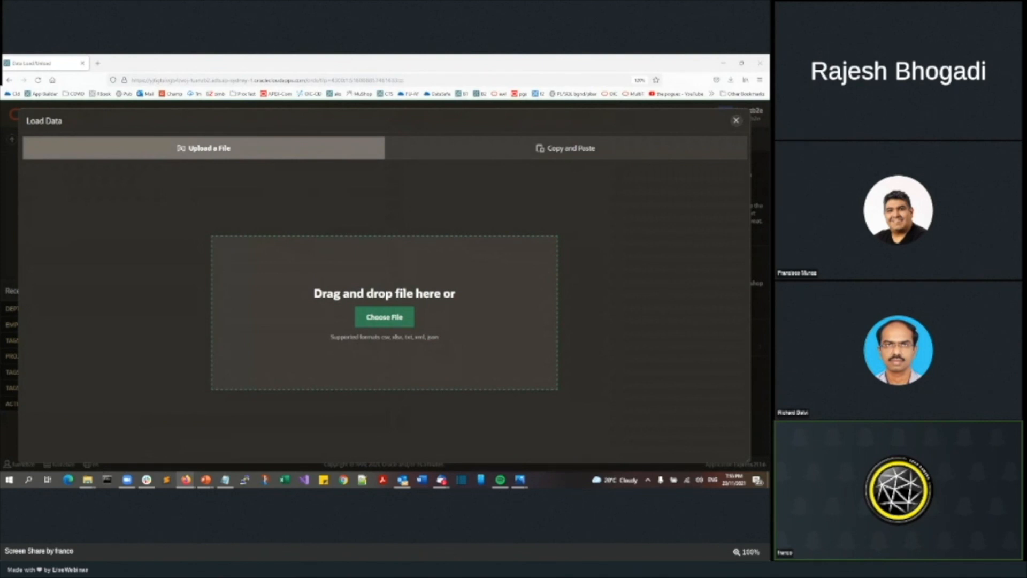
left_click(384, 317)
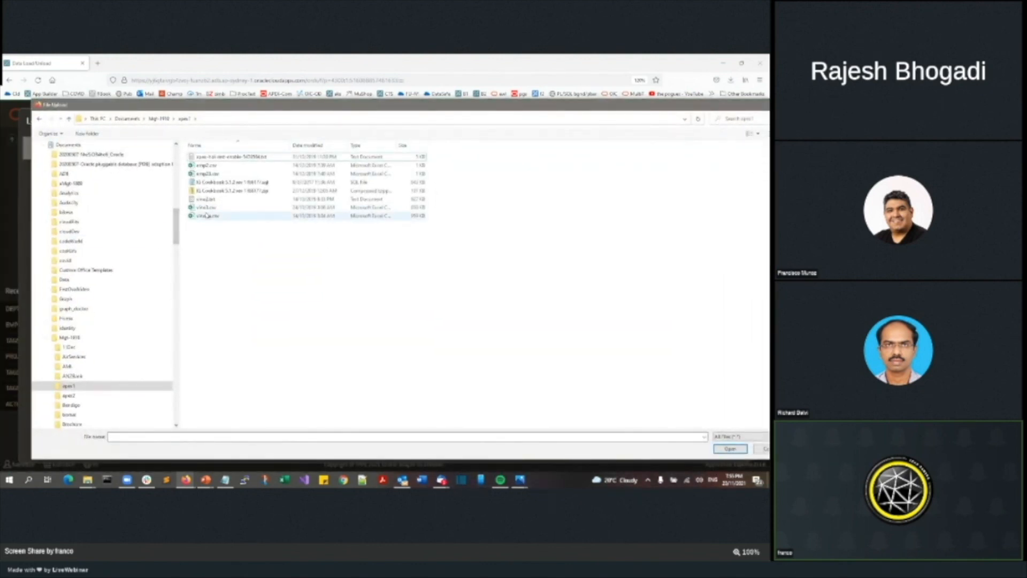
left_click(206, 207)
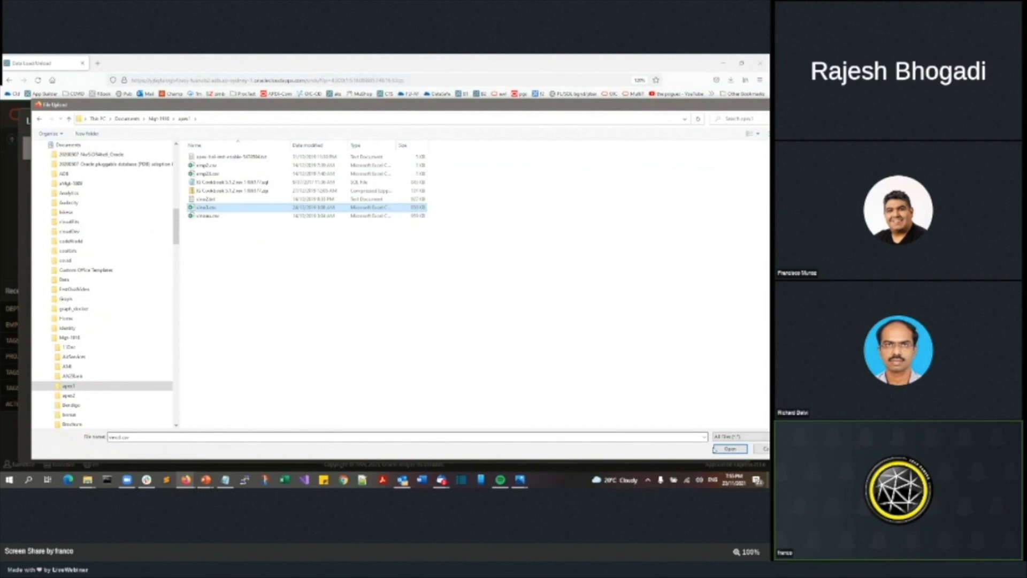
left_click(729, 448)
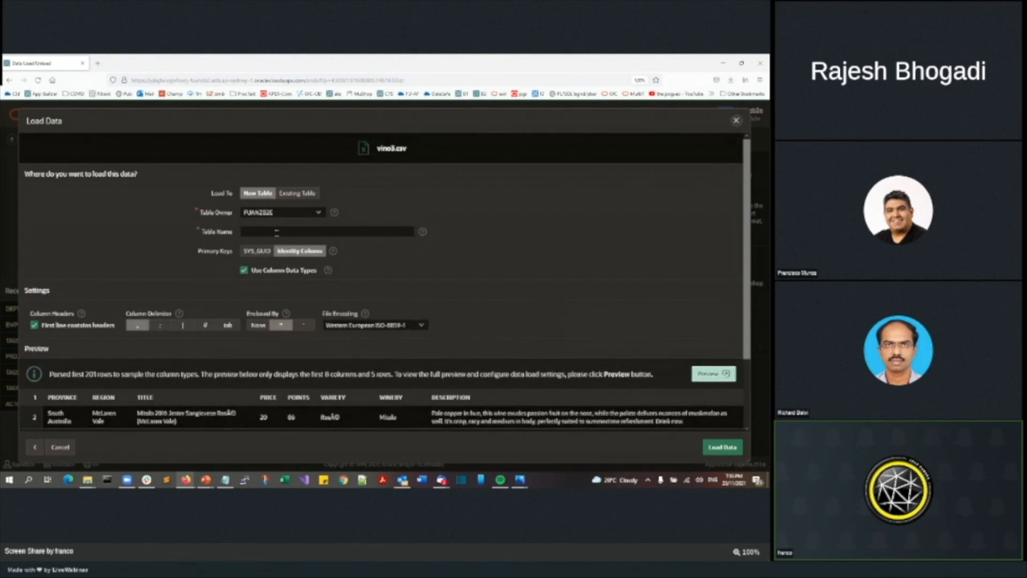
Name the new table GB_WINE and load the wine data, creating 2,329 rows.
type("WINE")
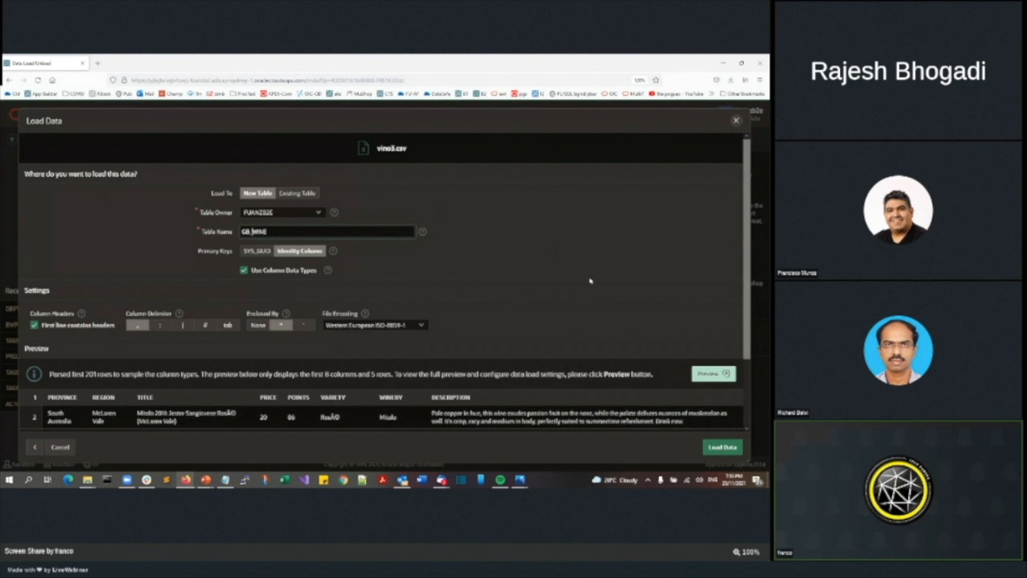
scroll("down", 3)
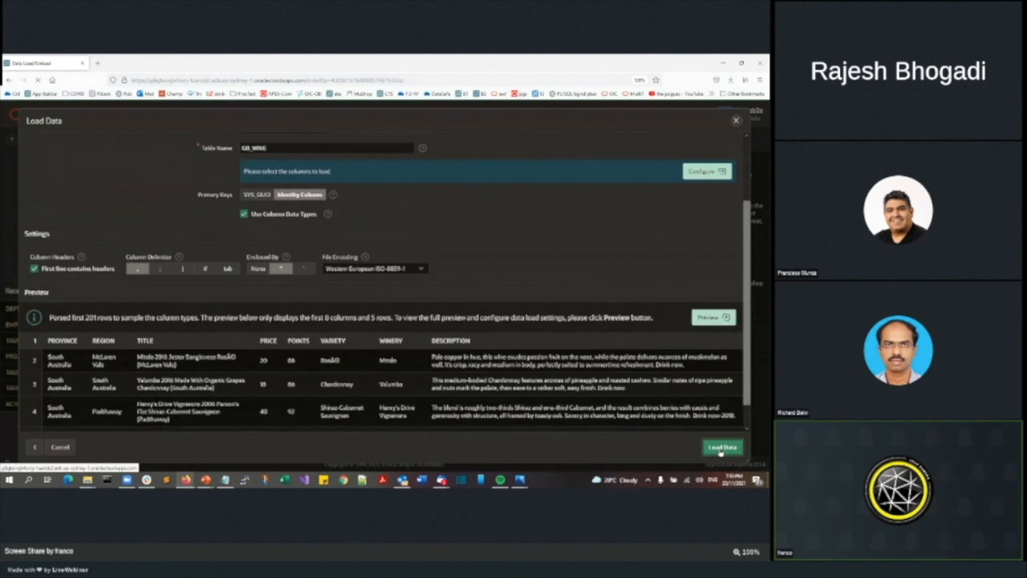
left_click(723, 447)
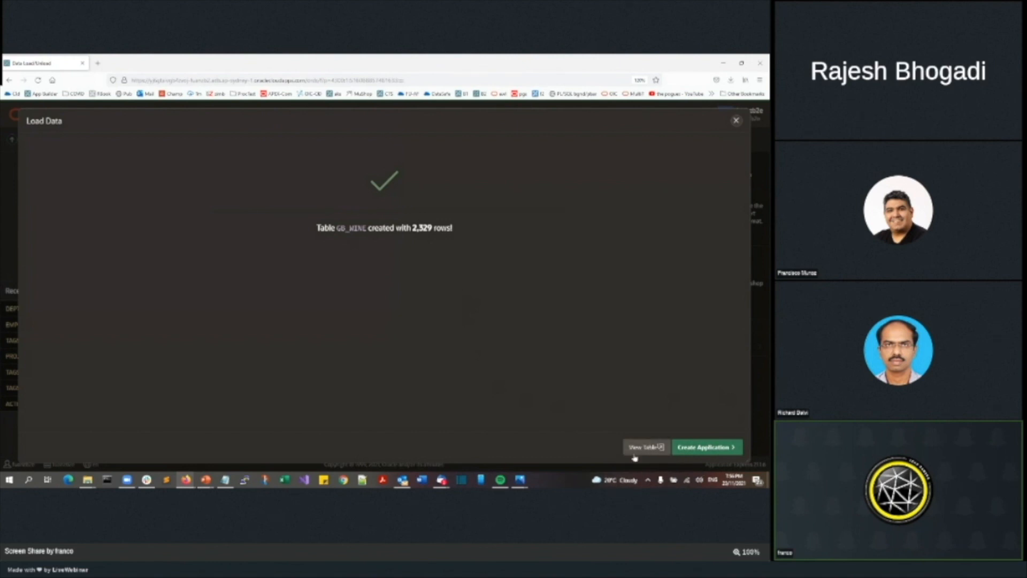
Confirm the GB_WINE table was created and start creating an application from it.
left_click(706, 447)
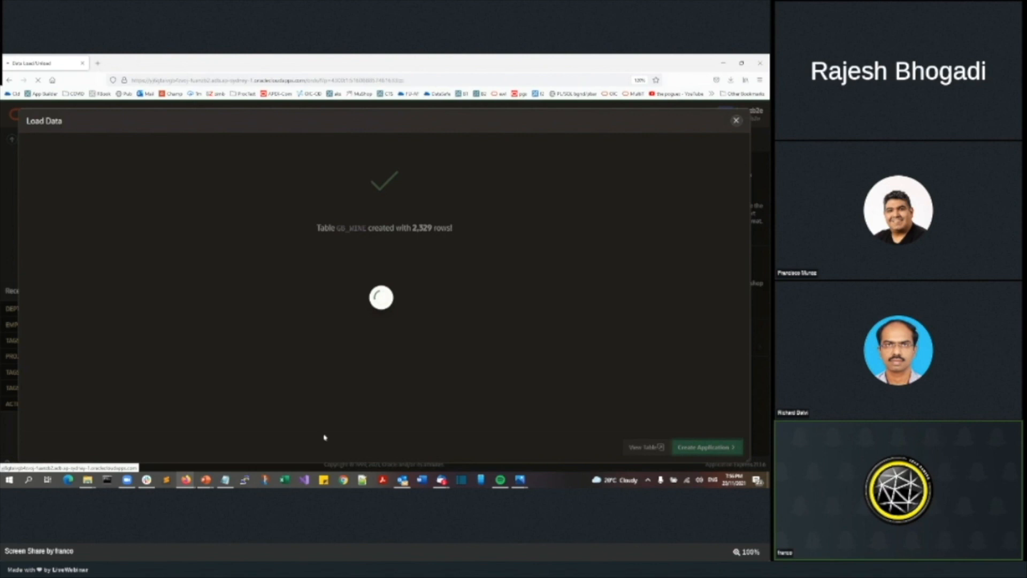
mouse_move(319, 246)
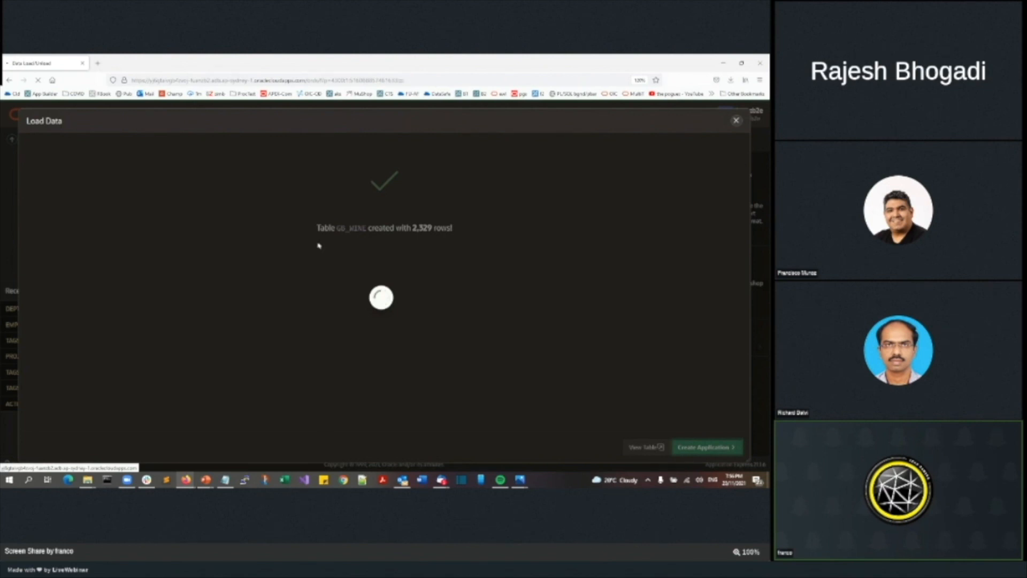
left_click(706, 447)
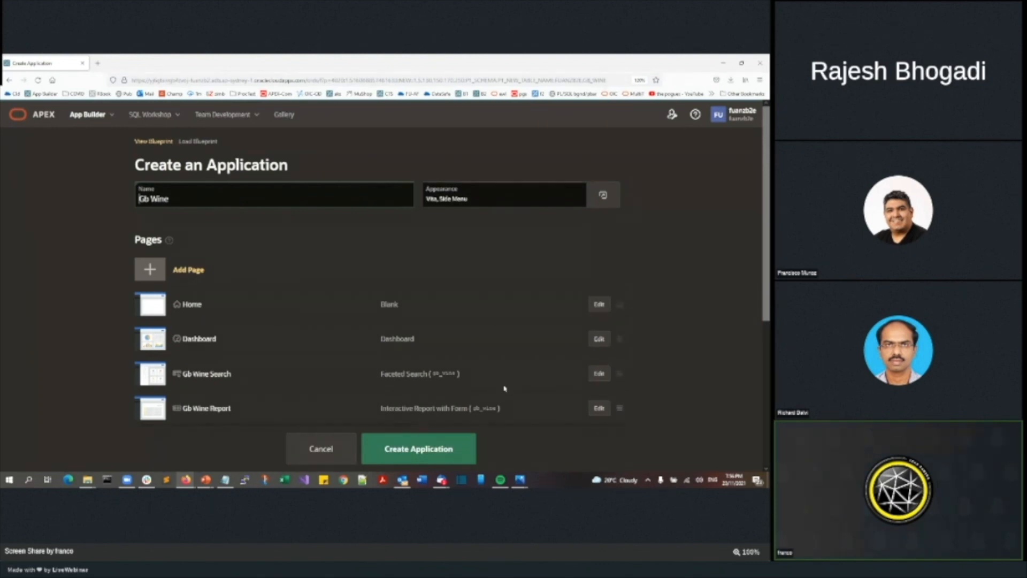
Check all optional features and generate the Gb Wine application with home, dashboard, search and report pages.
scroll("down", 3)
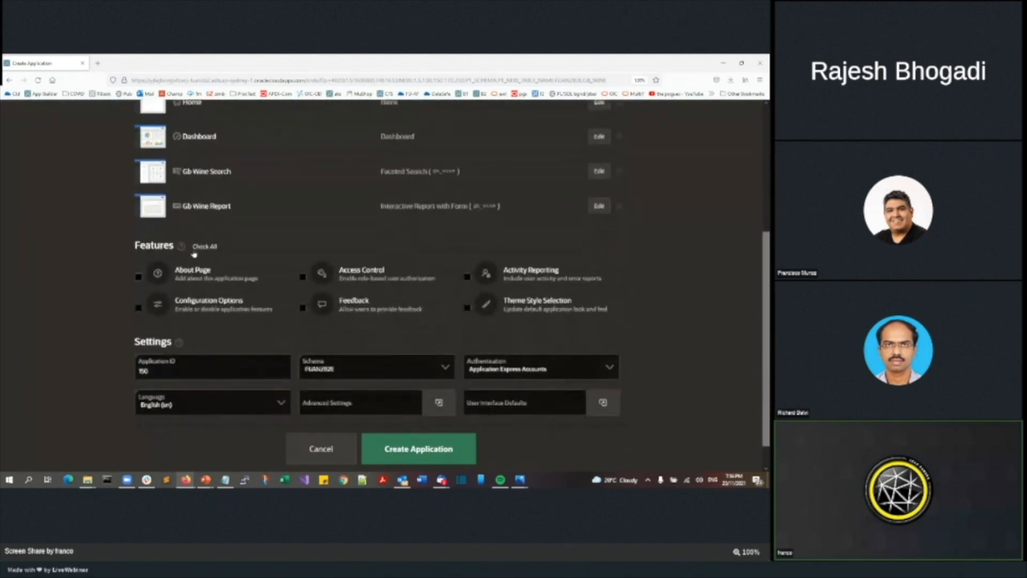
left_click(205, 246)
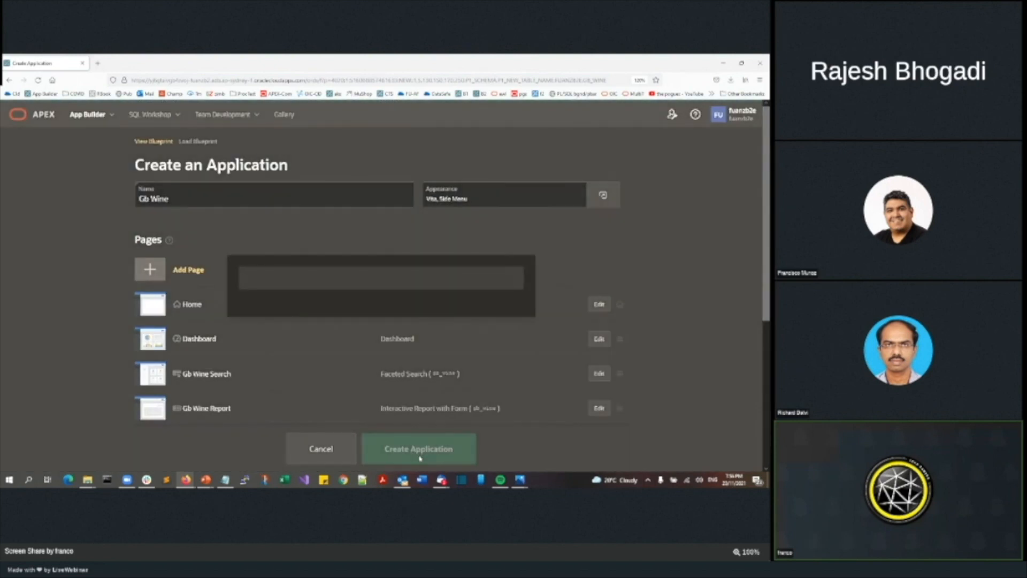
left_click(418, 449)
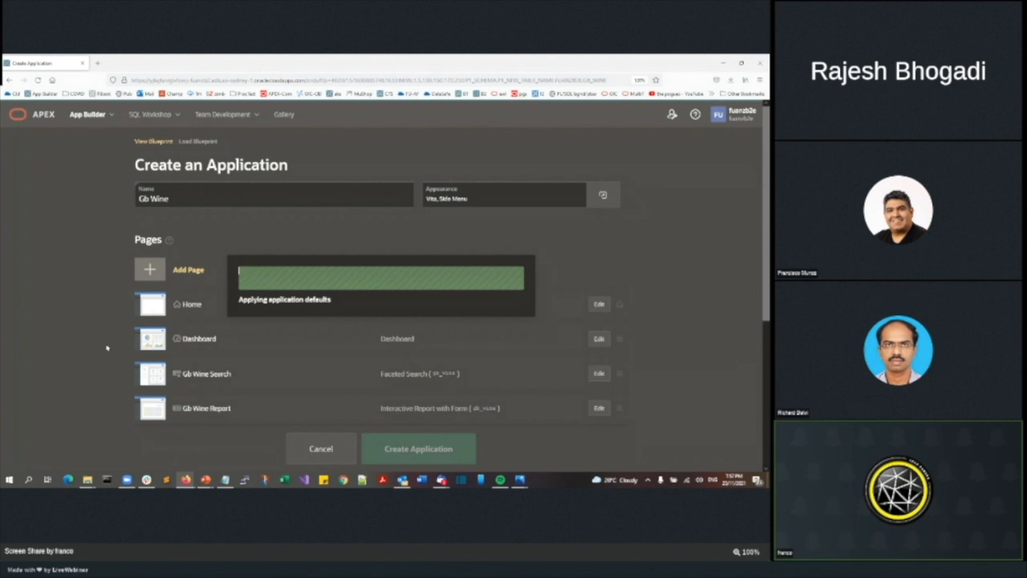
mouse_move(108, 345)
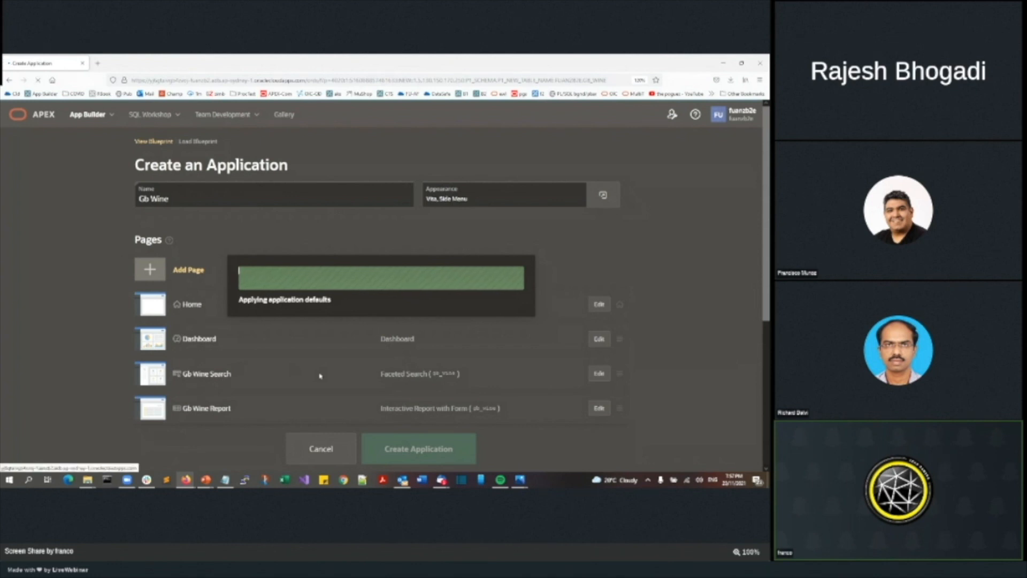
left_click(418, 448)
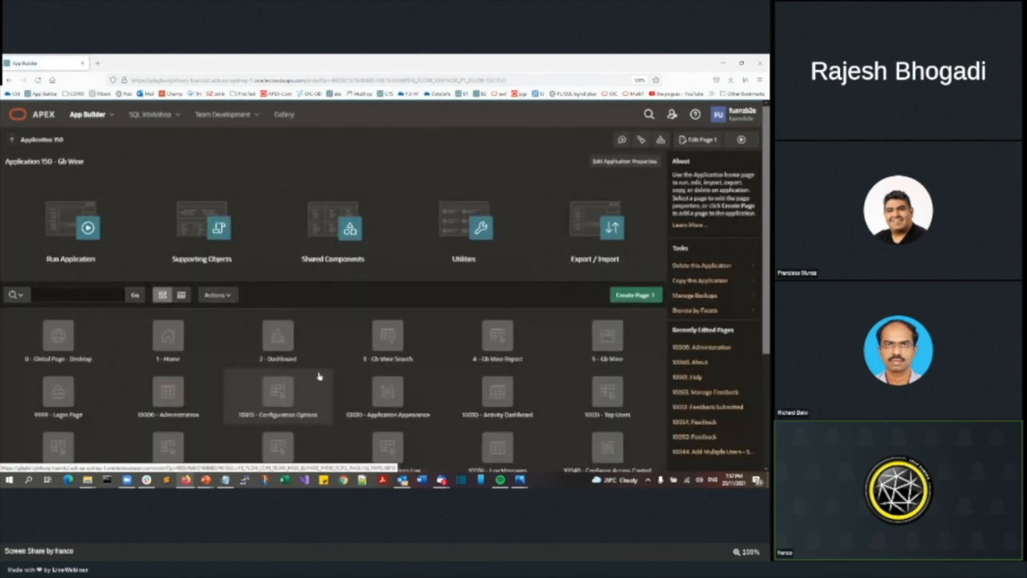
scroll("down", 3)
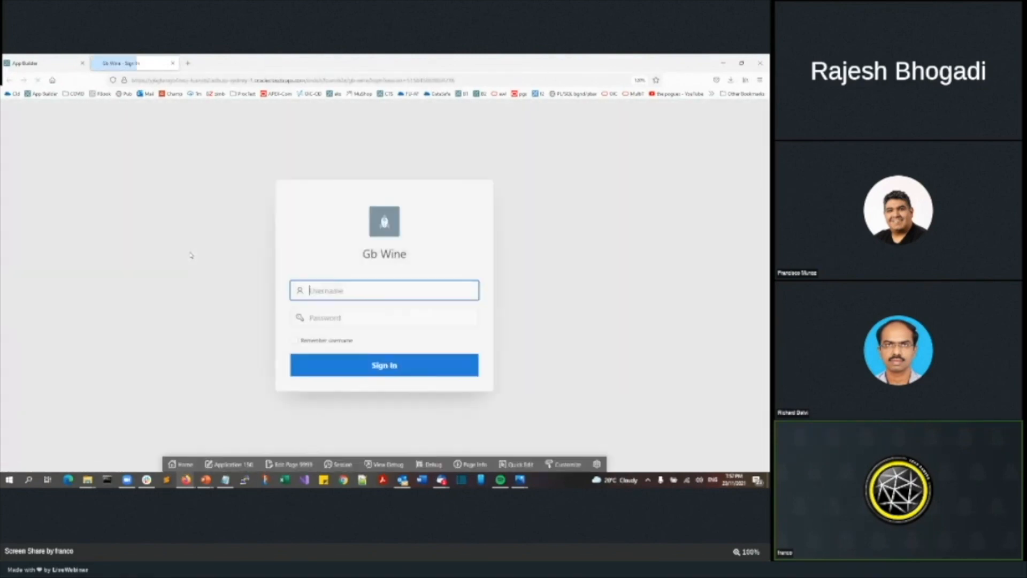
Enter the username and password and sign in to the running Gb Wine app.
left_click(385, 290)
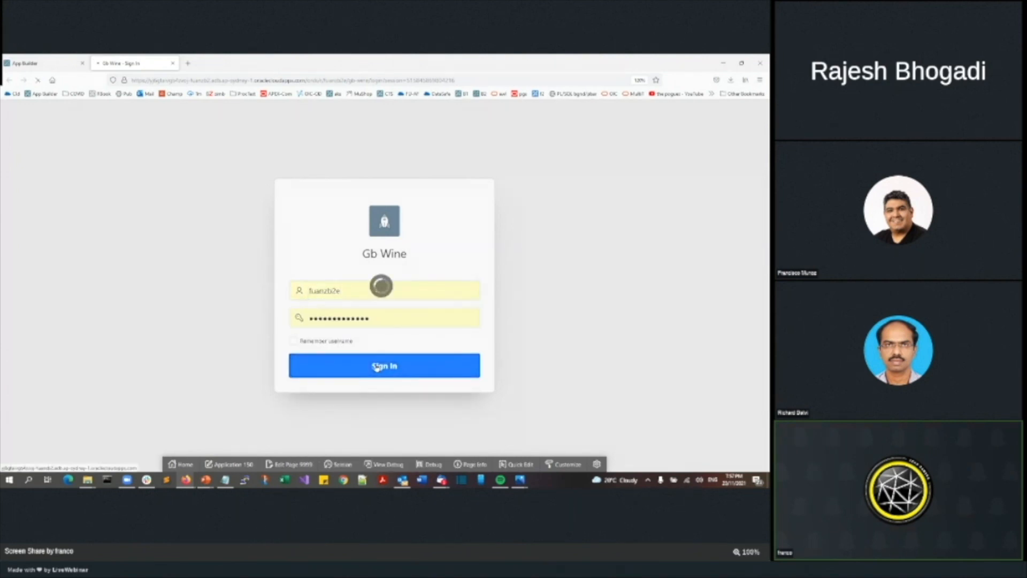
left_click(384, 366)
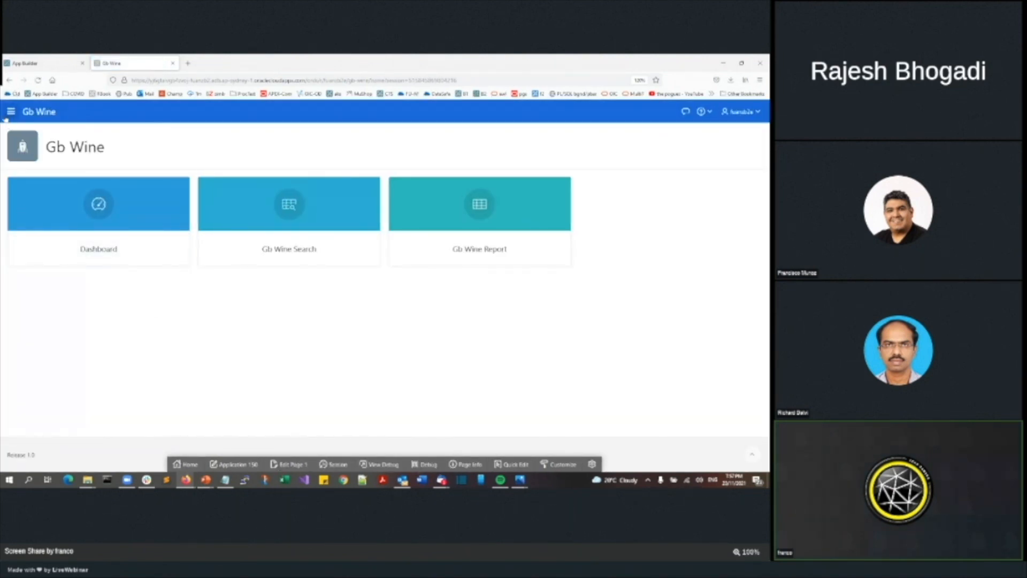
Use the navigation menu to show the Dashboard charts of wines by region, points and variety.
left_click(11, 112)
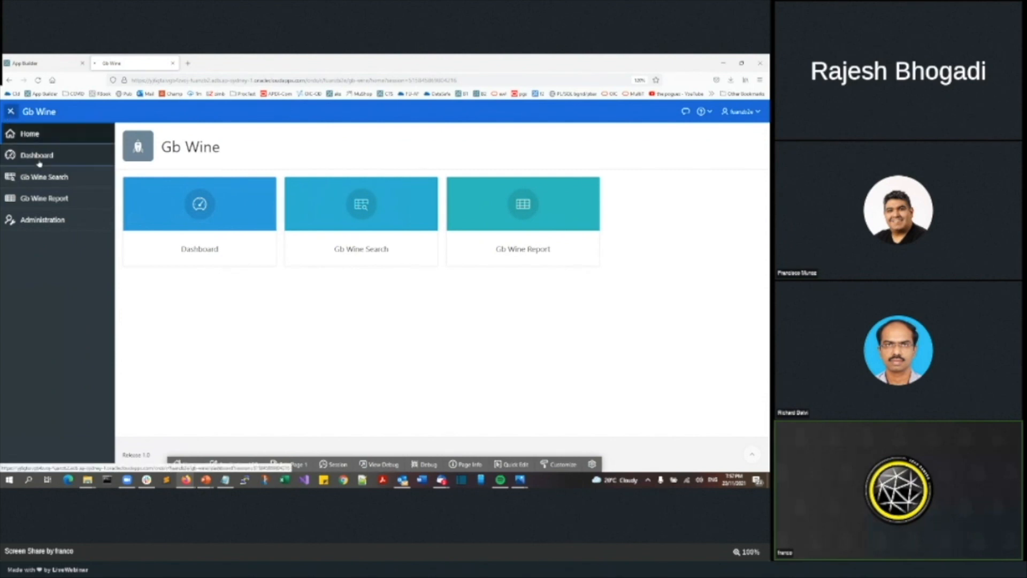
left_click(37, 154)
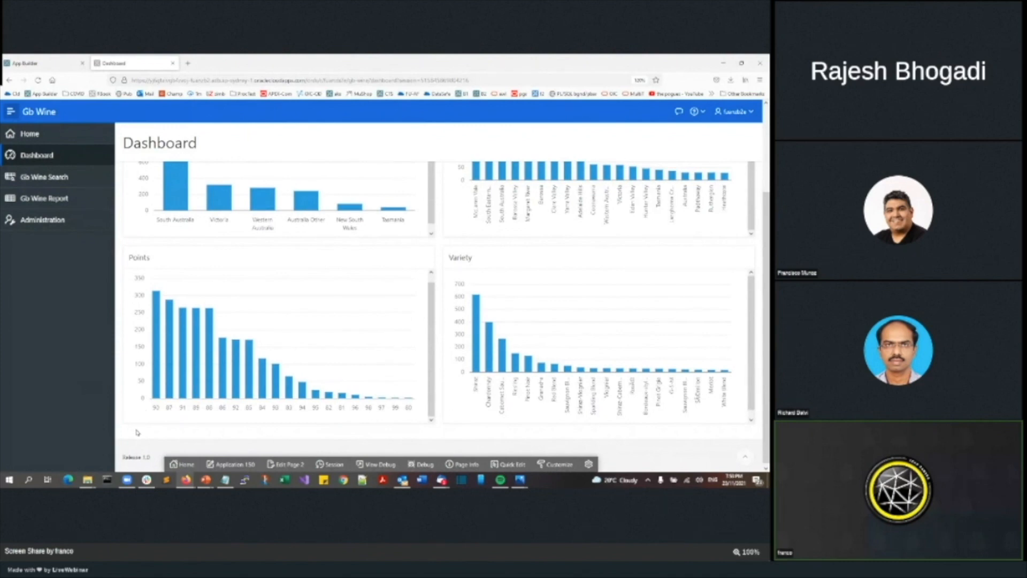
mouse_move(154, 360)
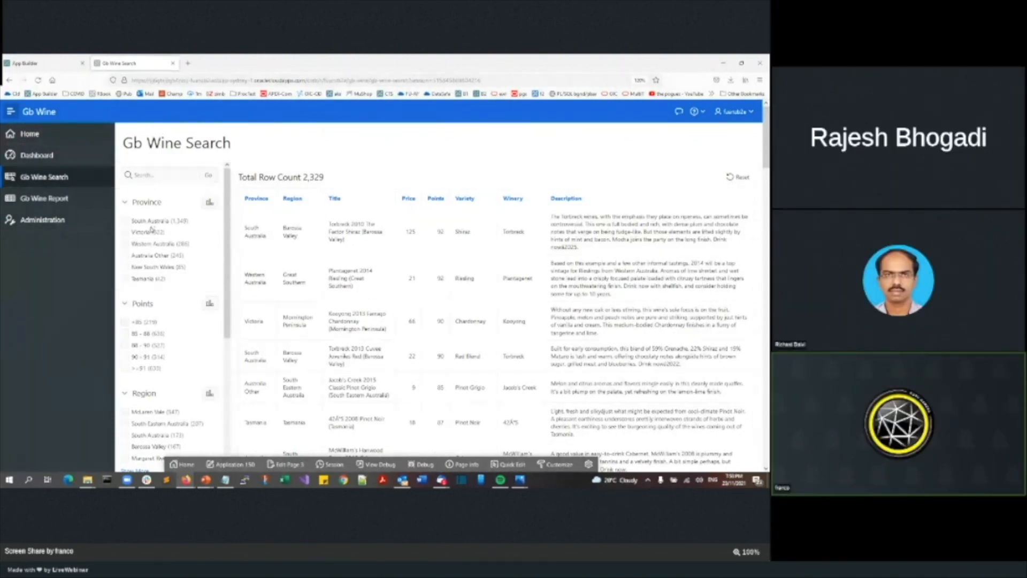
Filter Gb Wine Search to South Australia, the 91+ points range, Barossa Valley and Barossa.
scroll("down", 3)
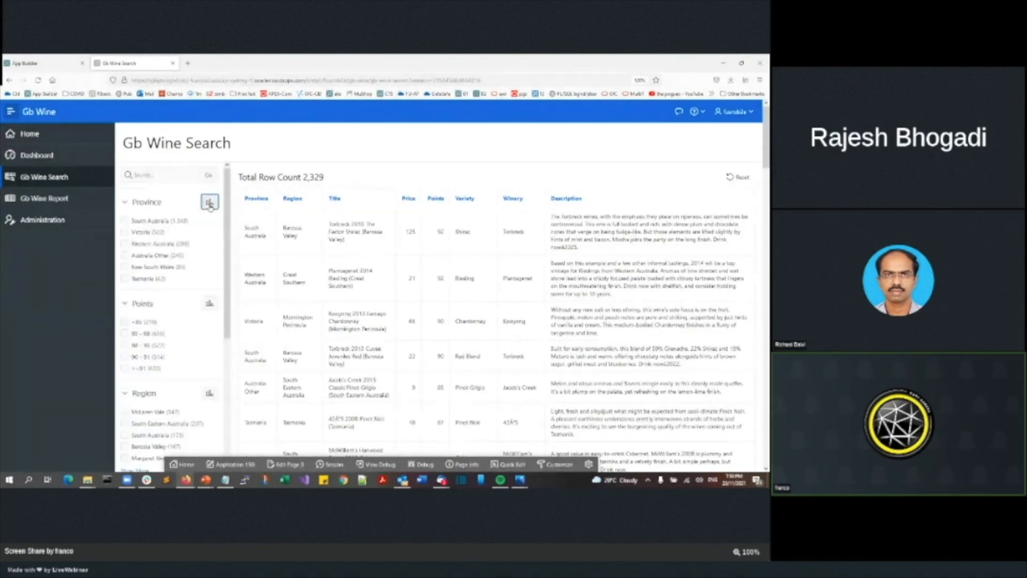
left_click(210, 202)
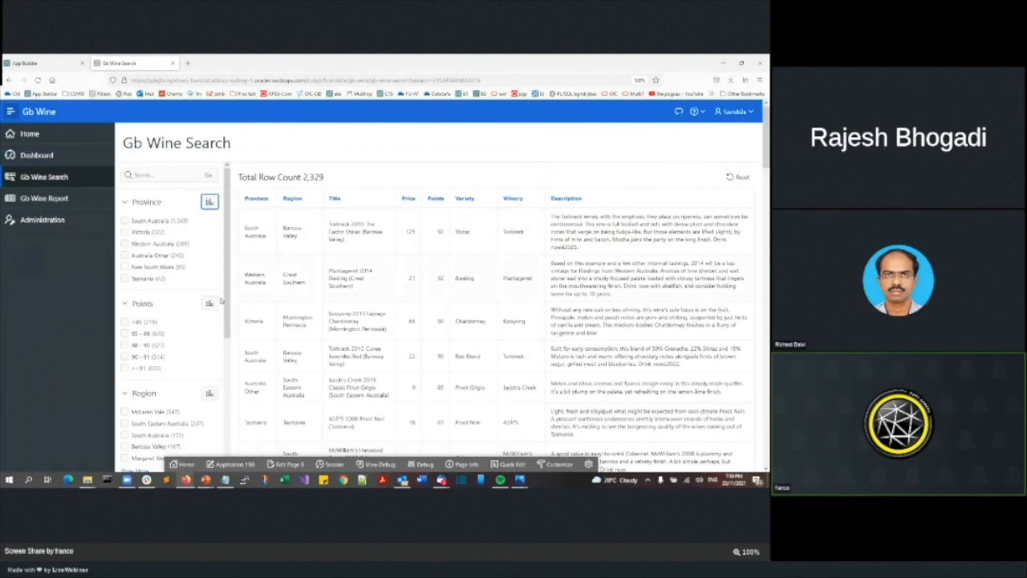
left_click(124, 220)
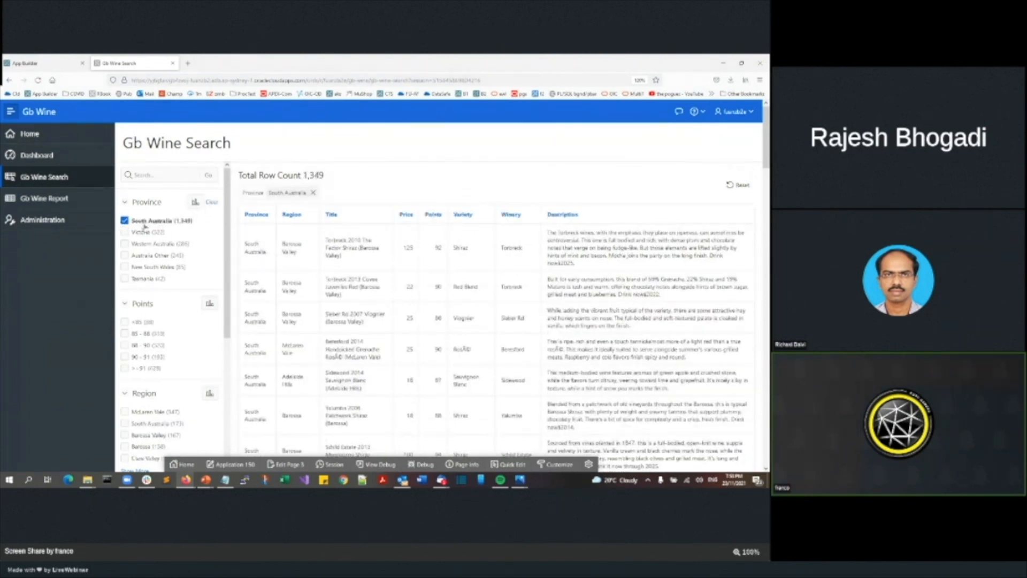
left_click(124, 367)
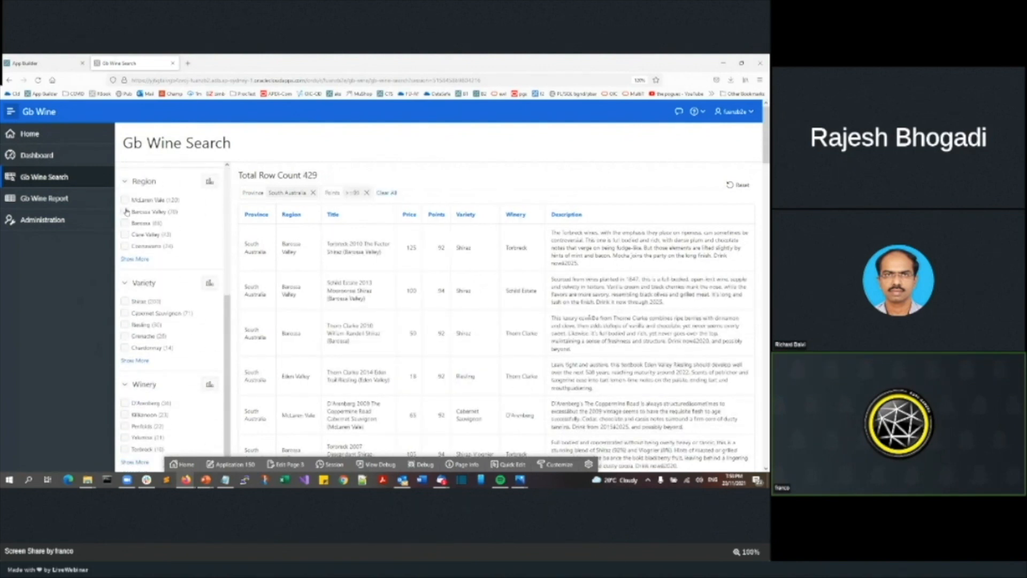
left_click(124, 211)
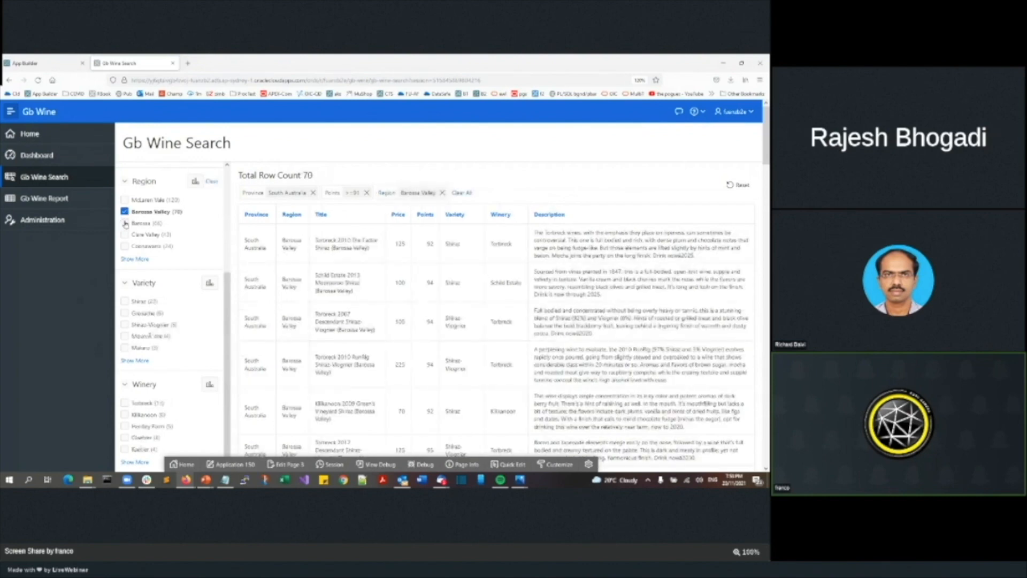
left_click(124, 222)
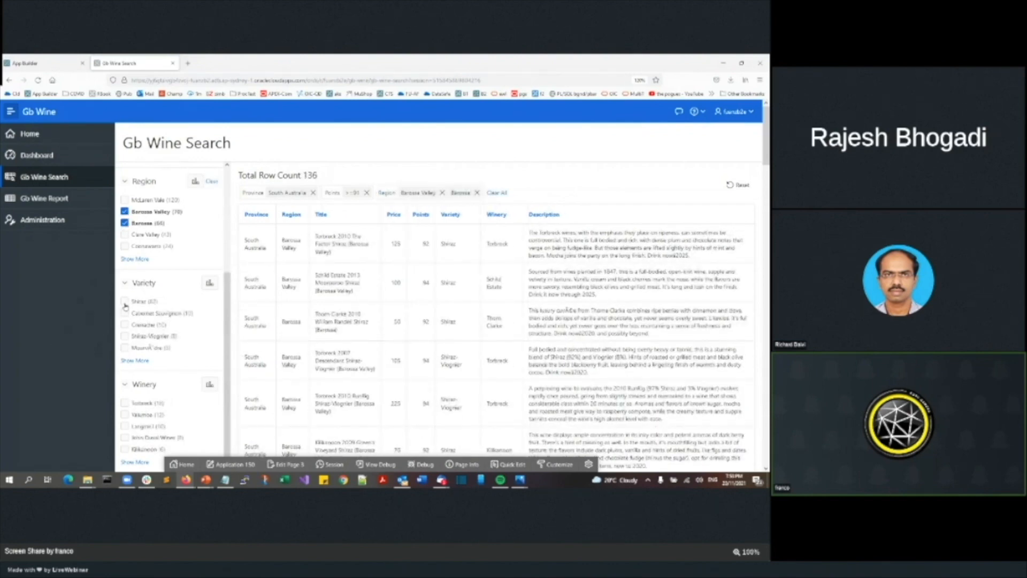
Add Shiraz and Torbreck filters, then remove both chips, leaving 136 wines.
left_click(124, 300)
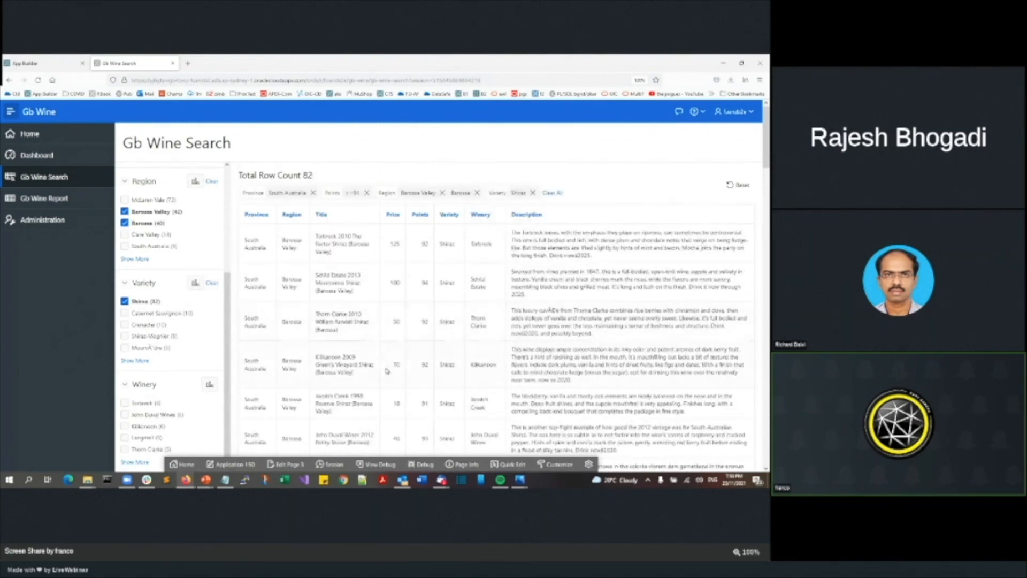
scroll("down", 3)
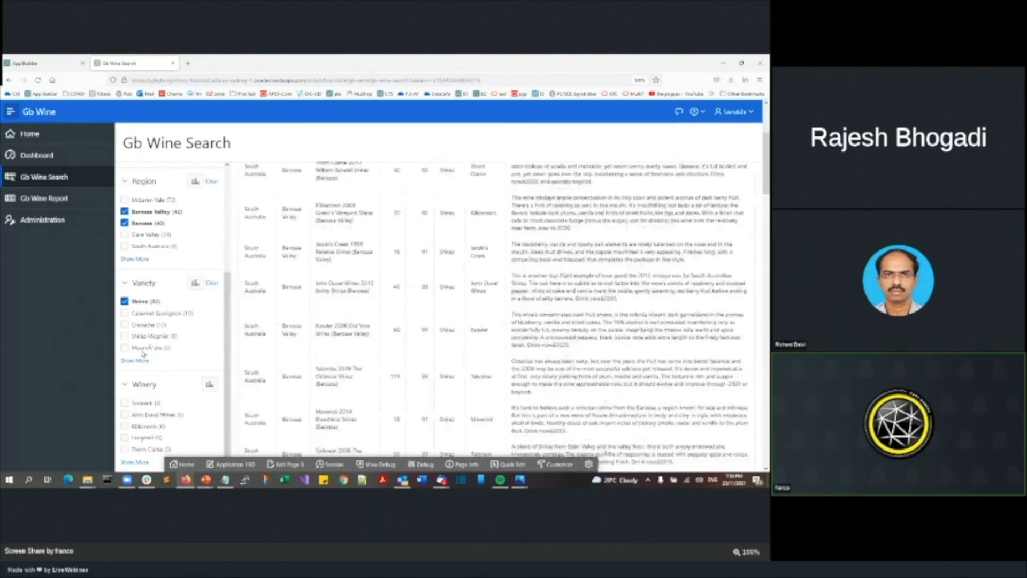
left_click(124, 402)
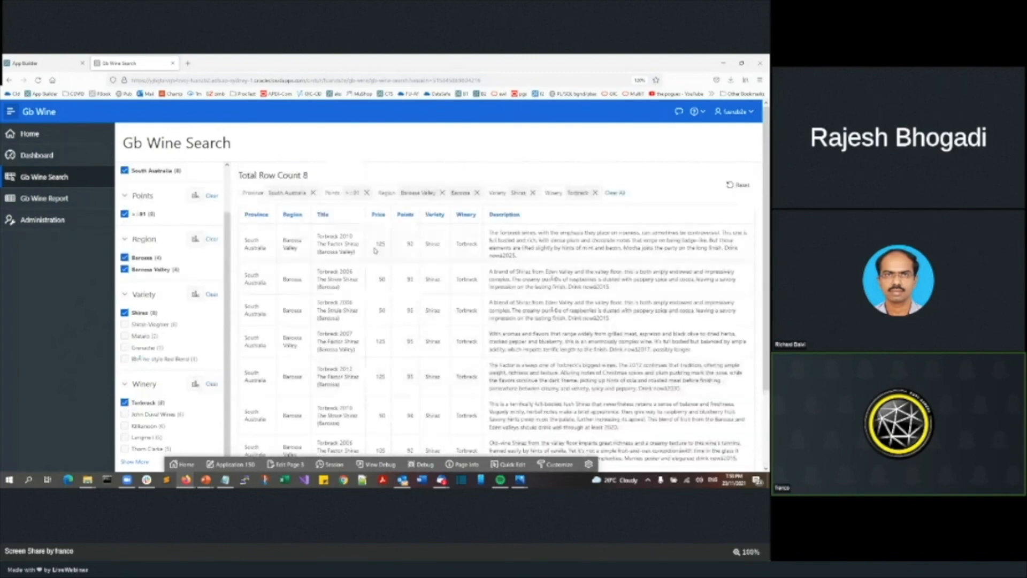
mouse_move(314, 320)
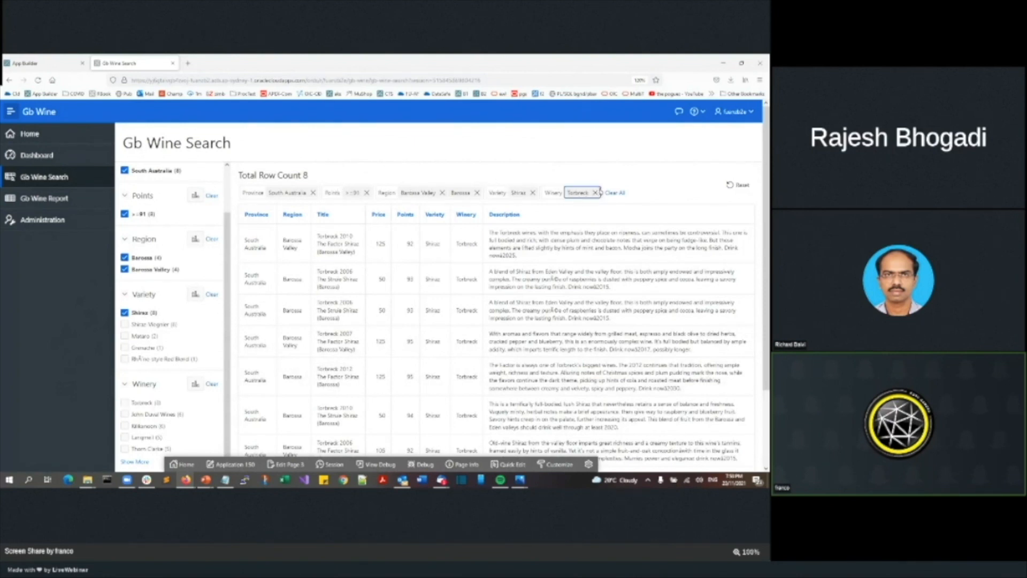
left_click(594, 192)
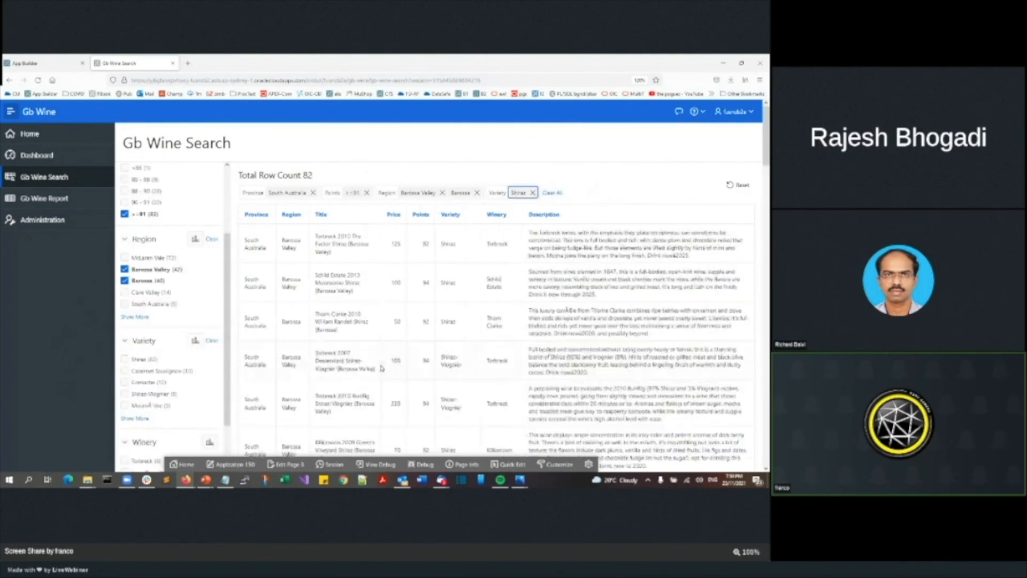
left_click(529, 193)
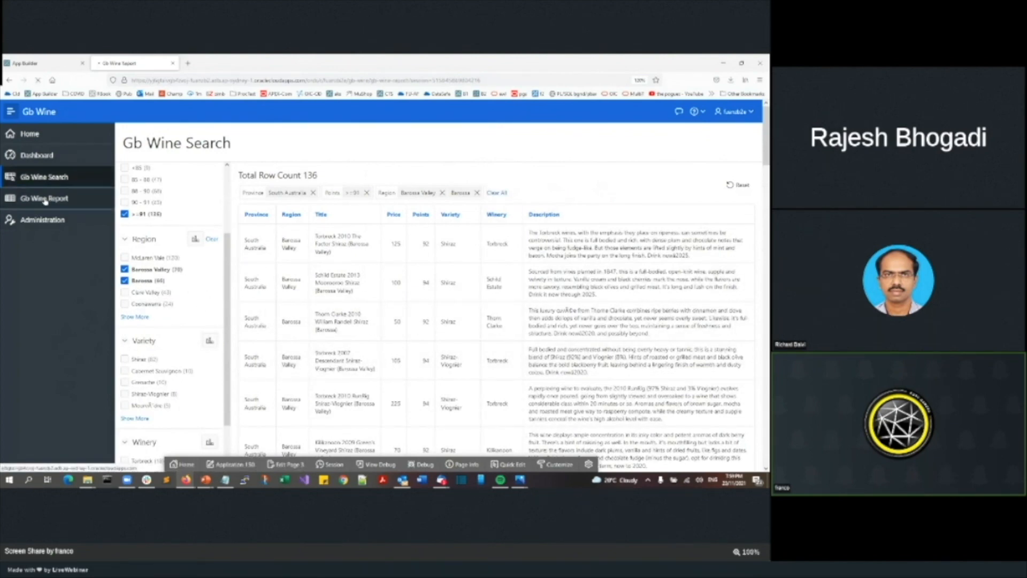
Remove the Points = 90 filter chip from the Gb Wine Report and start a new filter via Actions.
left_click(44, 198)
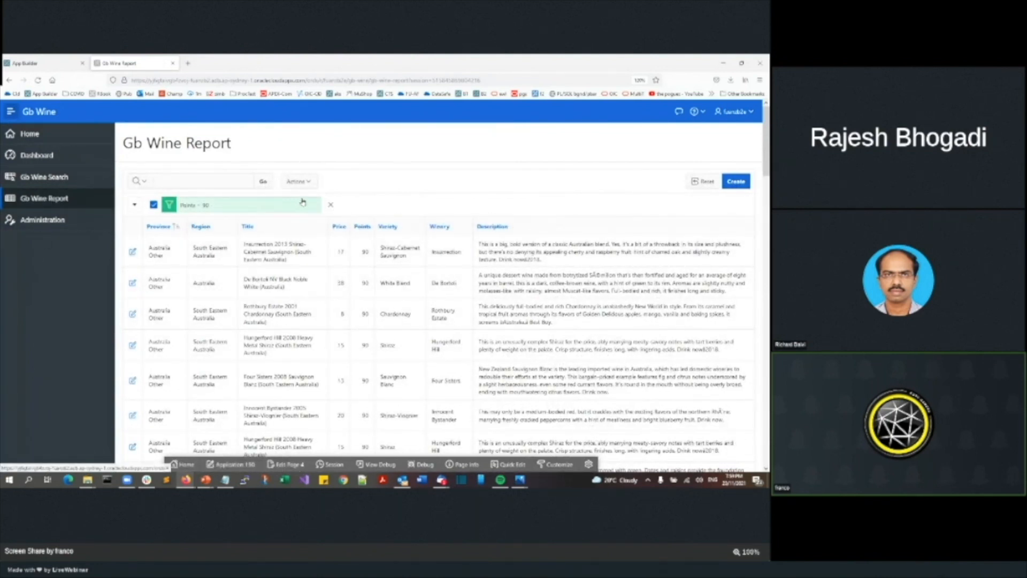
left_click(331, 204)
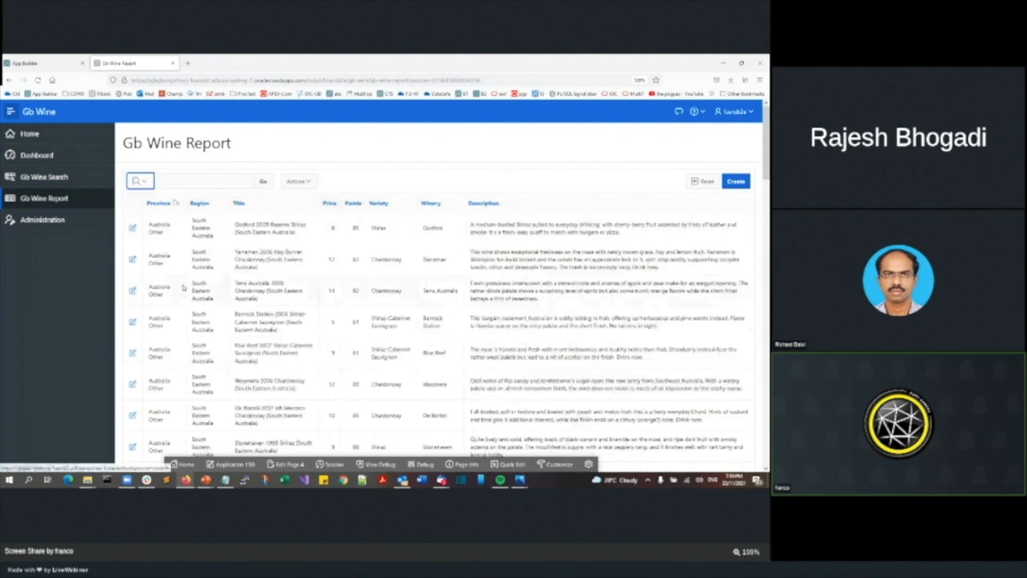
left_click(296, 181)
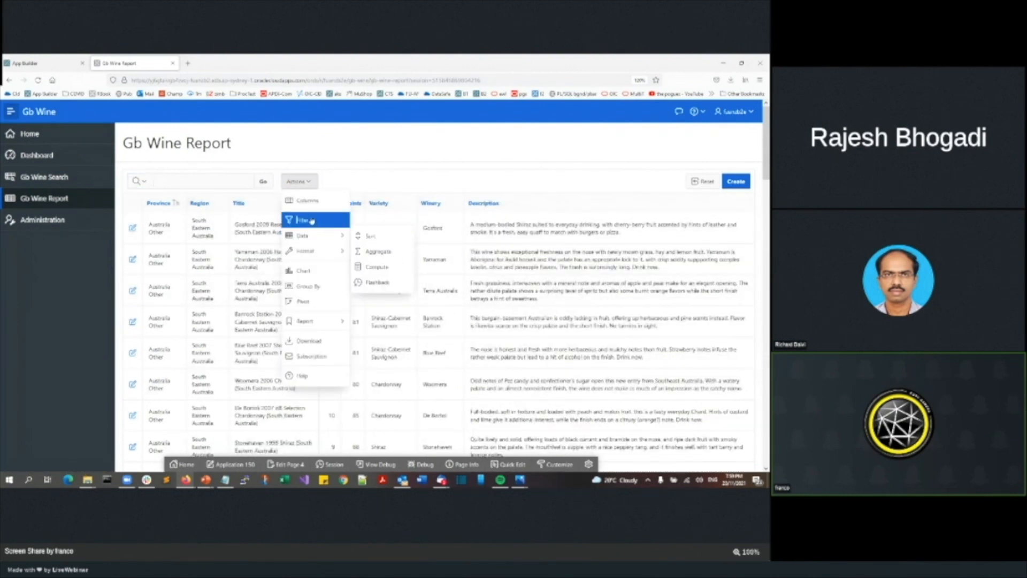
left_click(304, 220)
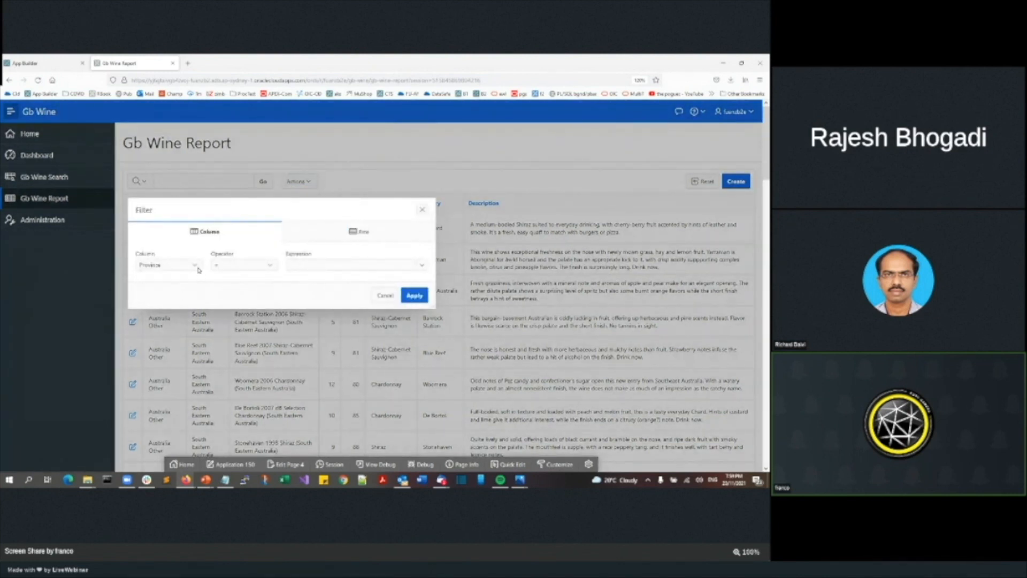
Apply a filter of Points > 90 so only high-scoring wines are listed.
left_click(168, 264)
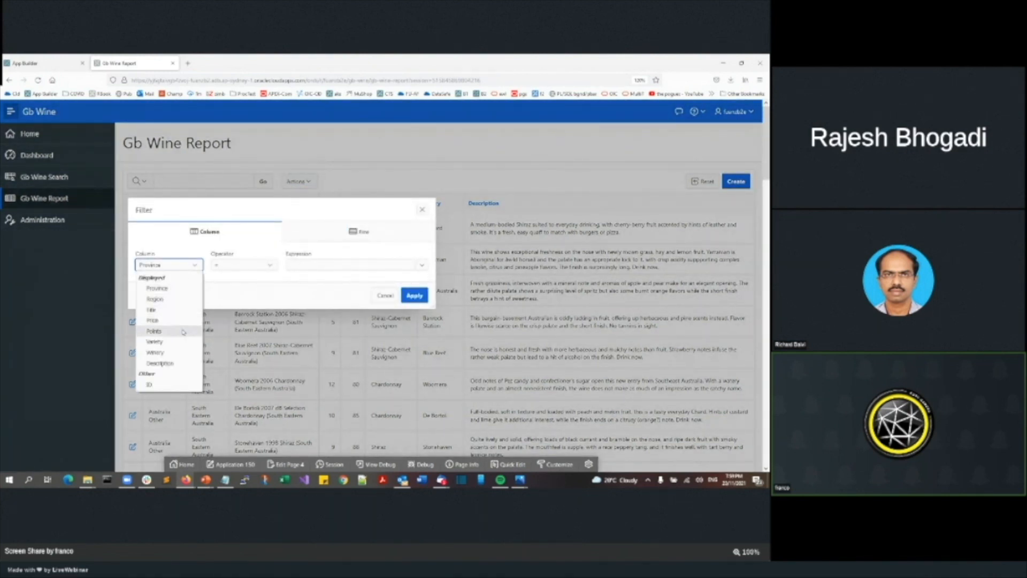
left_click(243, 264)
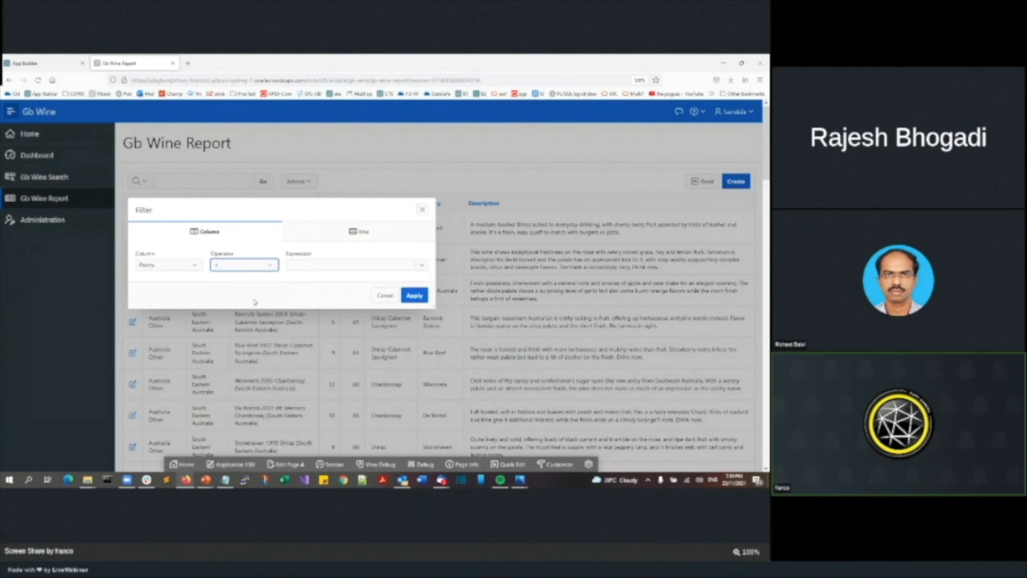
left_click(351, 264)
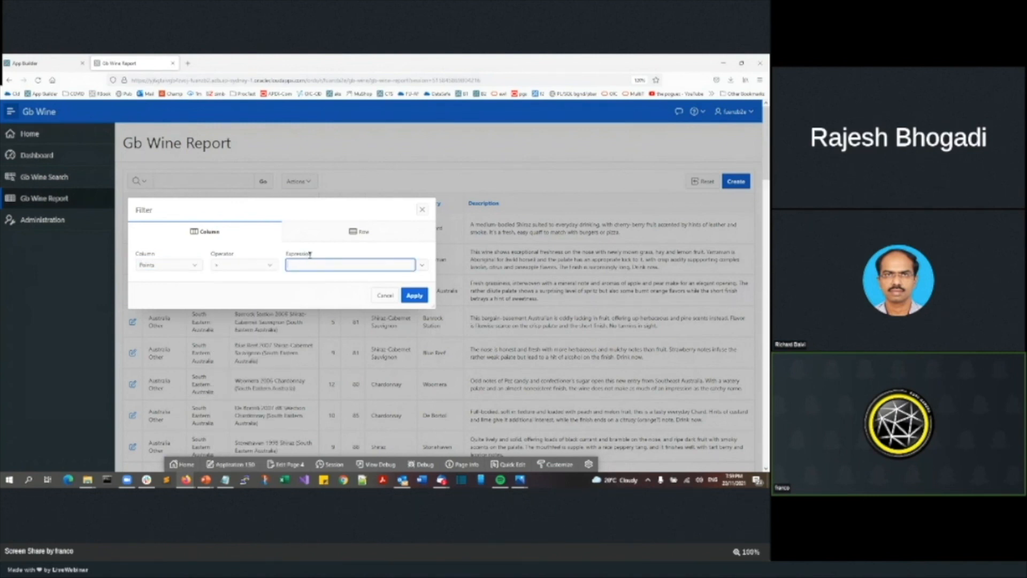
type("90")
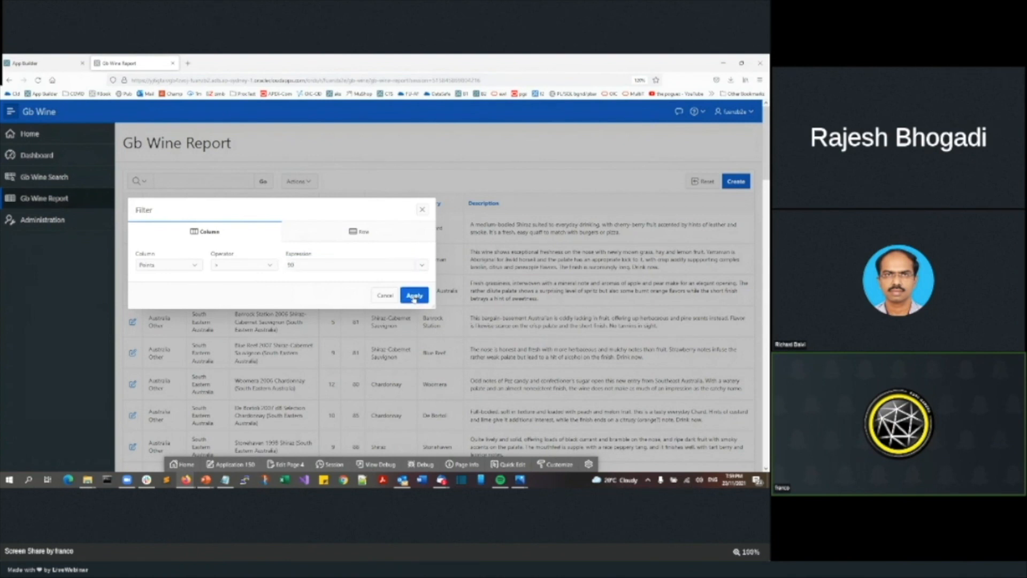
left_click(413, 296)
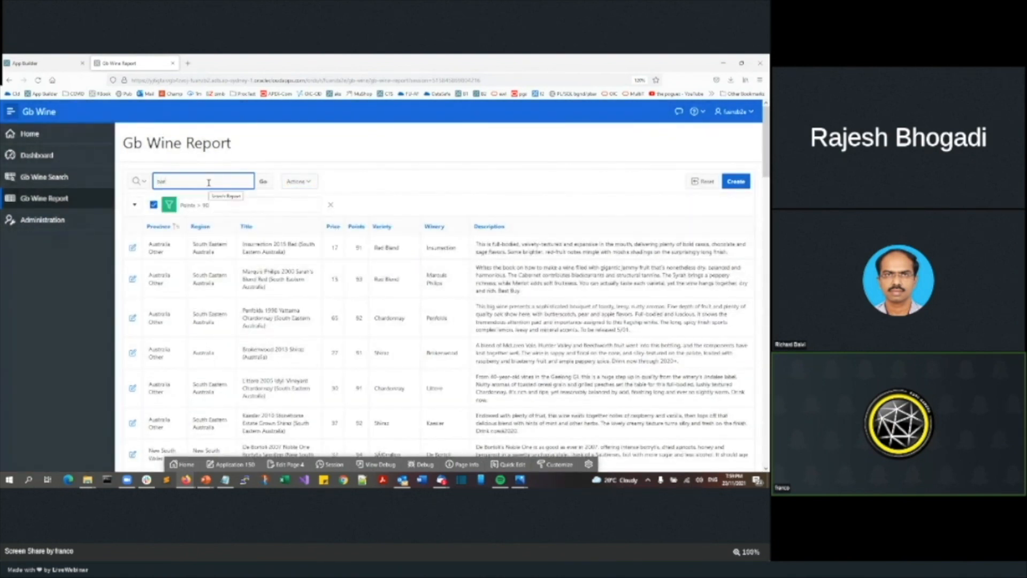
Search for 'barossa' and sort the Price column ascending, highlighting the cheapest wine's title.
type("barossa")
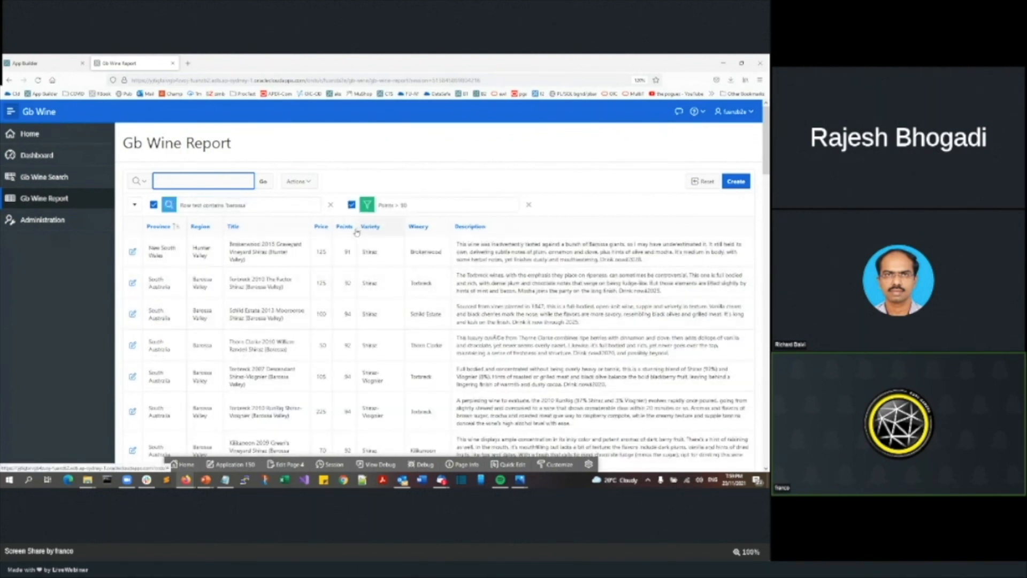
left_click(320, 226)
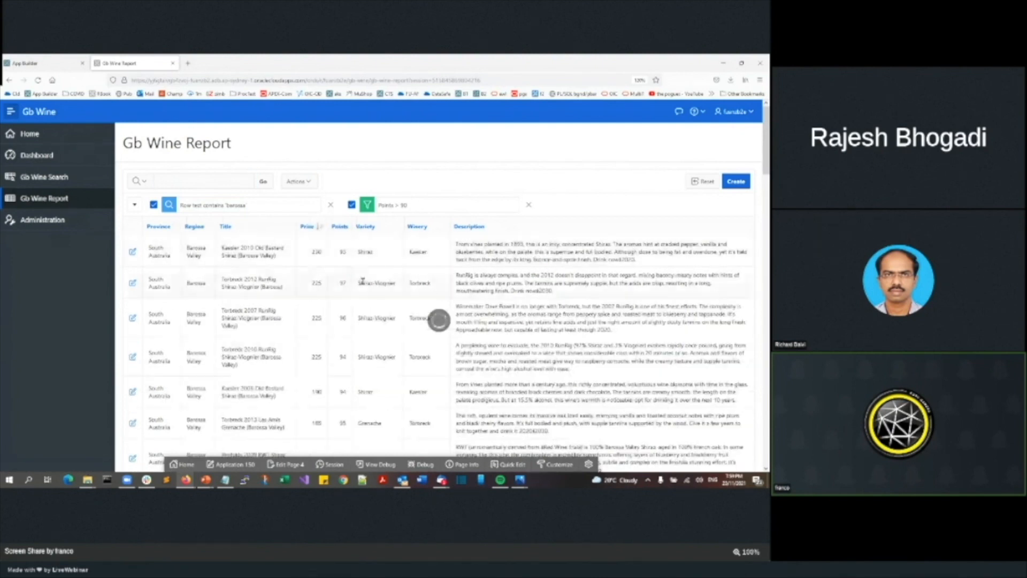
left_click(308, 226)
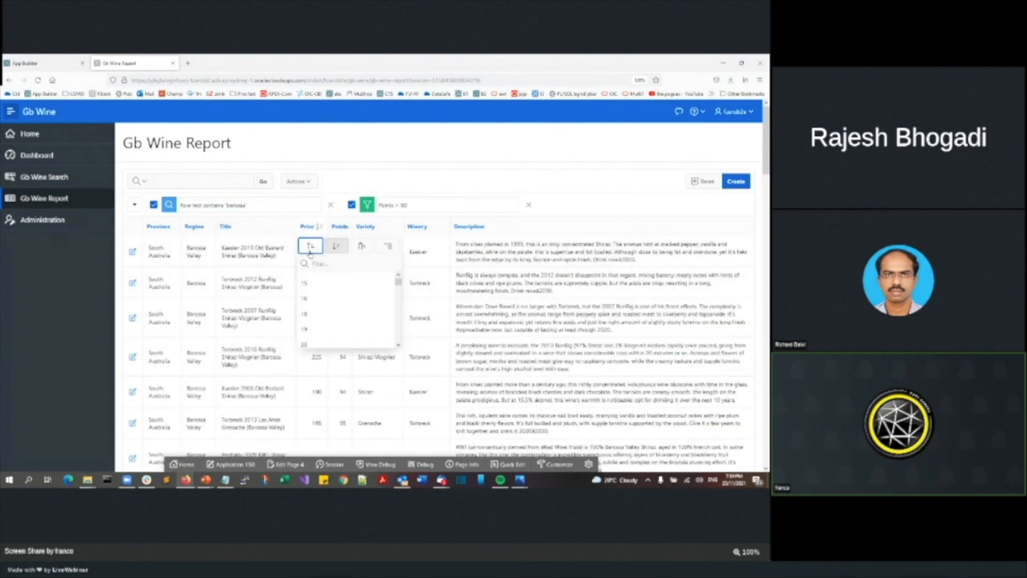
left_click(310, 246)
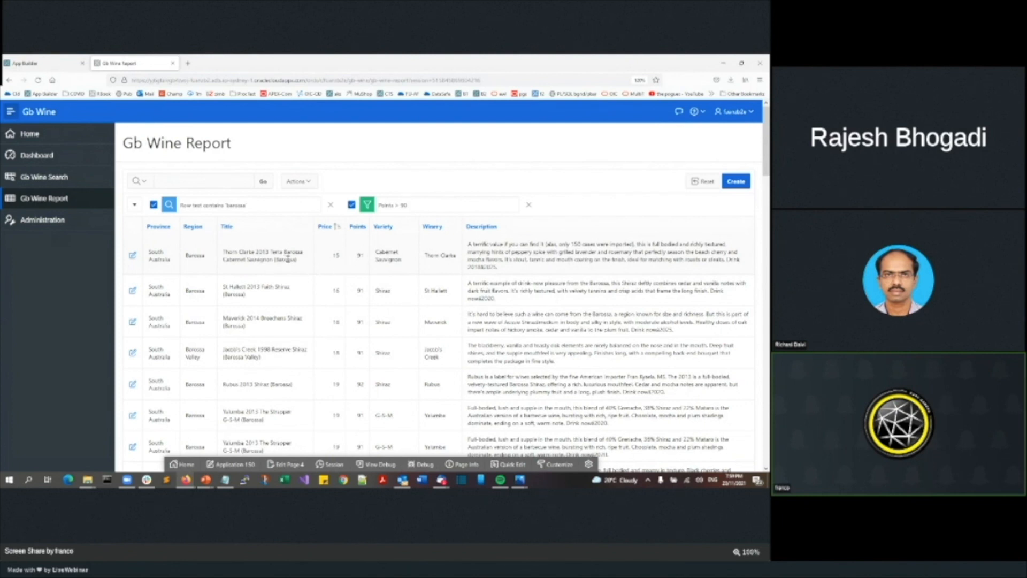
double_click(262, 256)
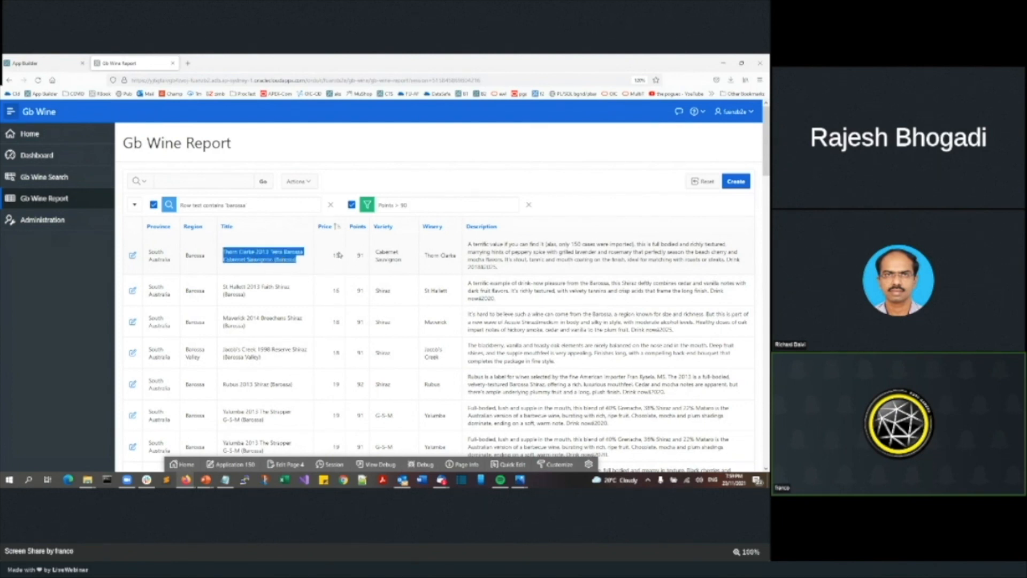
mouse_move(398, 285)
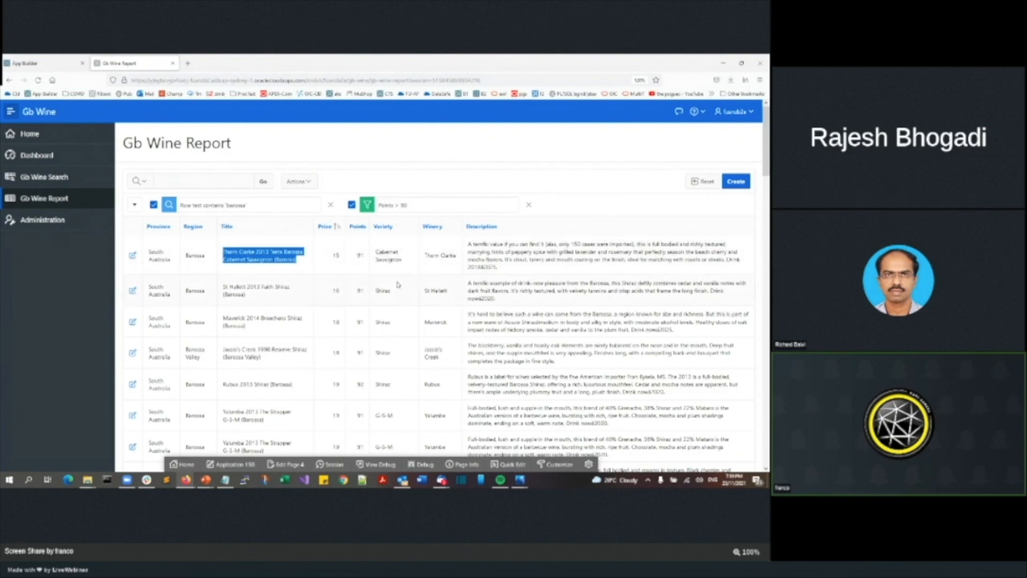
mouse_move(319, 259)
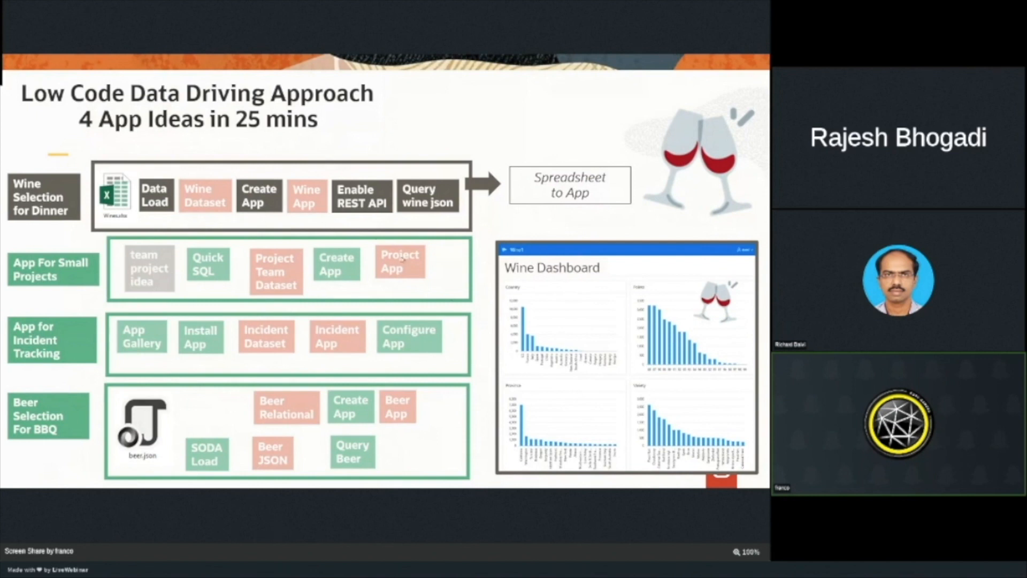
mouse_move(503, 319)
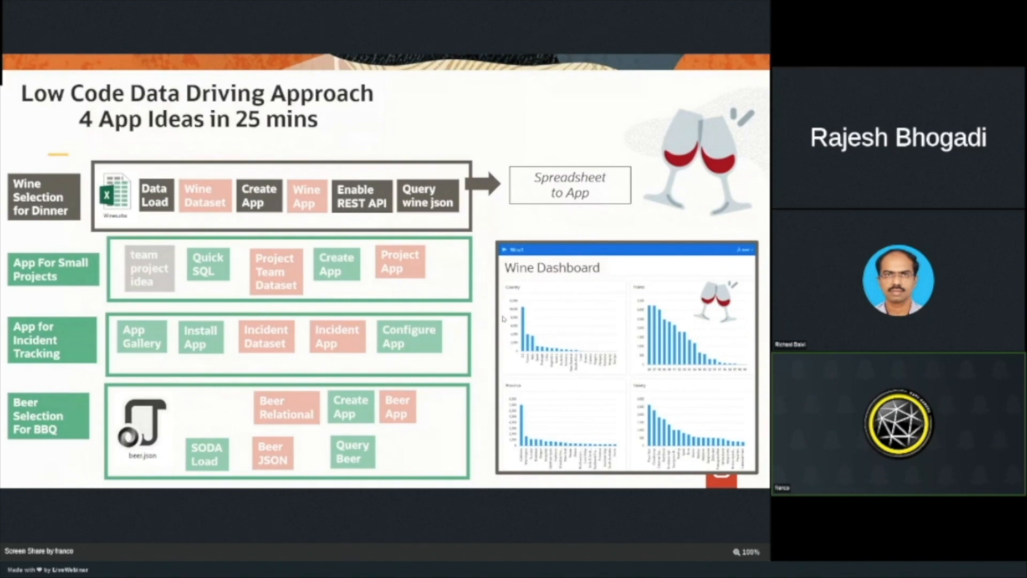
mouse_move(542, 332)
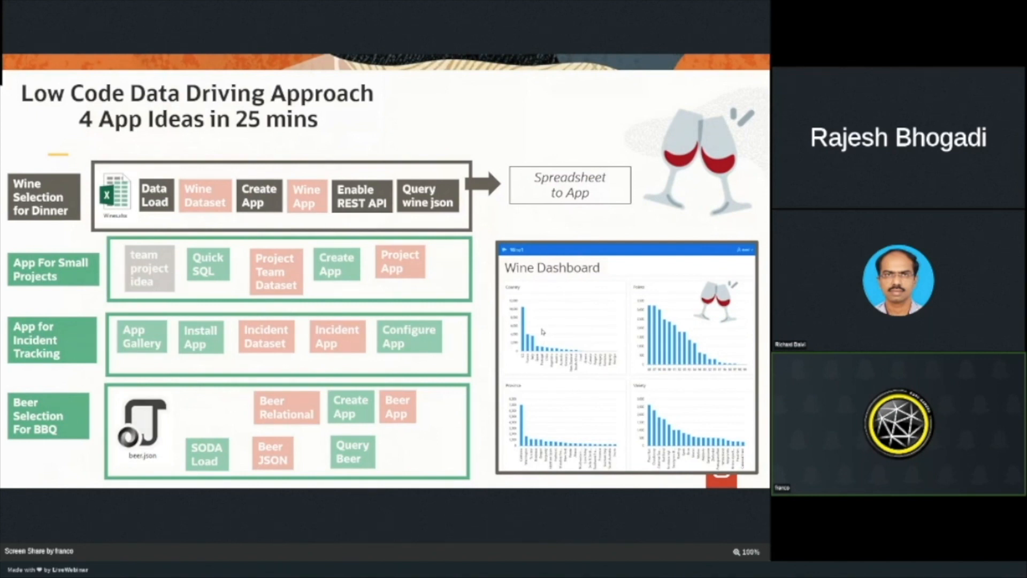
mouse_move(634, 296)
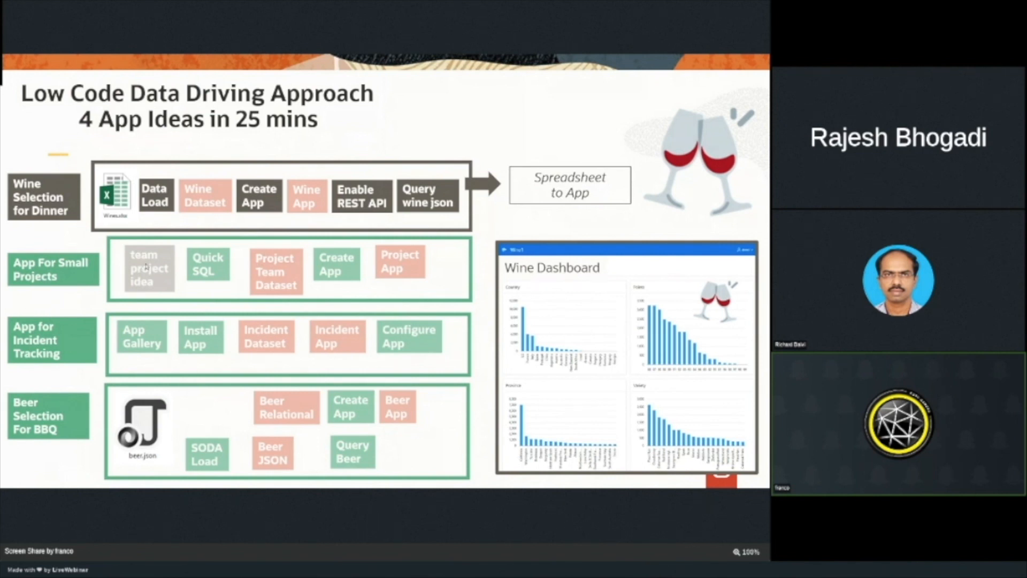
mouse_move(203, 280)
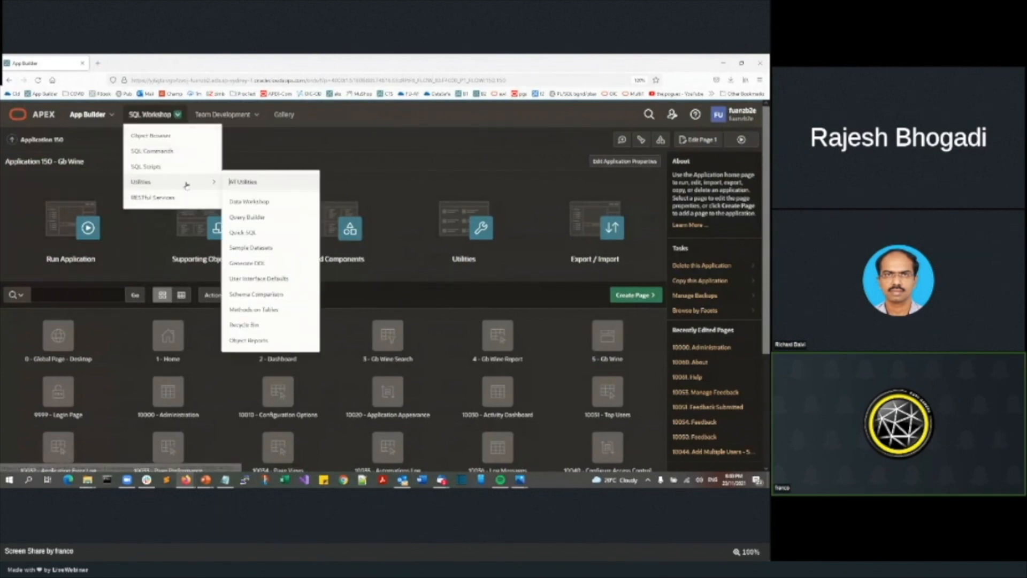
mouse_move(243, 232)
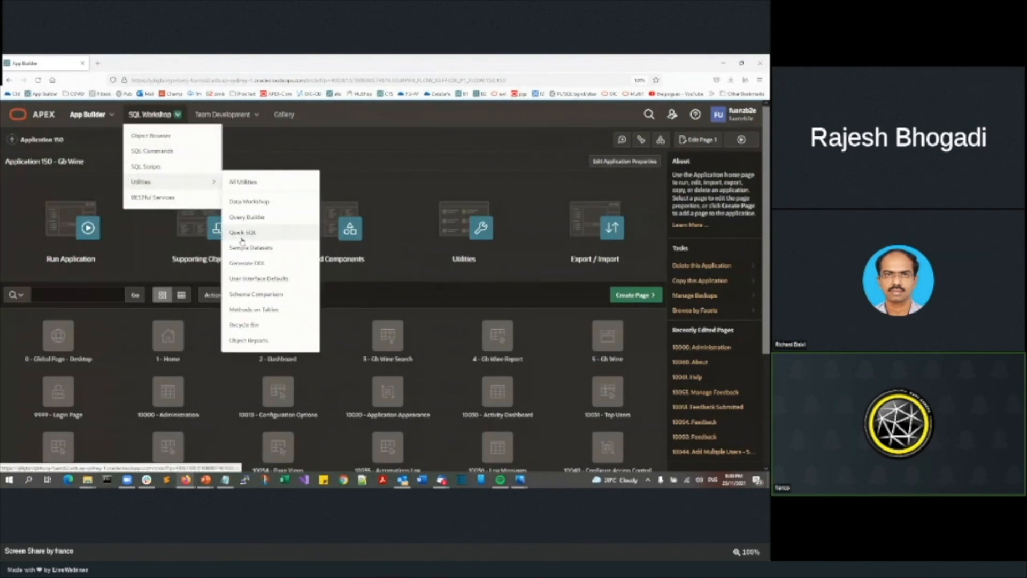
Go to SQL Workshop > Utilities > Quick SQL to reach the empty shorthand editor.
left_click(243, 232)
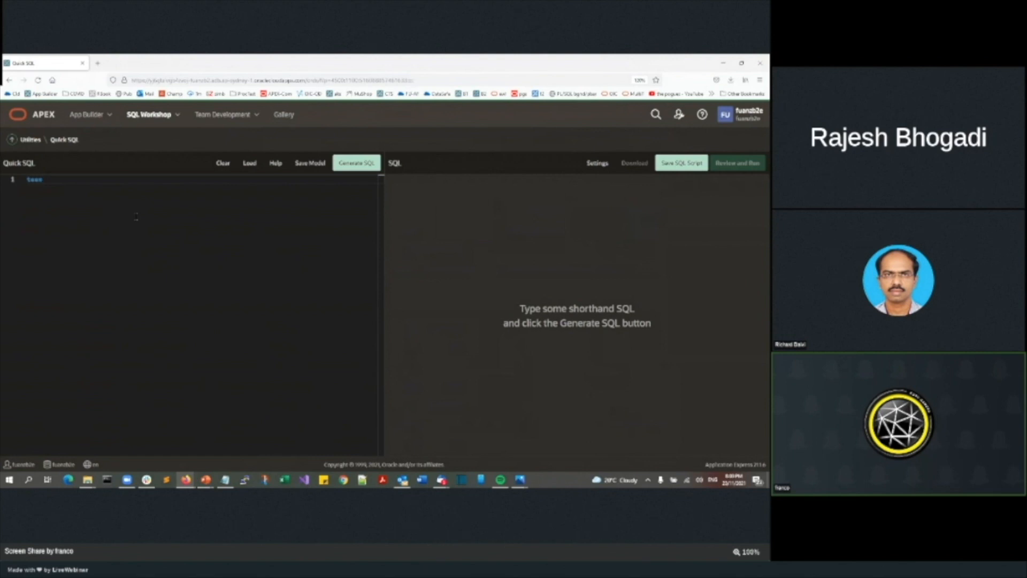
left_click(355, 163)
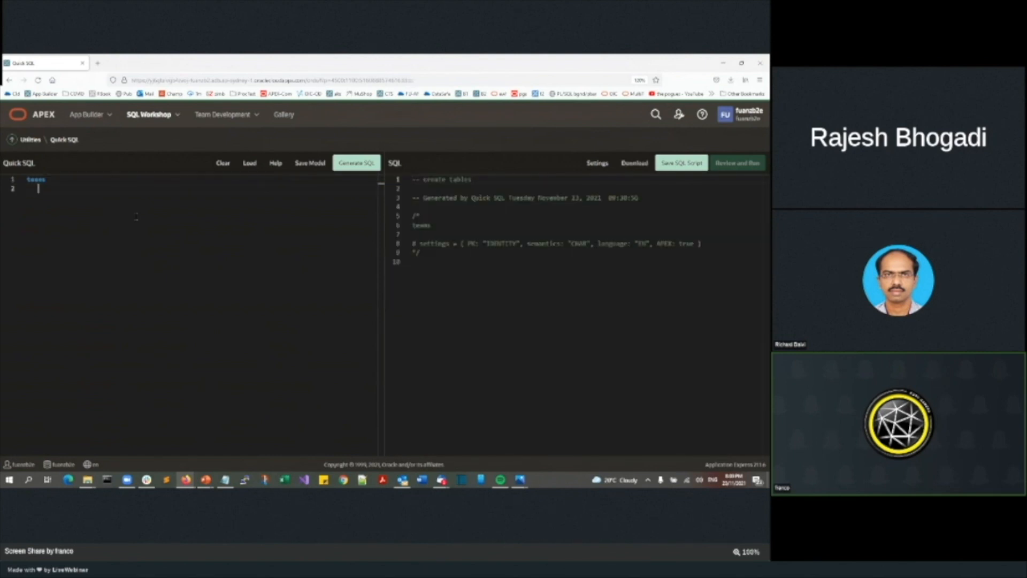
type("owners")
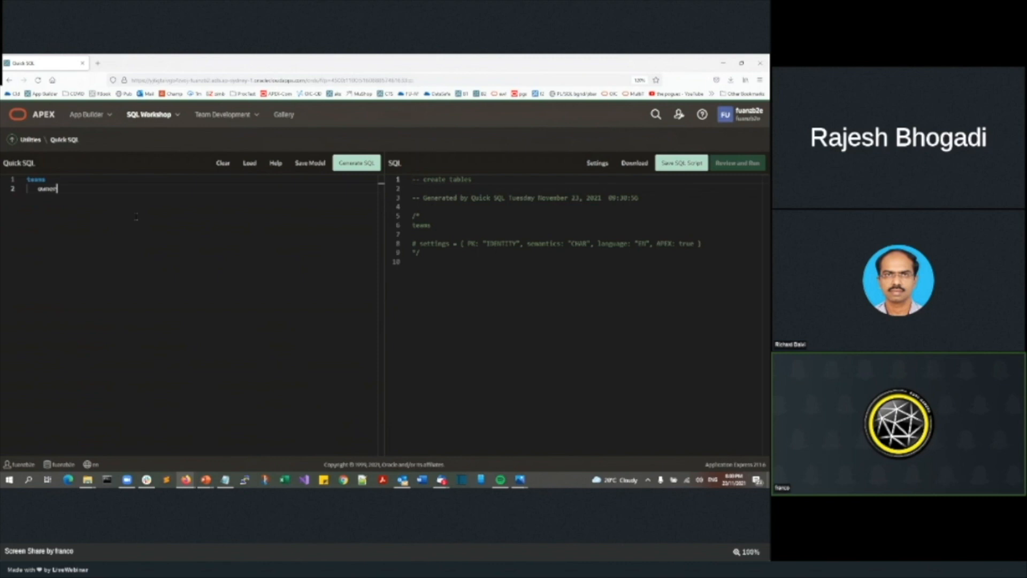
left_click(355, 162)
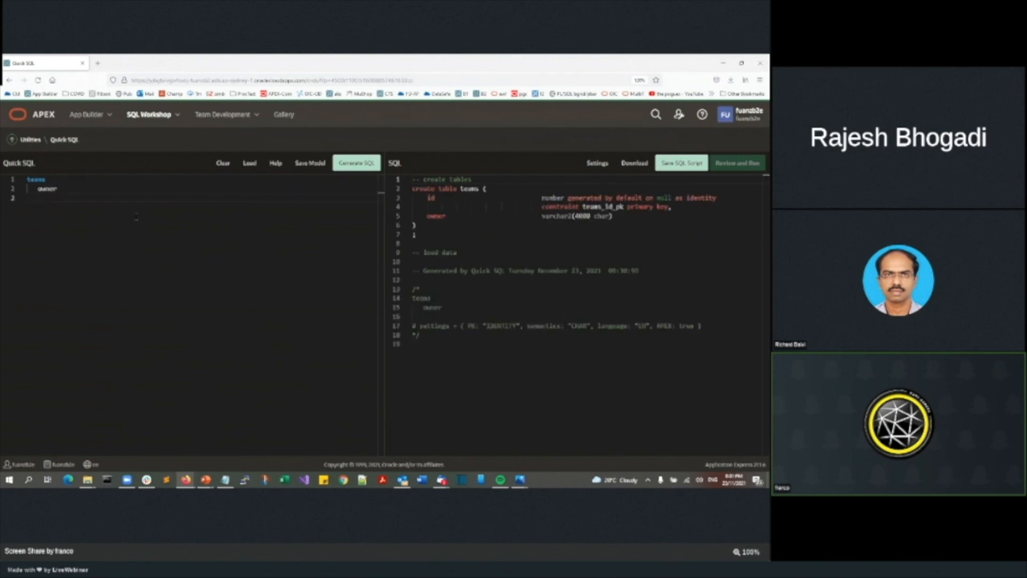
type("project")
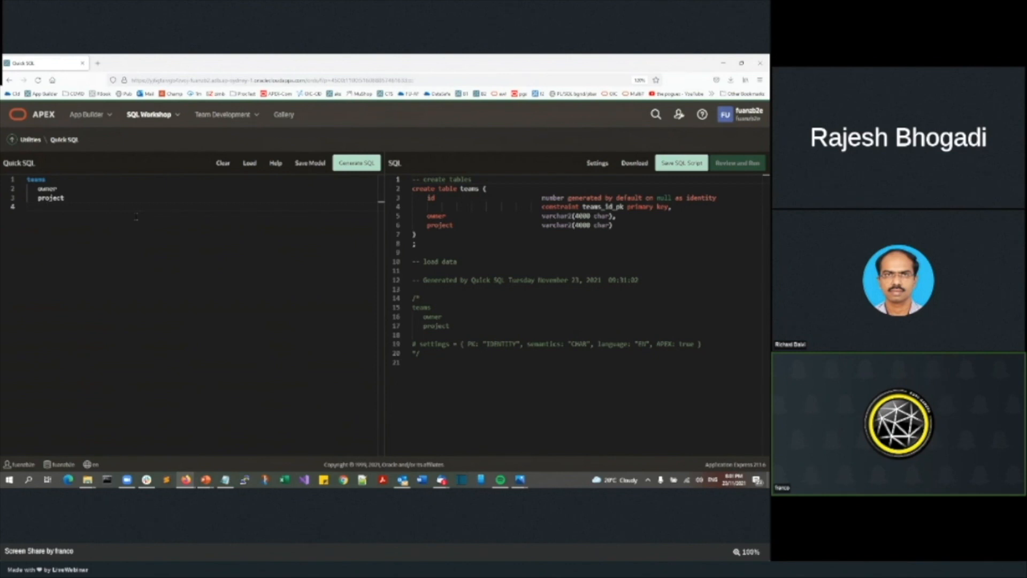
type("name")
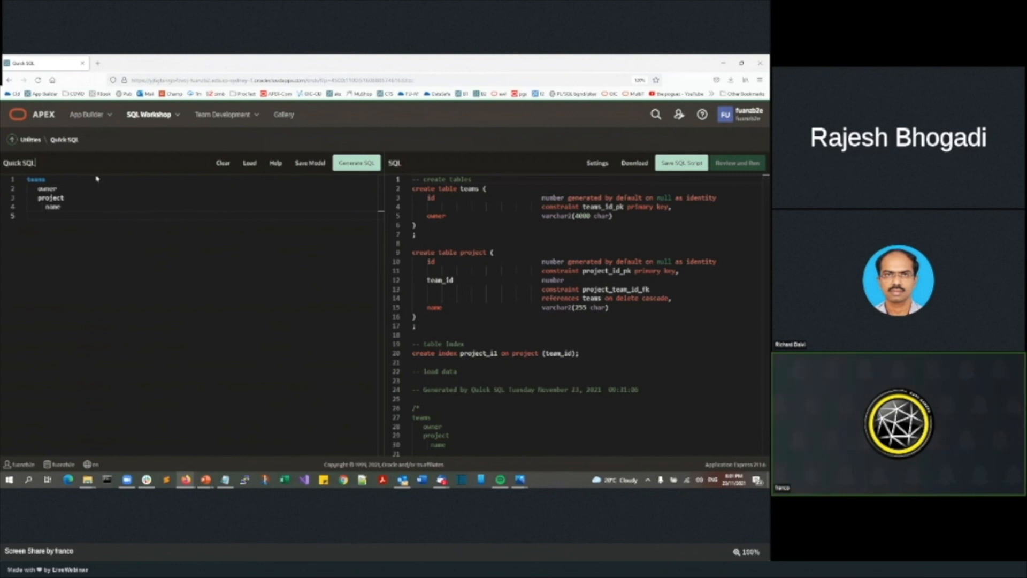
double_click(35, 179)
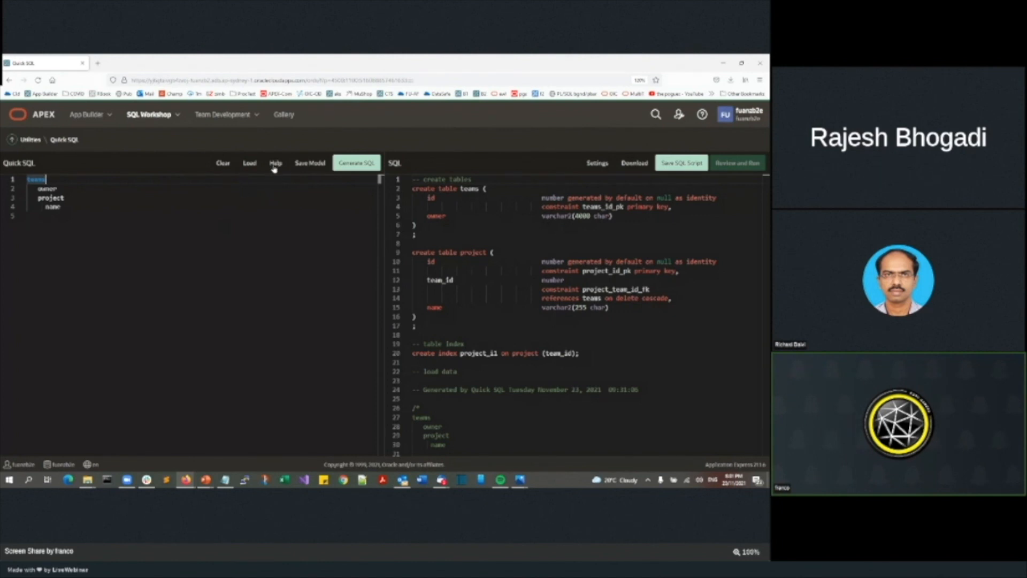
Browse Quick SQL help through the Data Types, Column Directives and Samples sections.
left_click(275, 163)
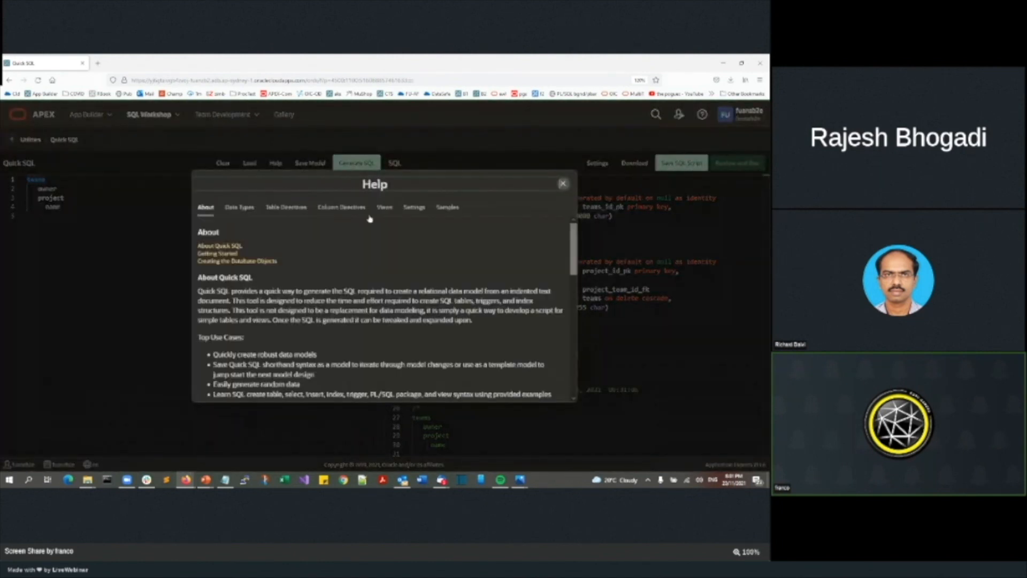
scroll("down", 3)
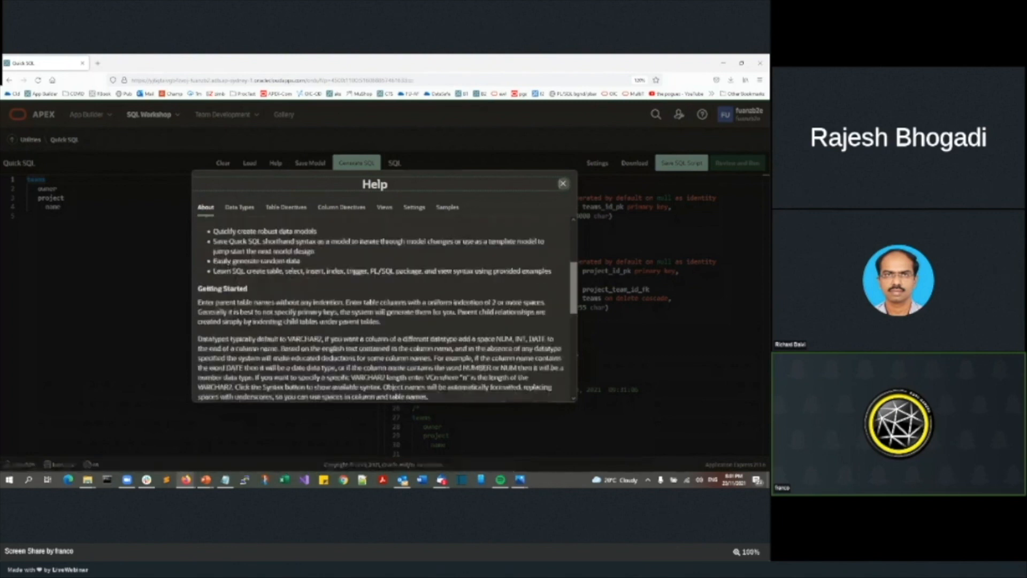
left_click(240, 207)
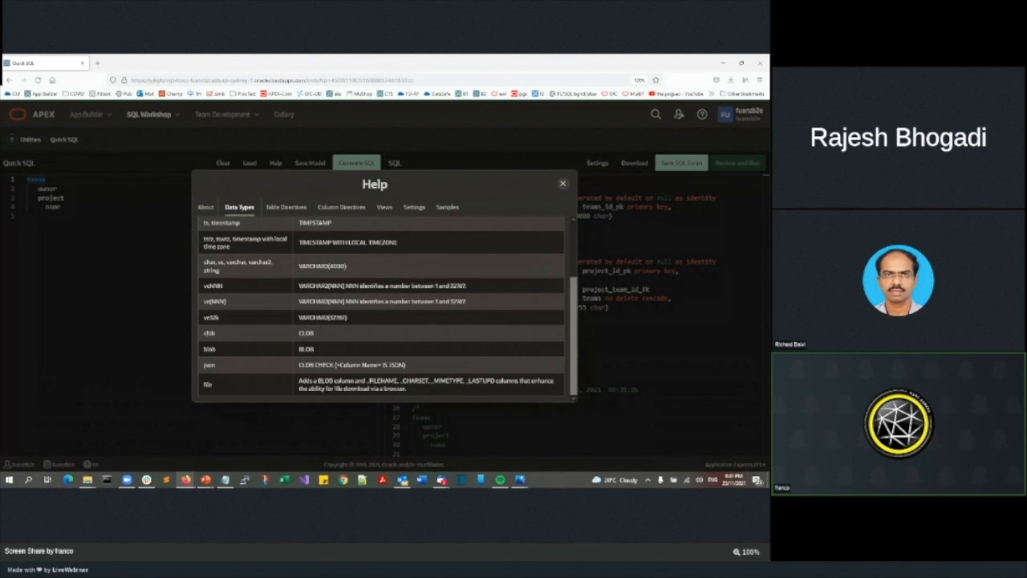
mouse_move(227, 378)
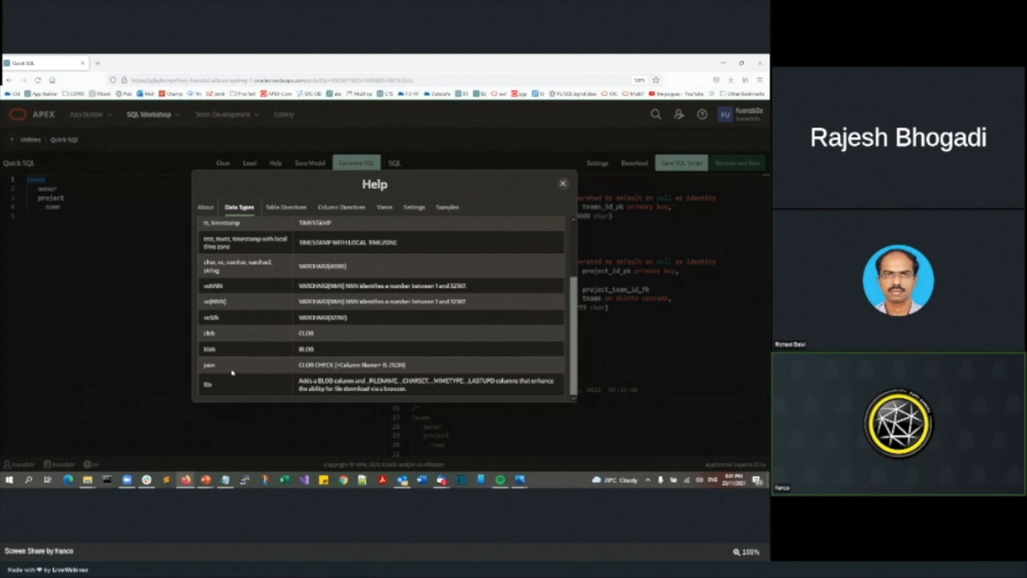
left_click(286, 207)
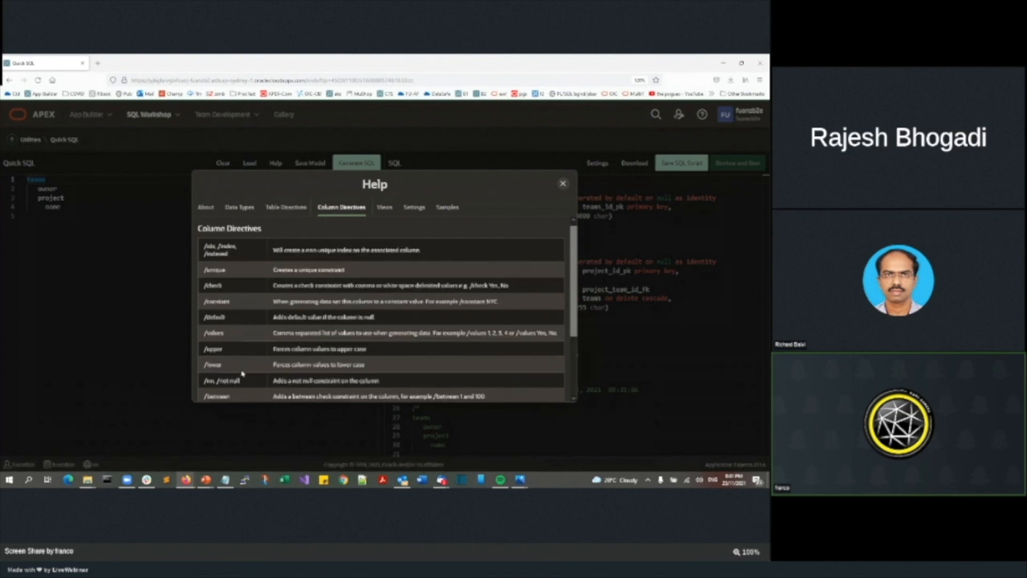
left_click(448, 207)
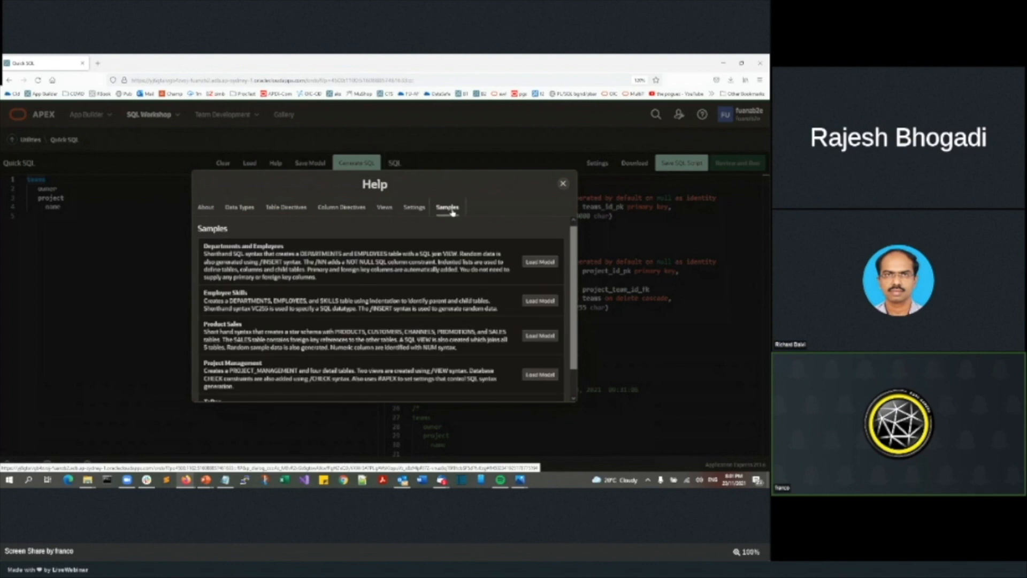
scroll("down", 3)
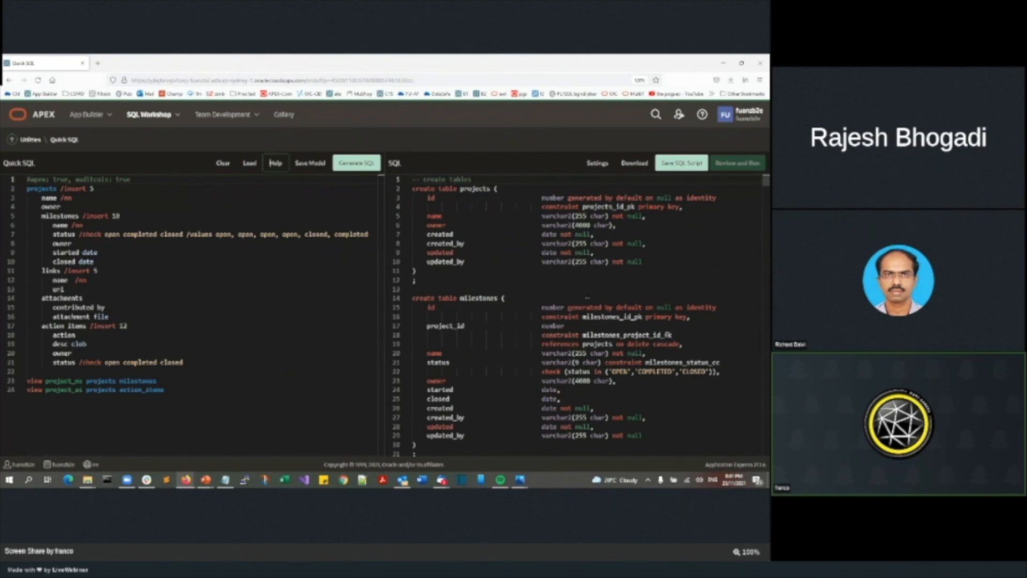
Scroll the project-management sample's generated SQL past indexes and triggers and select the first projects insert statement.
scroll("down", 3)
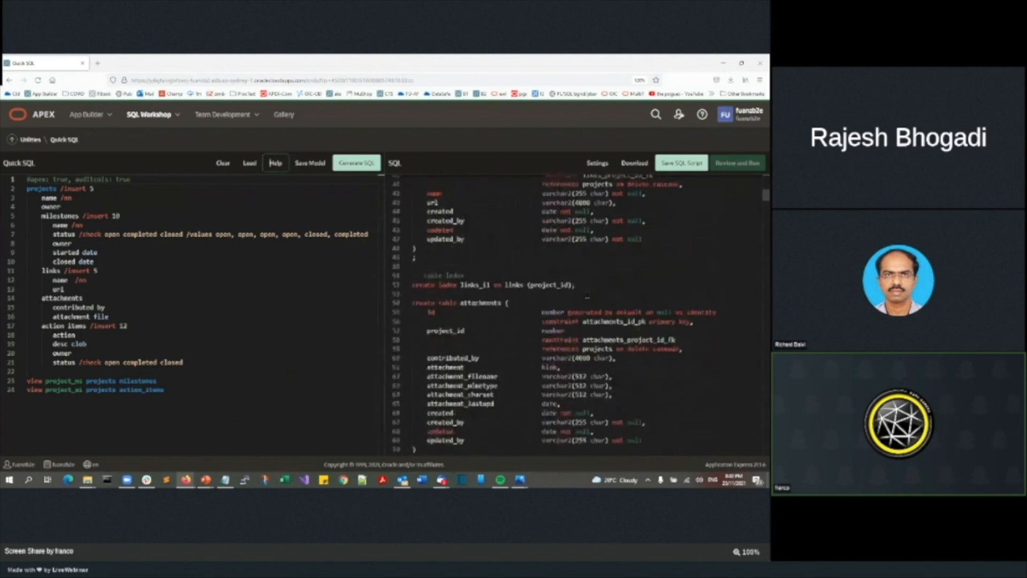
scroll("down", 3)
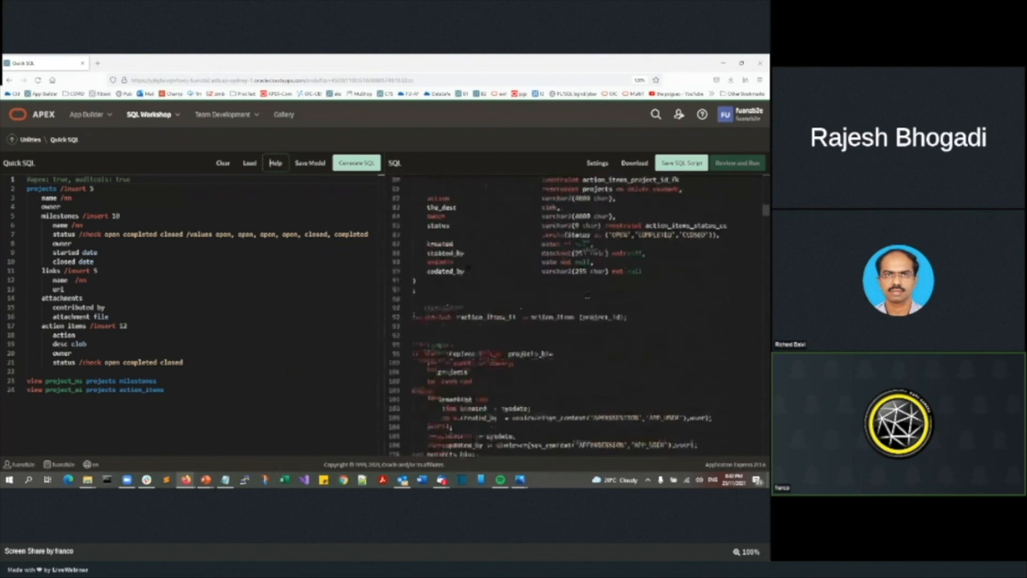
scroll("down", 3)
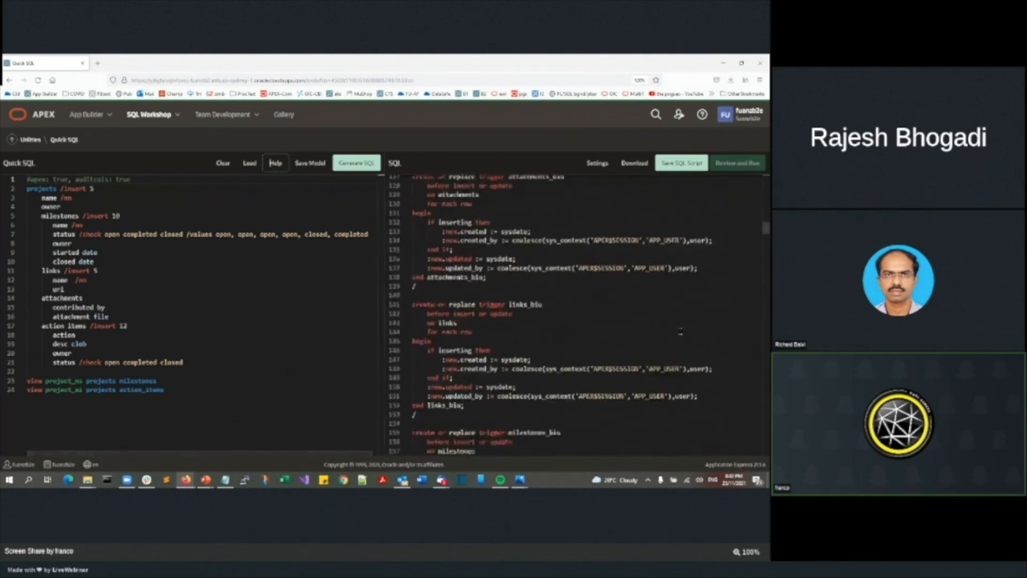
scroll("down", 3)
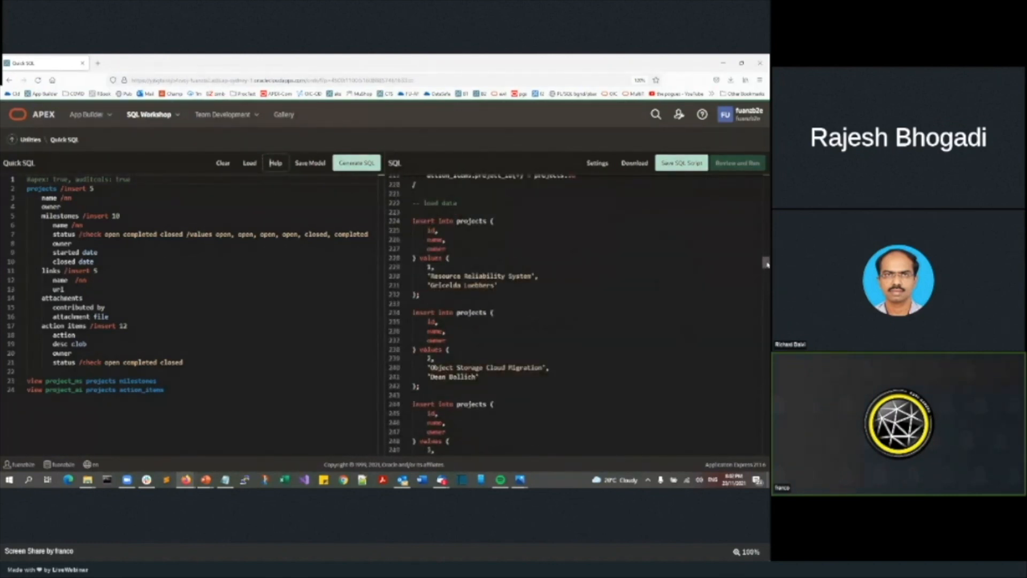
left_click_drag(424, 221, 419, 296)
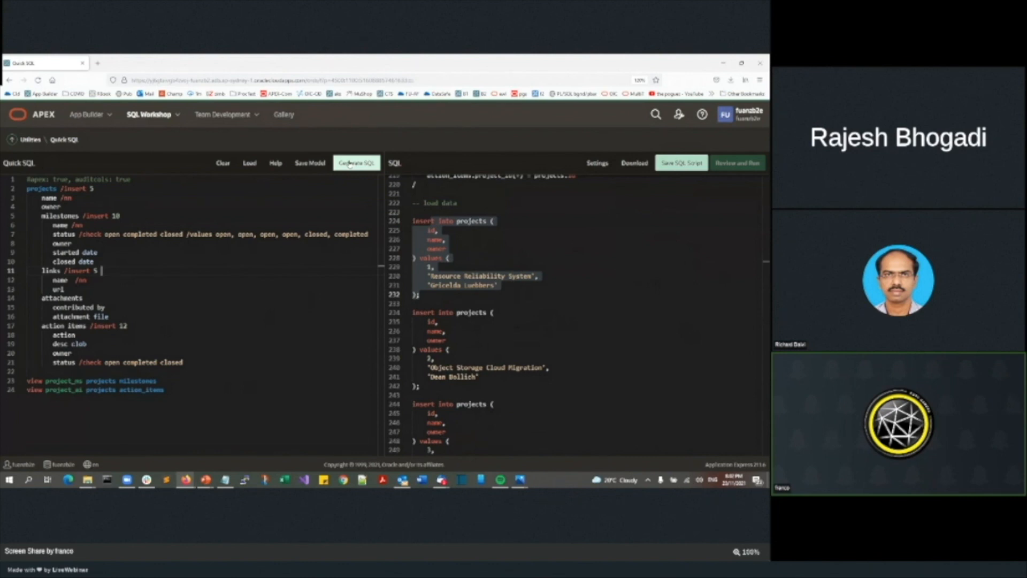
Set Quick SQL settings to object prefix GB, audit columns on and drops included, then save changes.
left_click(596, 162)
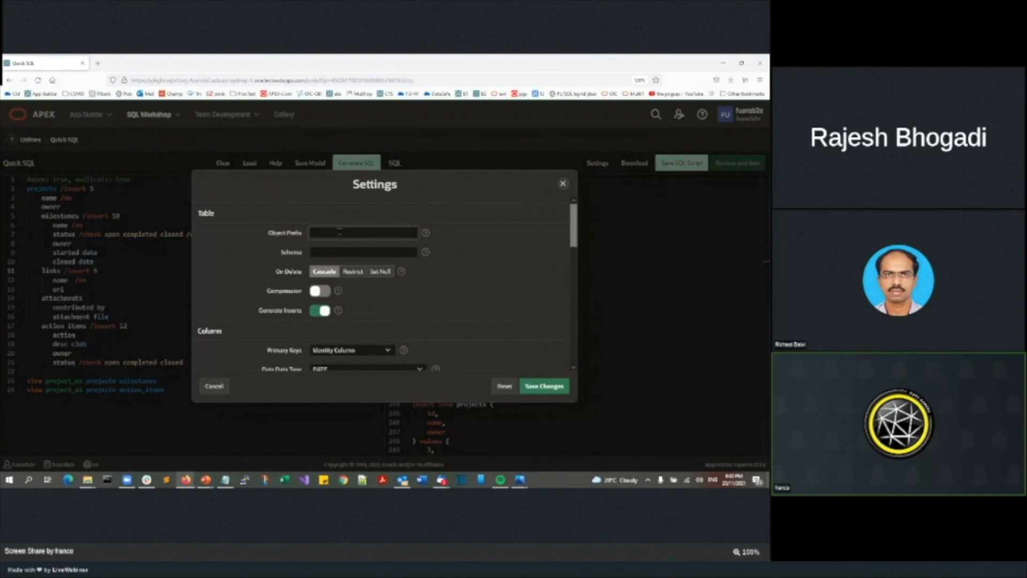
type("GB")
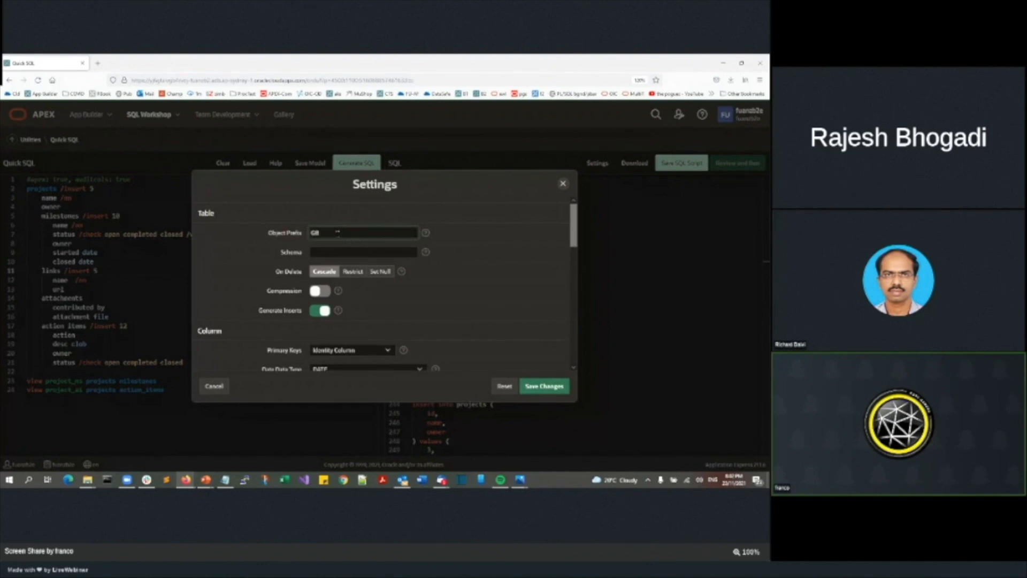
left_click(363, 233)
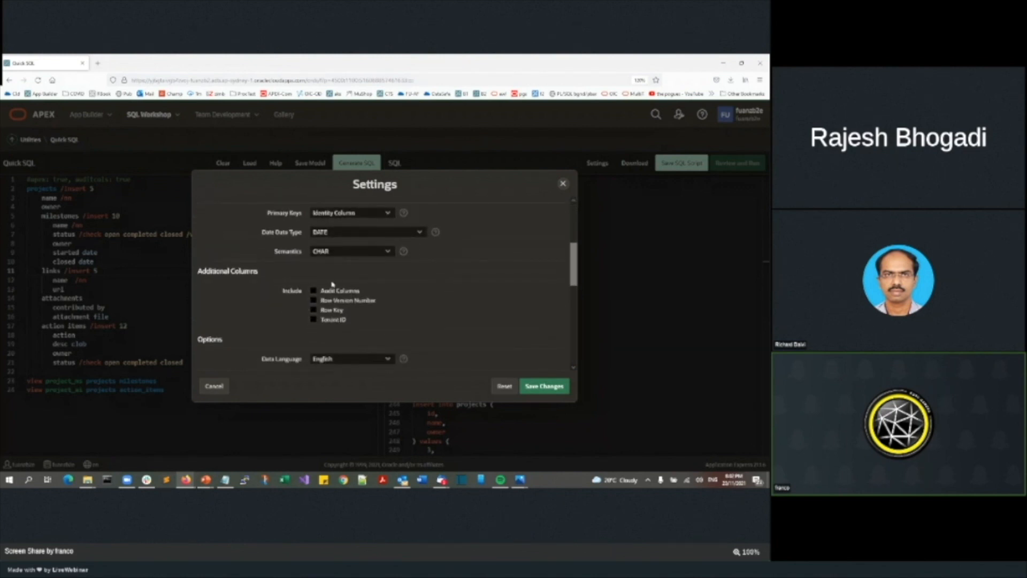
left_click(314, 290)
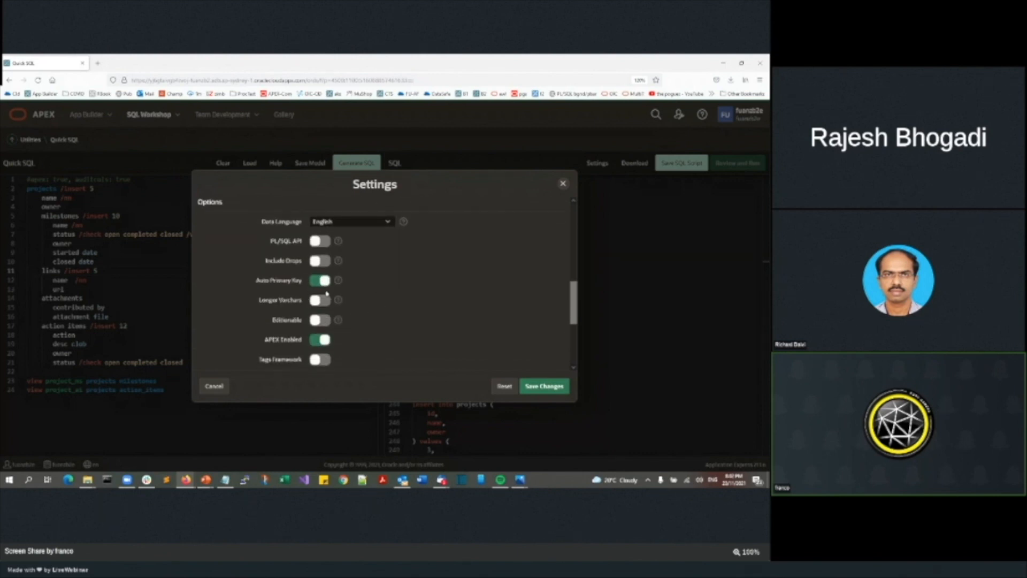
left_click(320, 260)
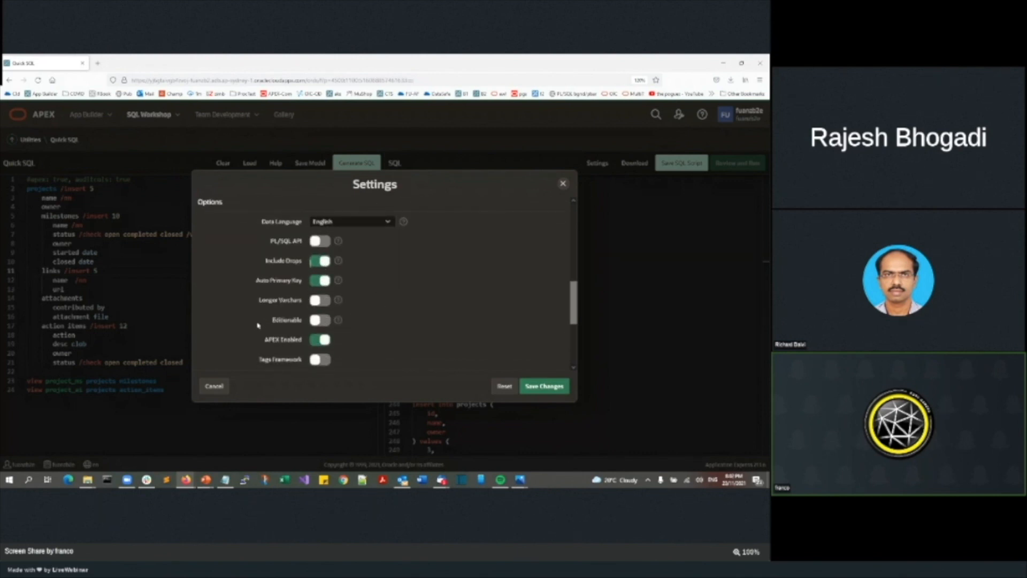
scroll("down", 3)
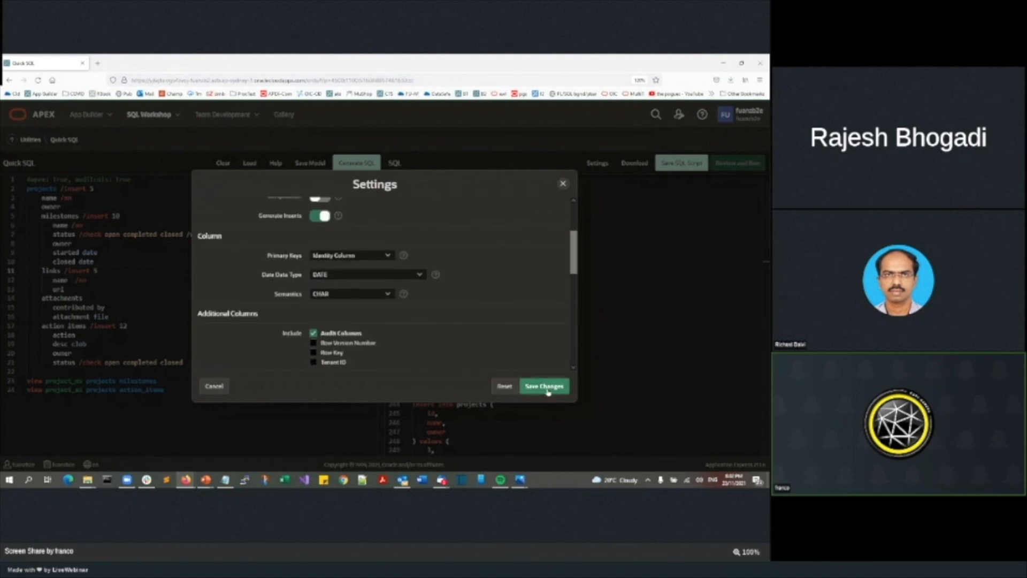
left_click(544, 386)
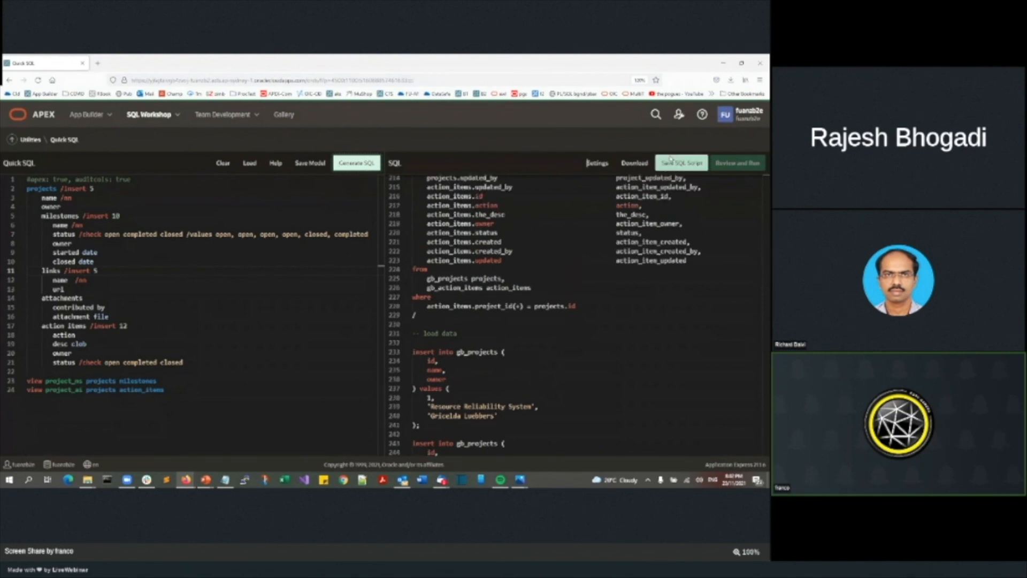
Save the generated gb_ SQL as script 'f' and load it in the Script Editor.
left_click(681, 162)
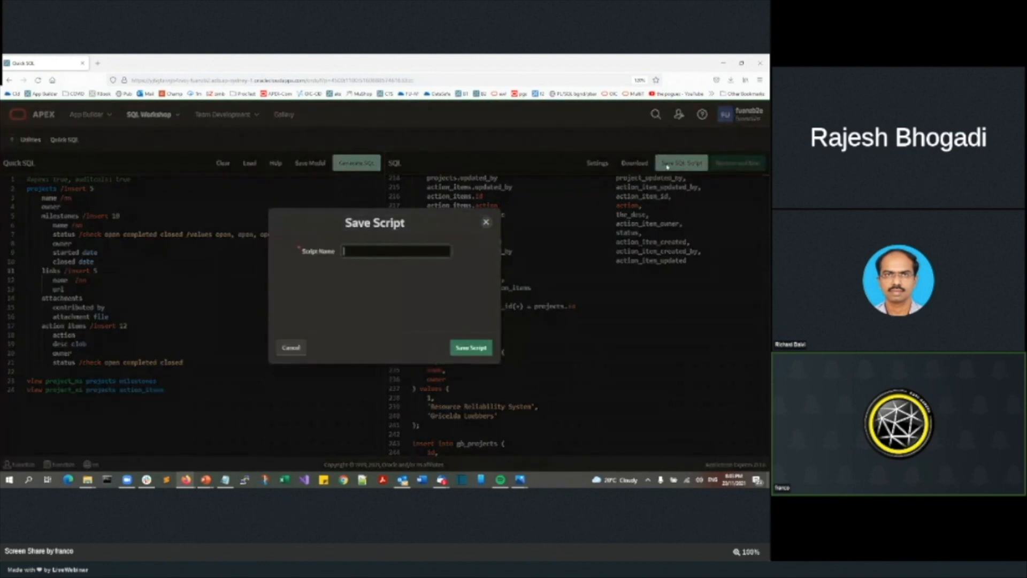
left_click(471, 347)
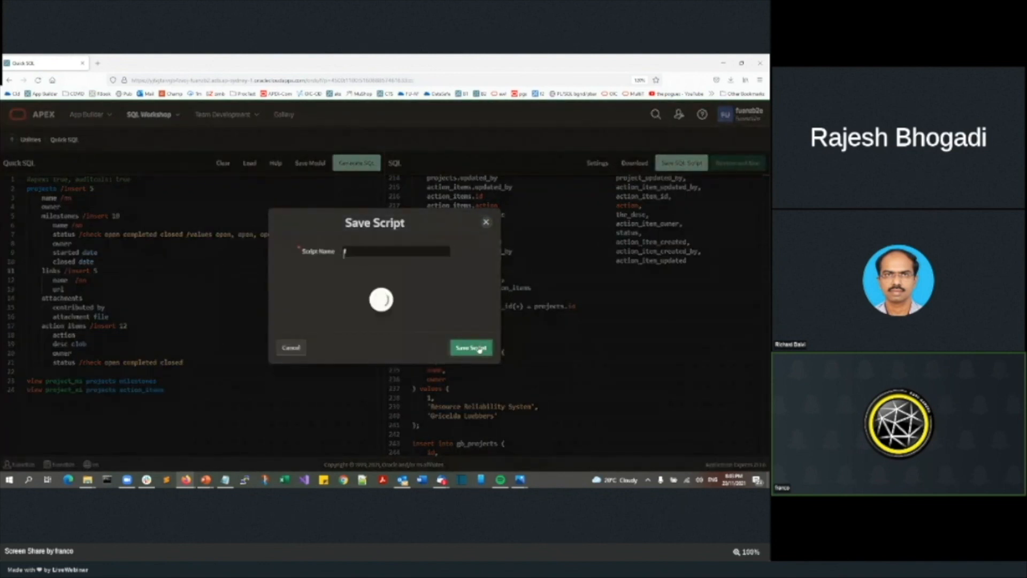
left_click(471, 346)
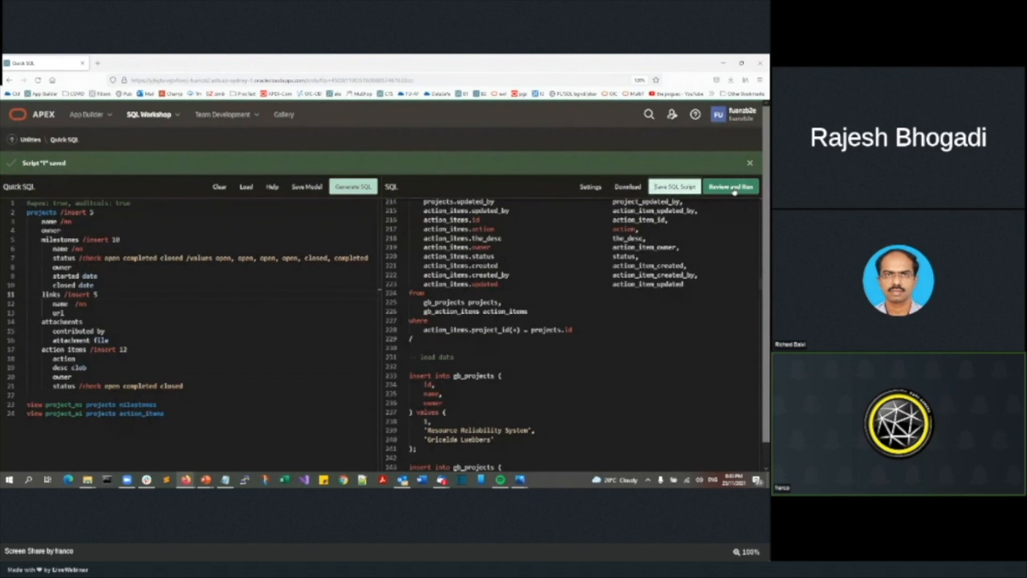
left_click(730, 186)
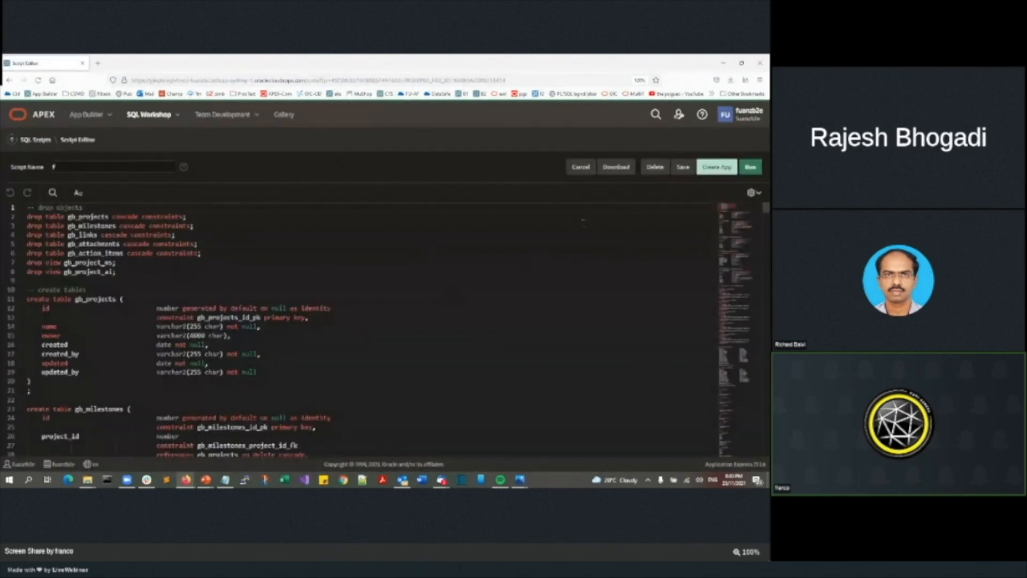
Run the saved script now, creating the gb_ tables and indexes after initial drop errors.
left_click(751, 167)
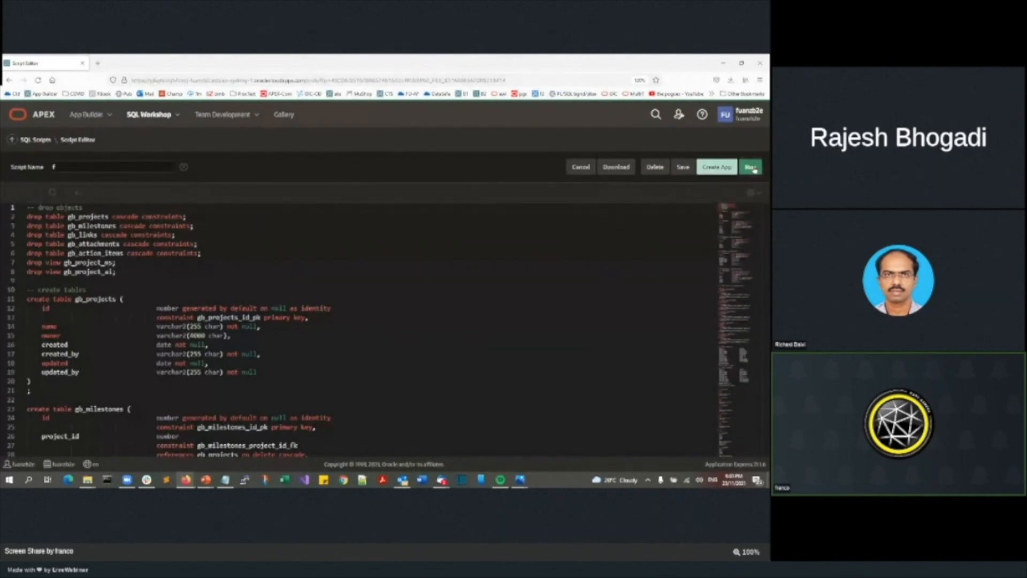
left_click(750, 167)
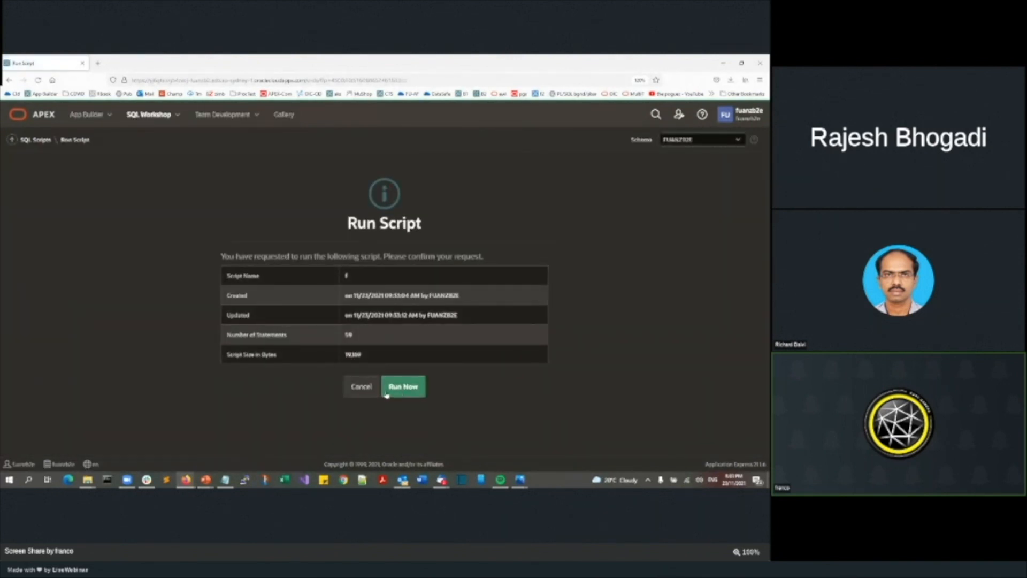
left_click(403, 386)
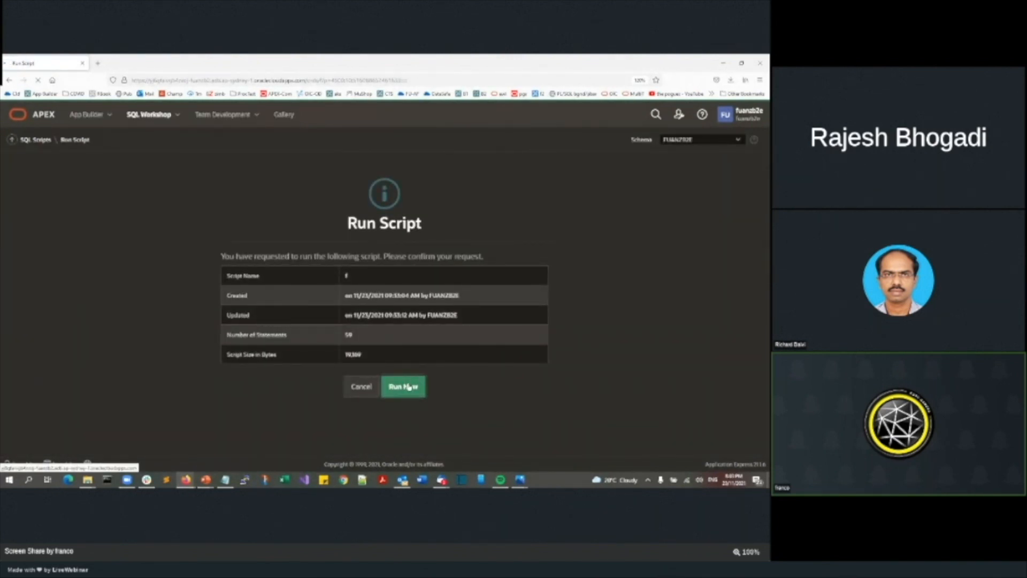
left_click(403, 387)
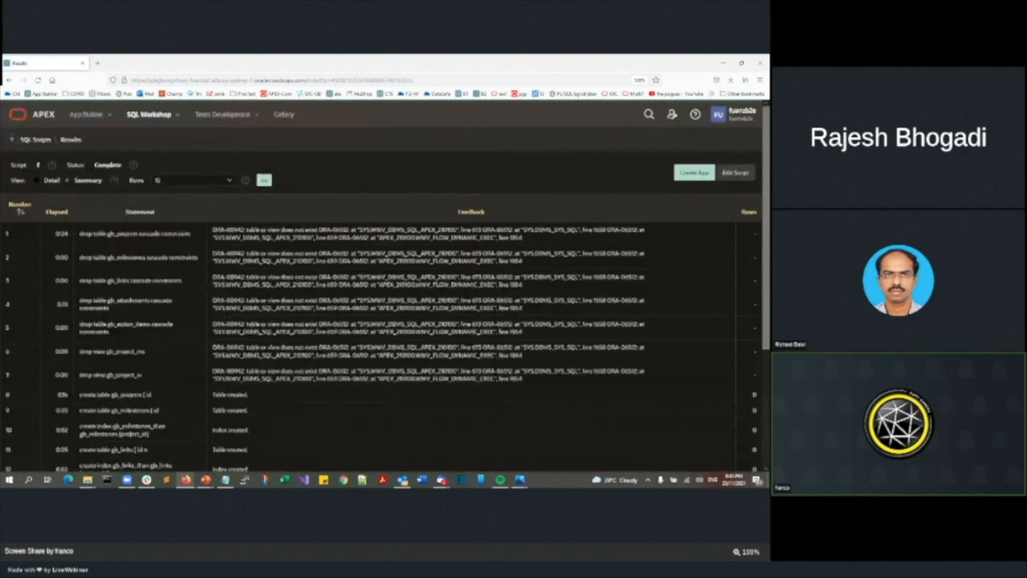
Start Create App from the script's tables and proceed to the Create an Application page.
left_click(693, 172)
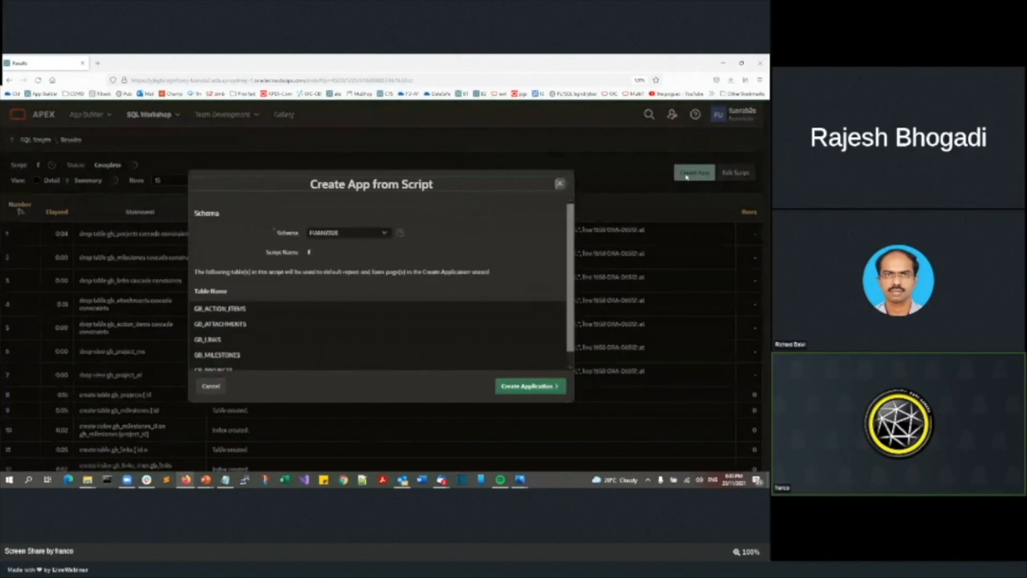
left_click(529, 386)
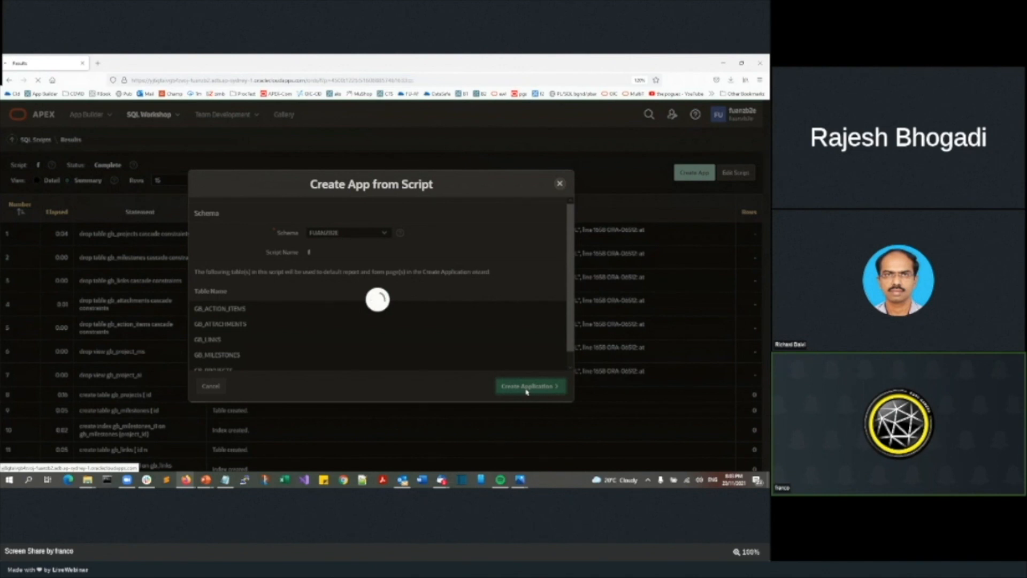
left_click(528, 386)
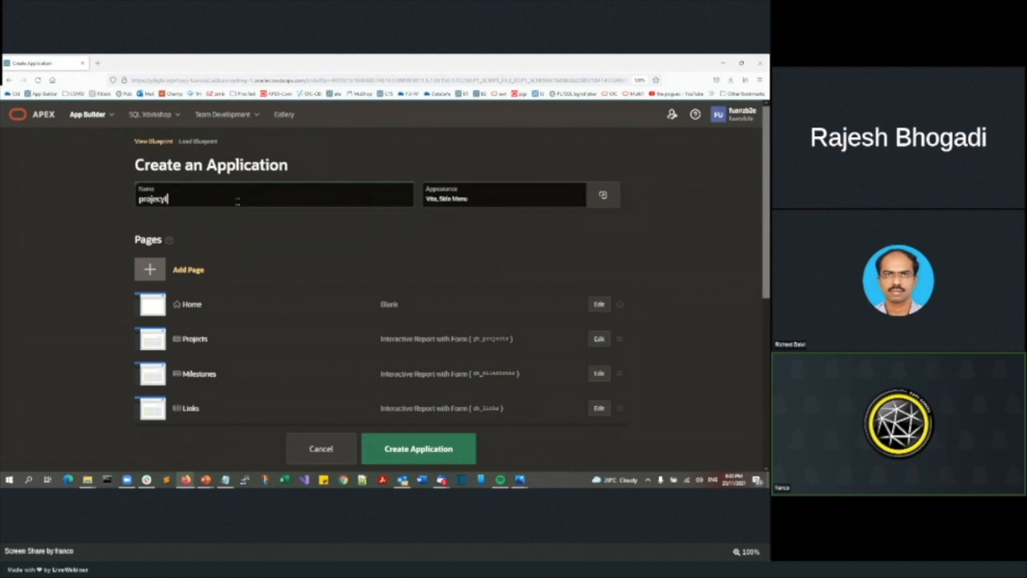
Name the application GB_project and review its Home, Projects, Milestones and Links pages.
type("project")
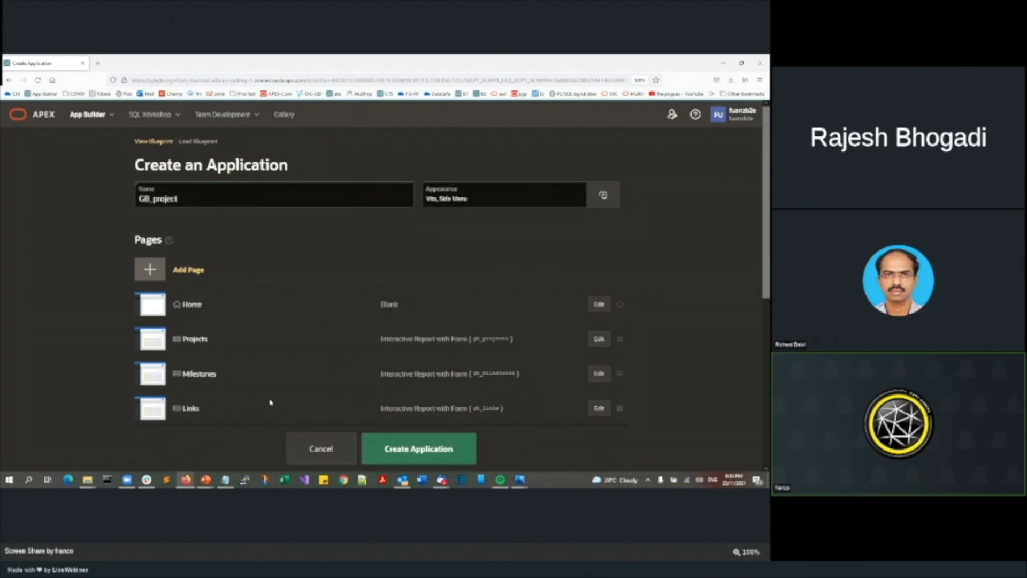
scroll("down", 3)
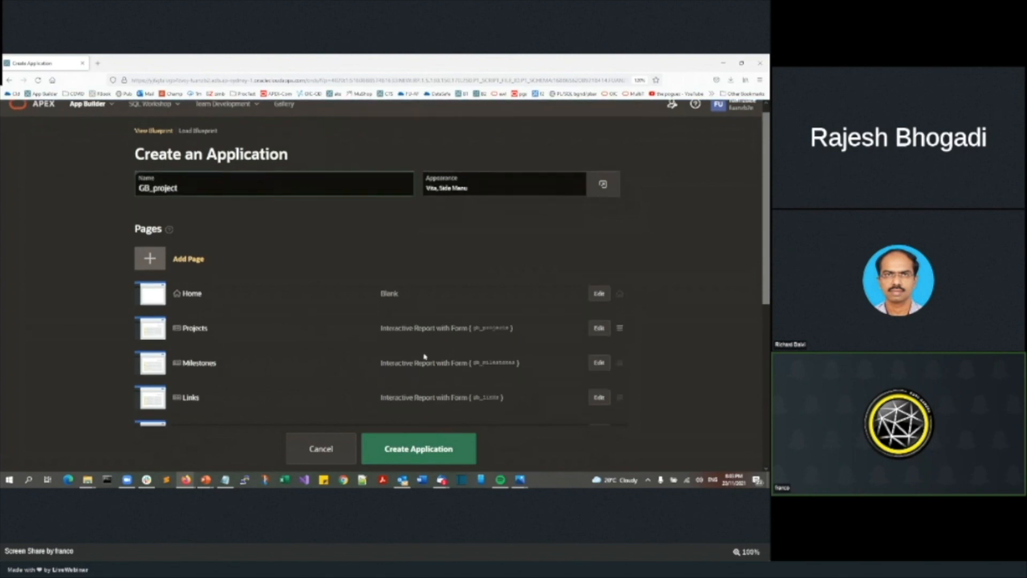
scroll("down", 3)
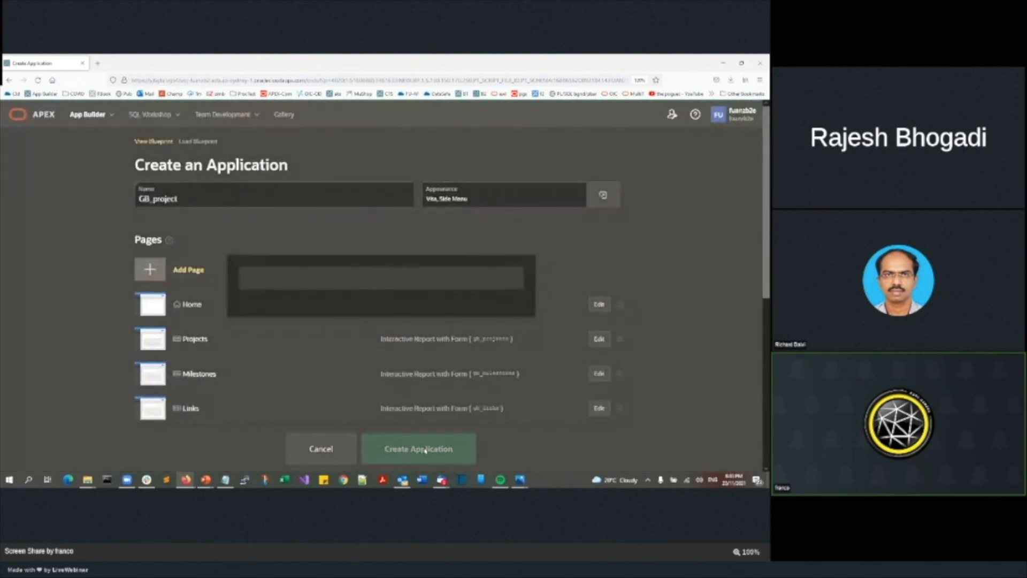
Create the GB_project application so it builds and launches to its sign-in page.
left_click(419, 448)
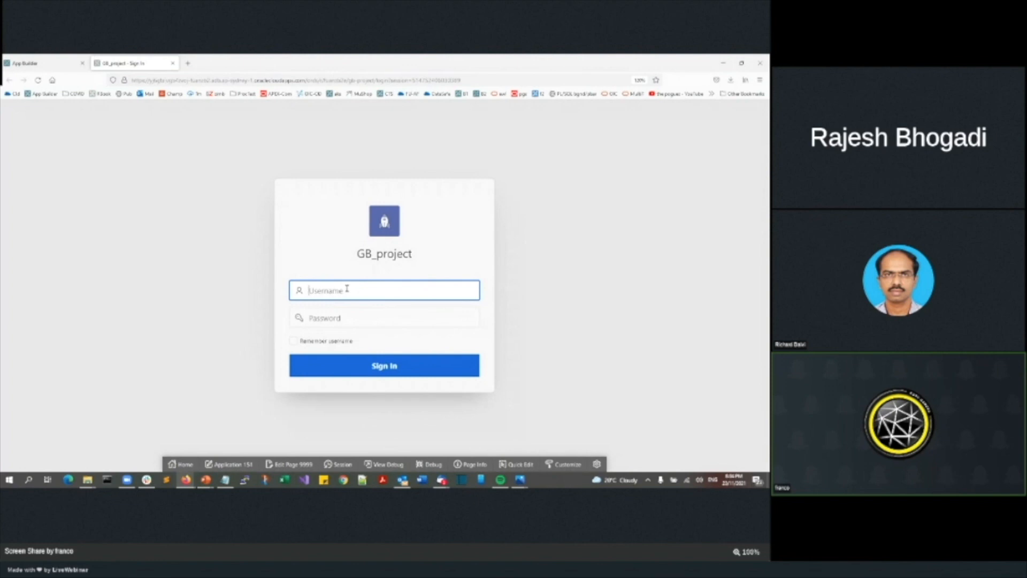
Sign in to GB_project and bring up its Projects report of five sample projects.
left_click(384, 290)
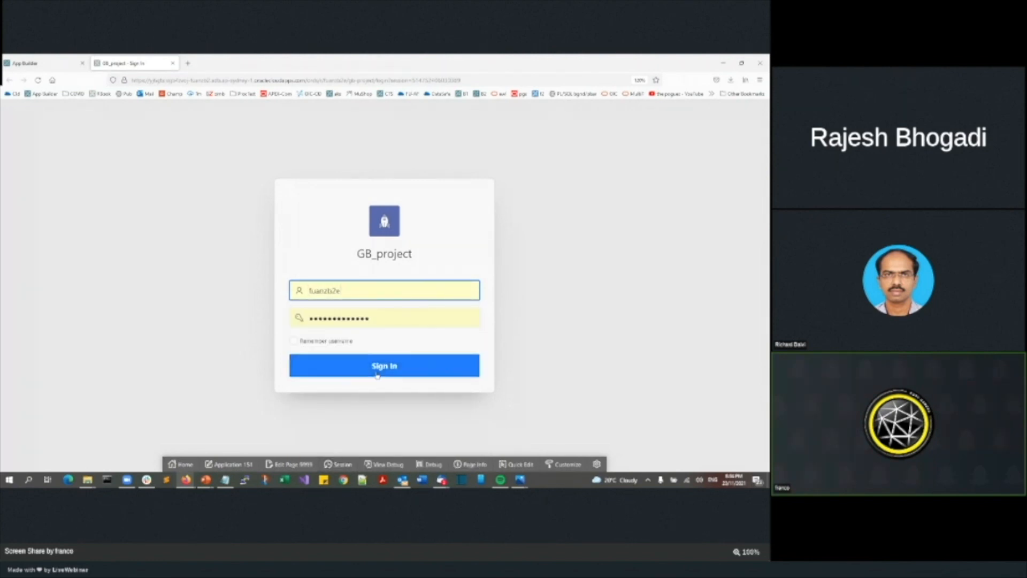
left_click(384, 366)
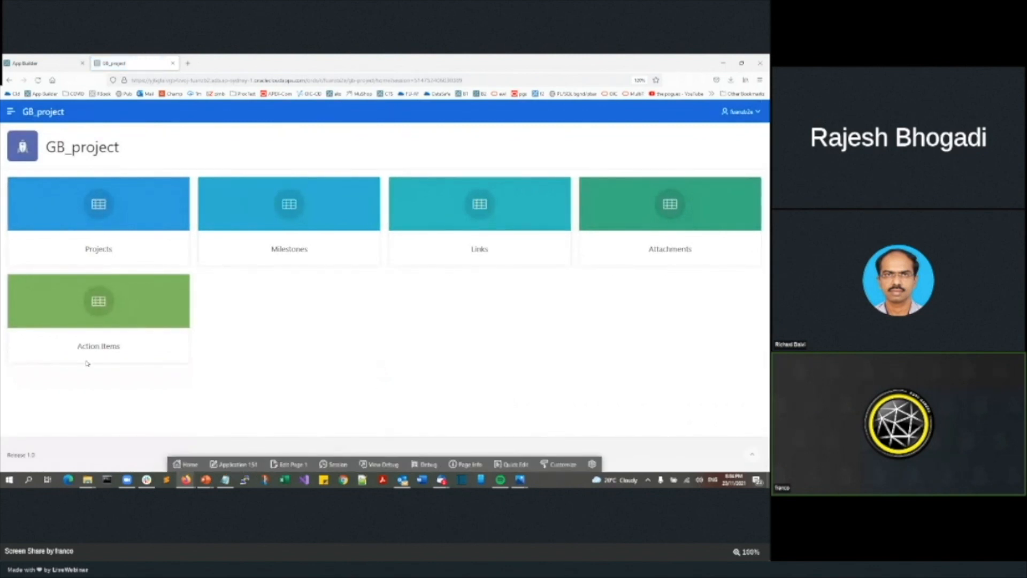
left_click(11, 111)
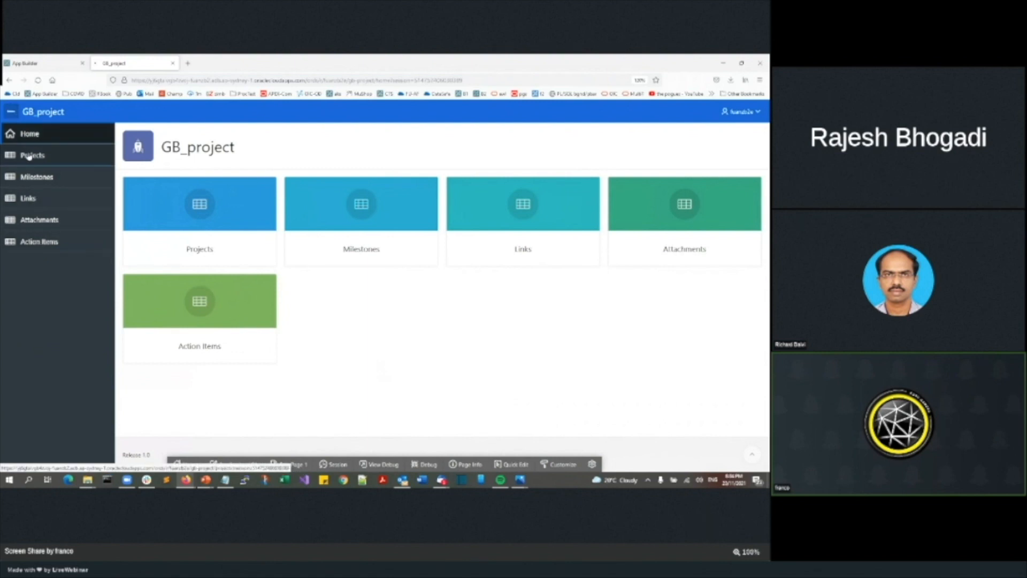
left_click(32, 154)
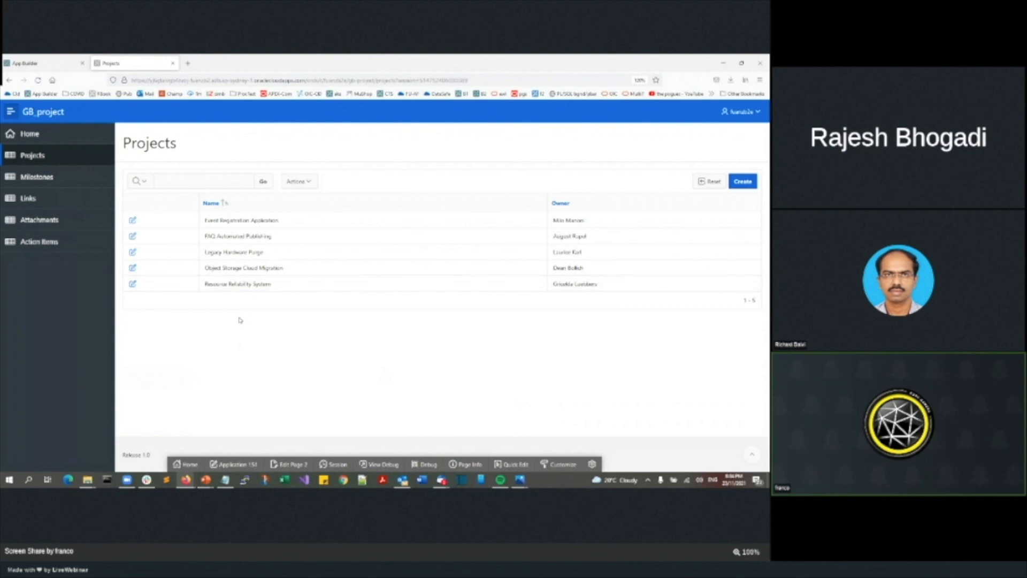
mouse_move(251, 313)
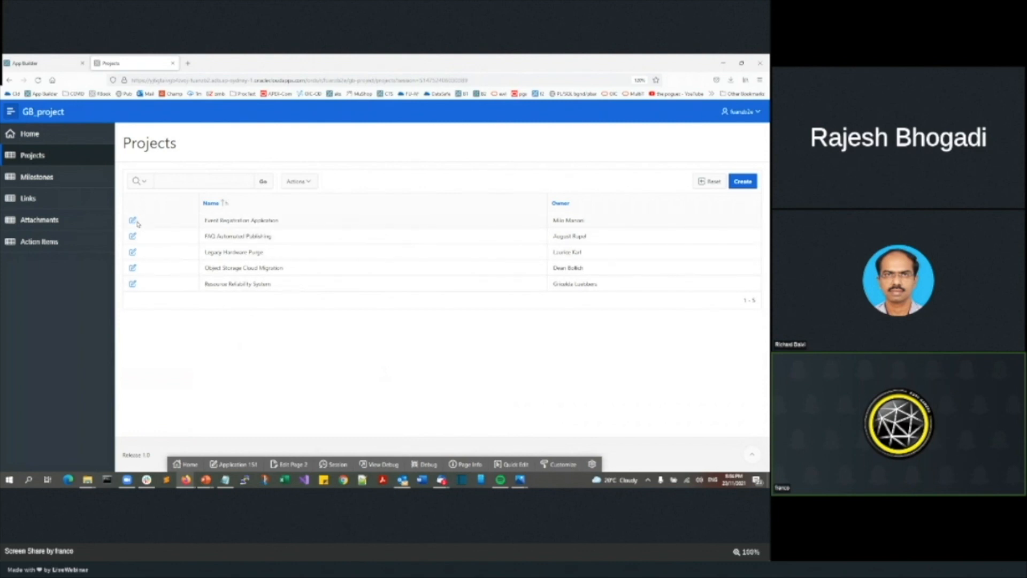
View the Event Registration Application project's edit form and cancel without saving.
left_click(133, 220)
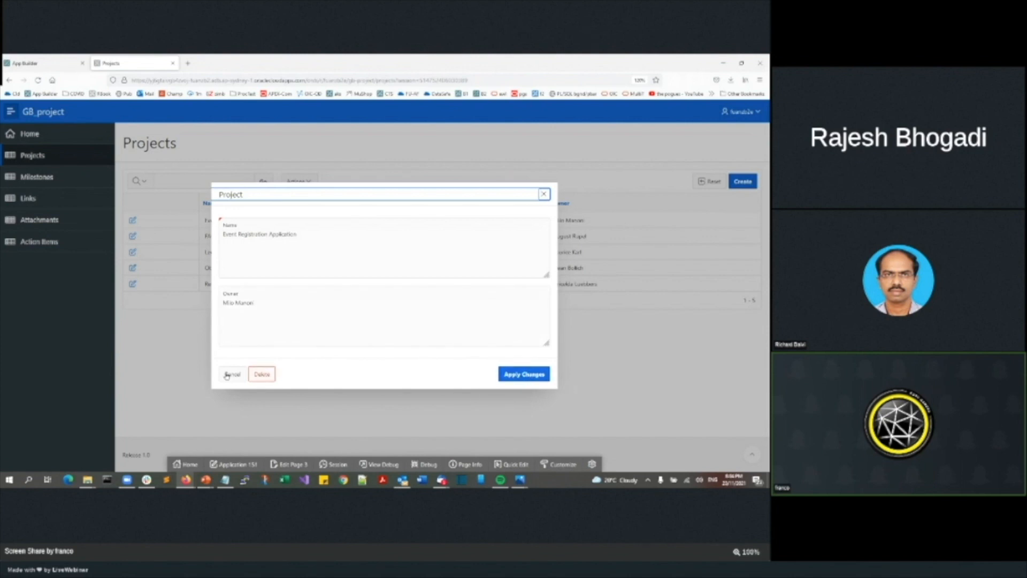
left_click(231, 374)
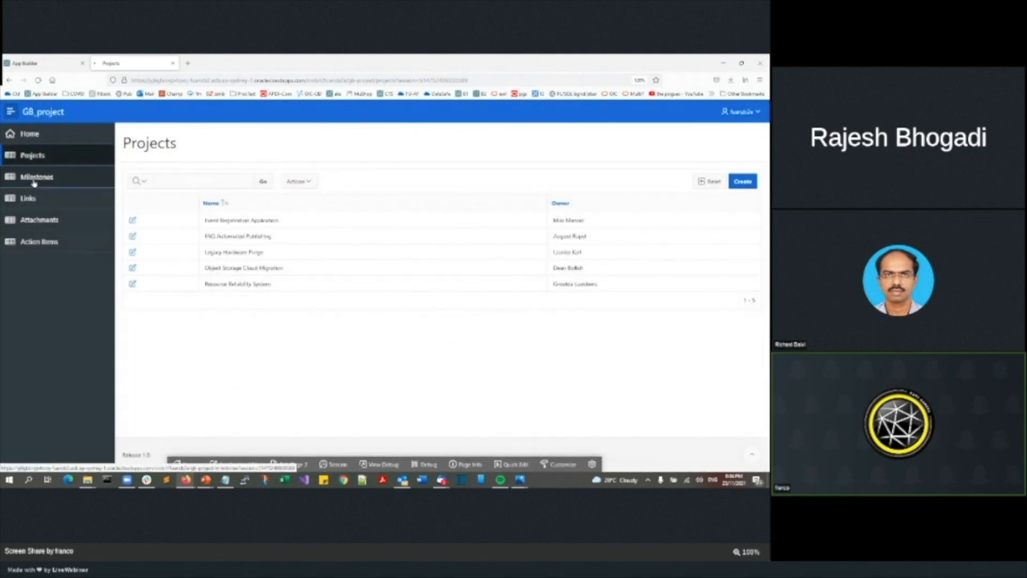
Set the Legacy Hardware Purge milestone's start date to 11/17/2021, then view Action Items.
left_click(36, 176)
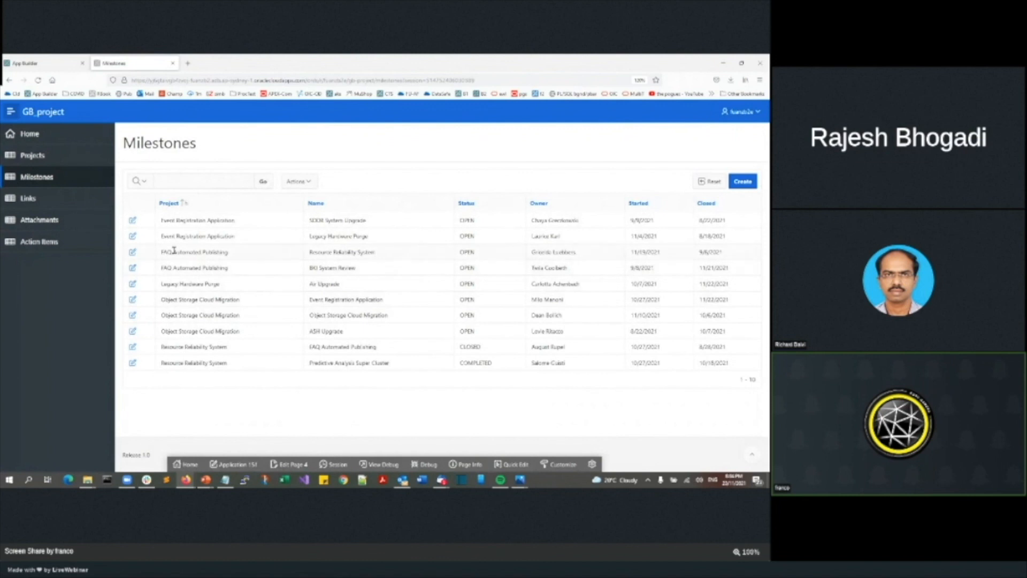
left_click(742, 181)
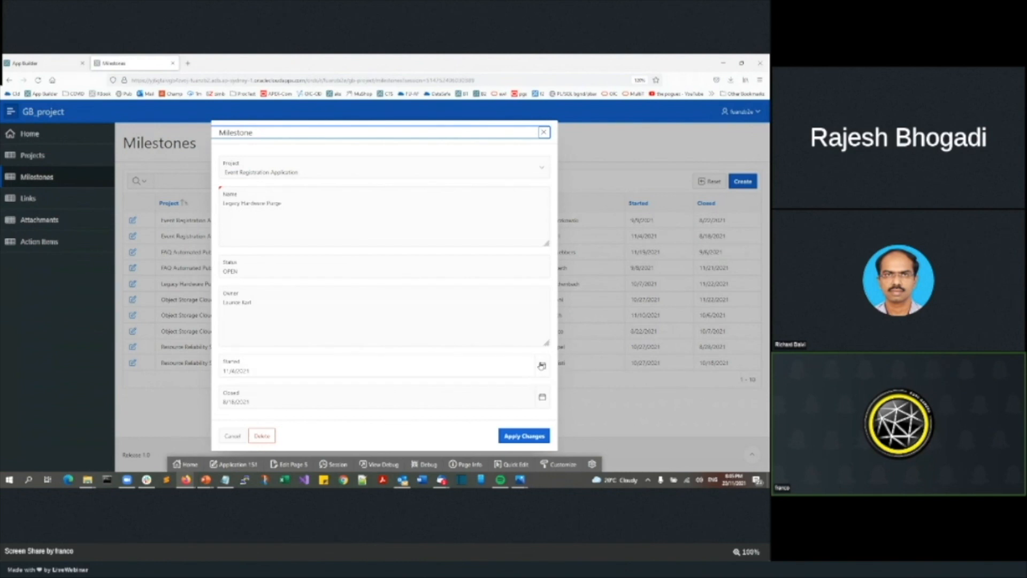
left_click(541, 366)
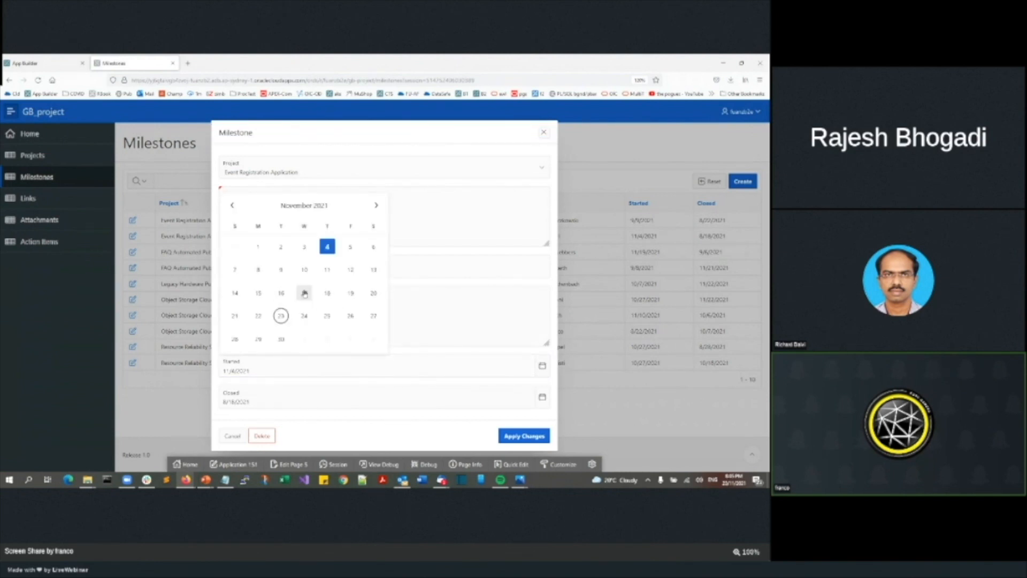
left_click(326, 293)
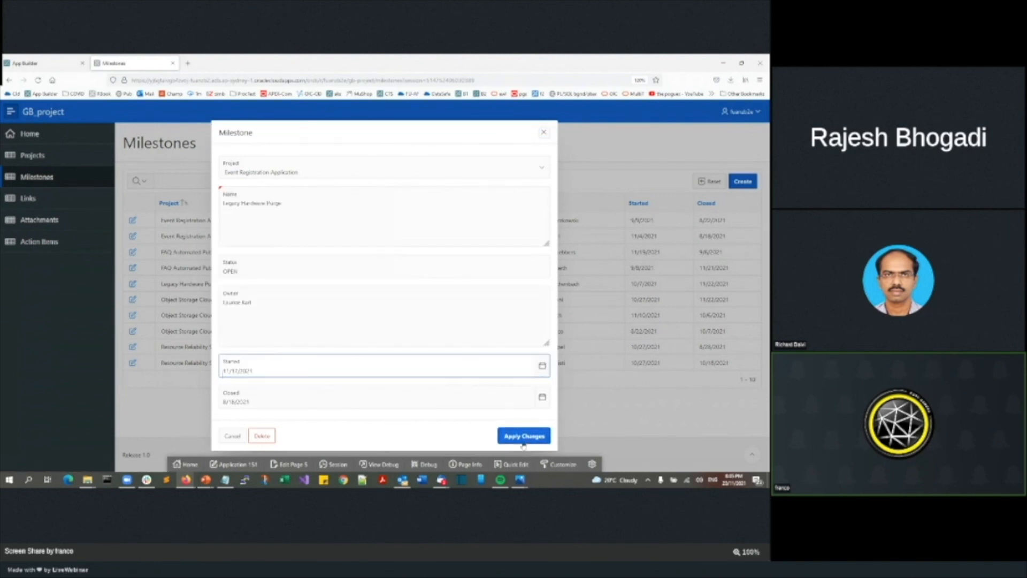
left_click(523, 435)
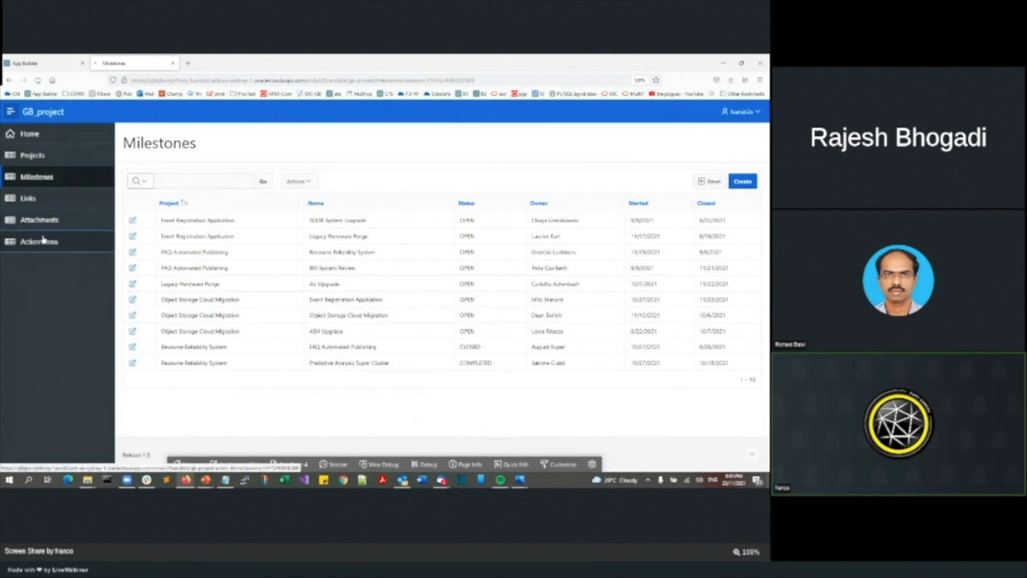
left_click(39, 241)
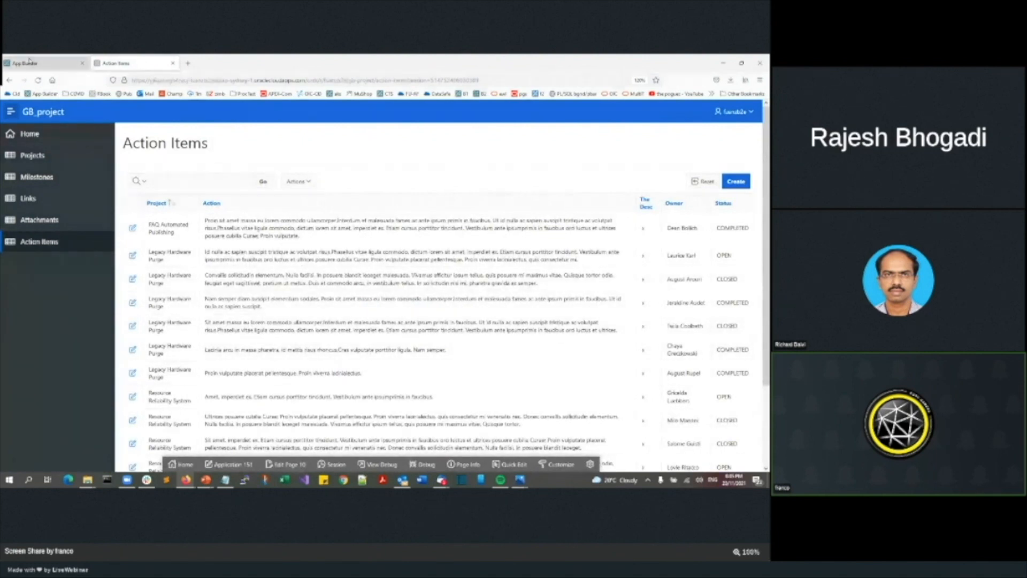
Filter the SQL Workshop Object Browser table list to names containing 'GB'.
left_click(153, 114)
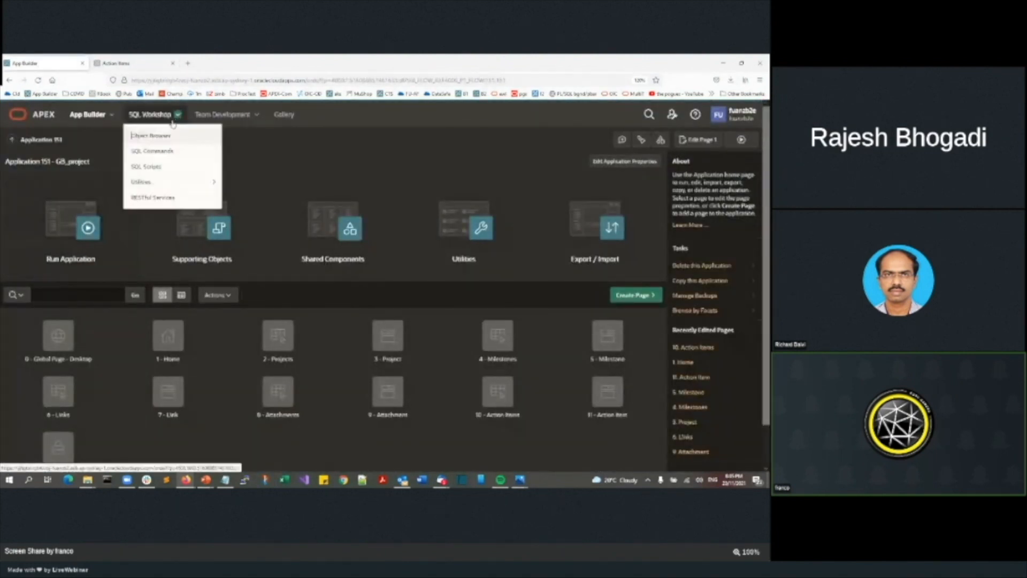
left_click(151, 136)
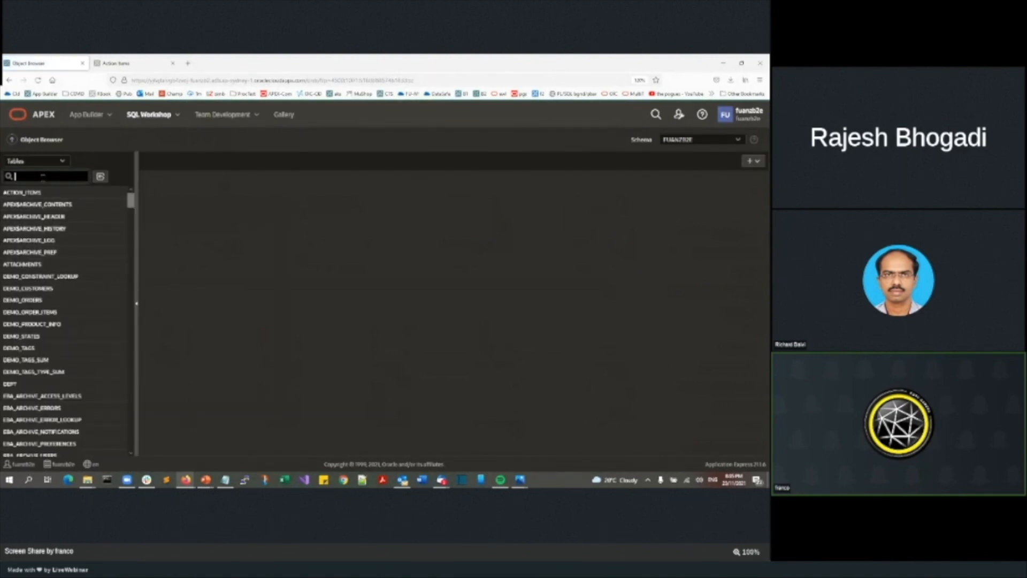
type("GB")
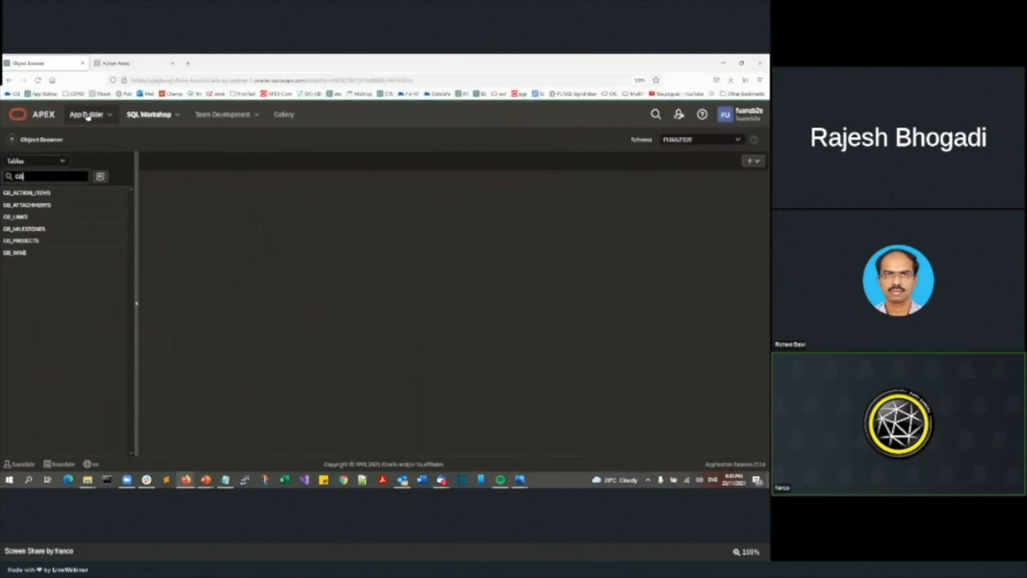
Sign in to the Incident Management app and reveal its navigation menu.
left_click(85, 115)
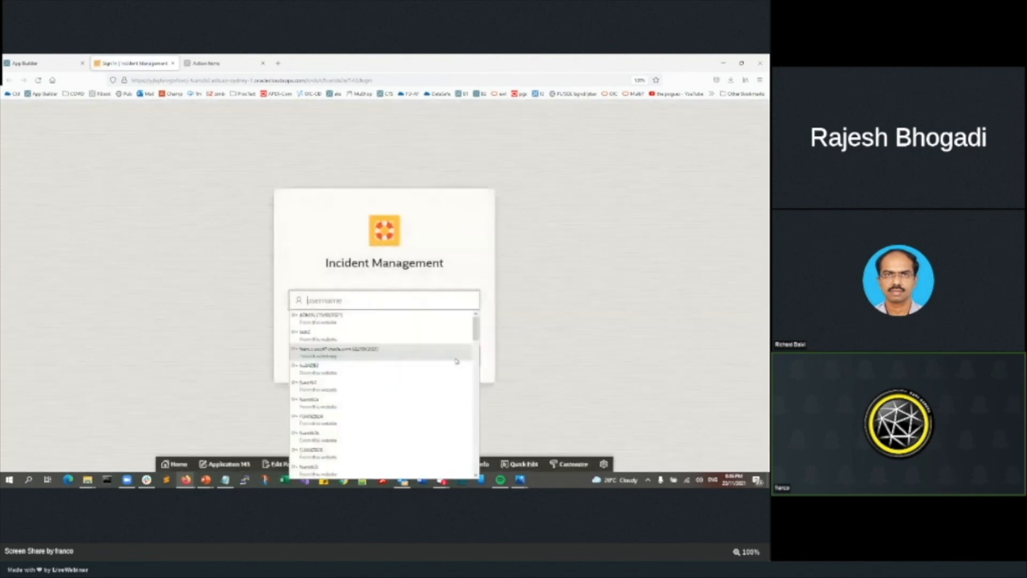
scroll("down", 3)
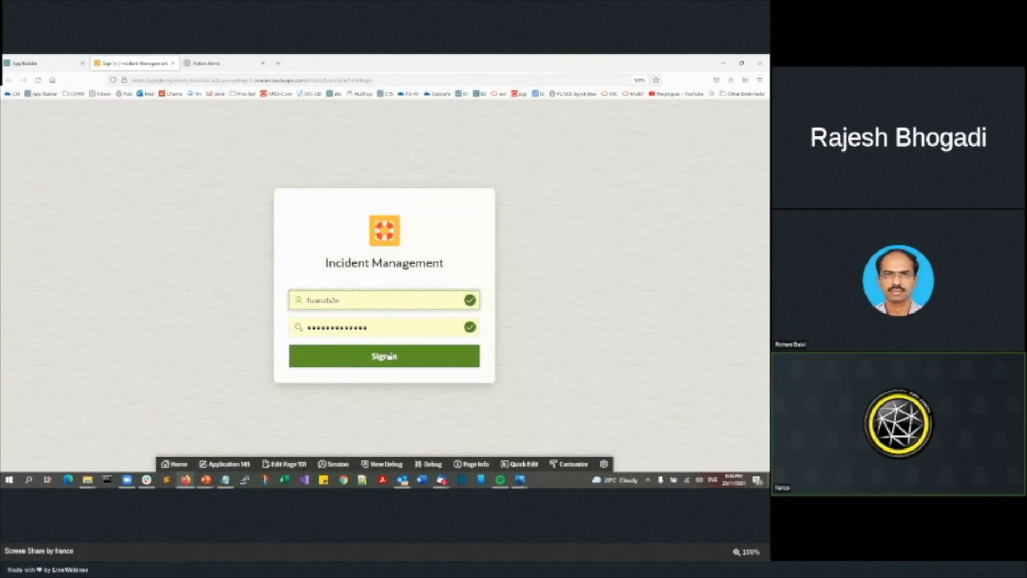
left_click(384, 355)
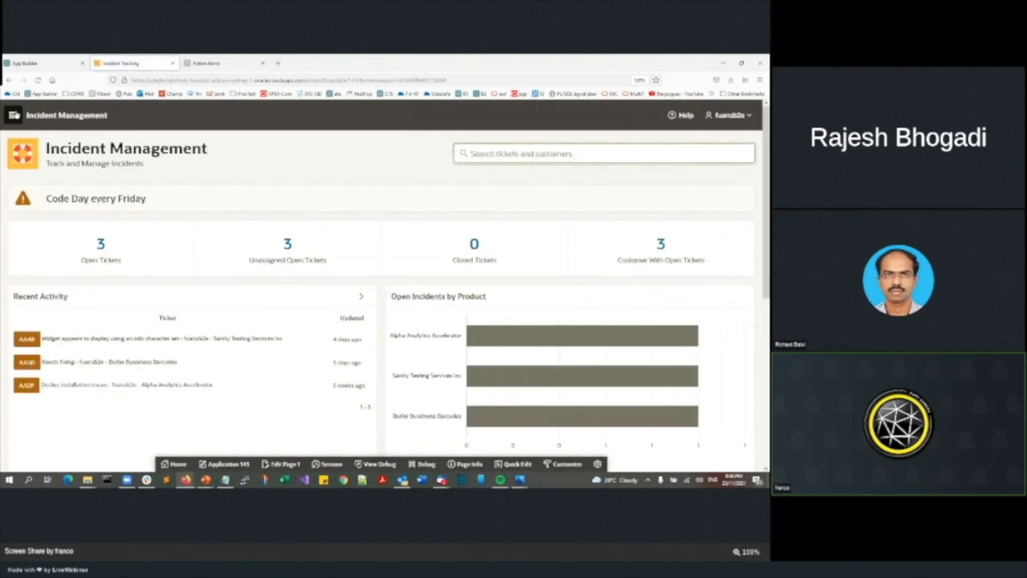
left_click(13, 114)
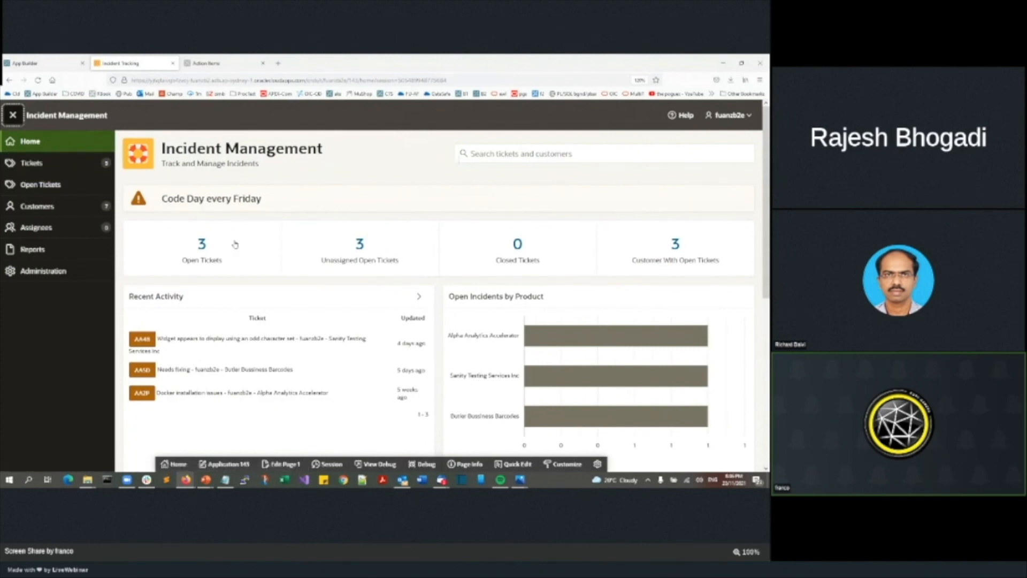
mouse_move(237, 282)
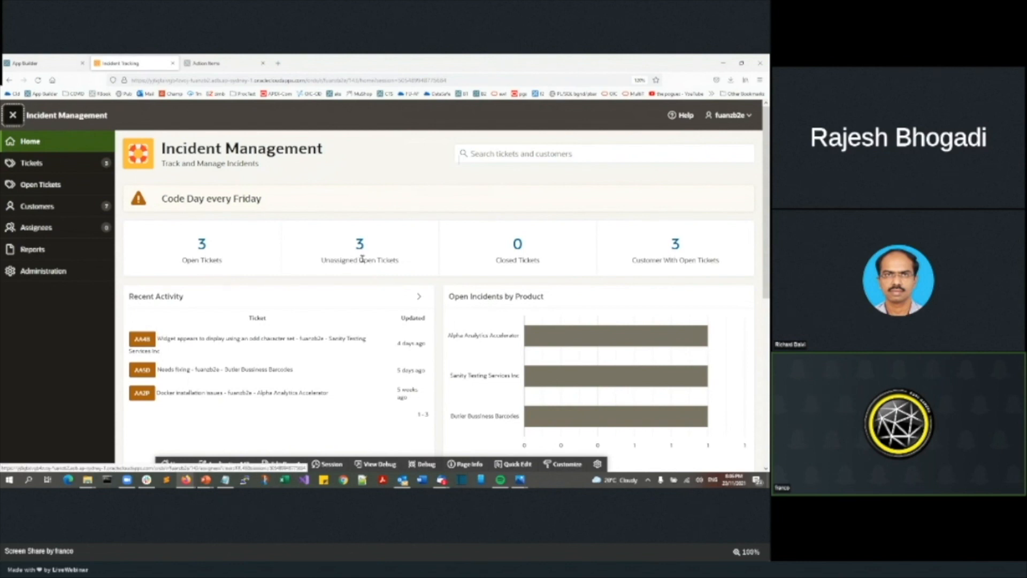
Scroll the home dashboard through ticket counts, recent activity, charts and tags.
scroll("down", 3)
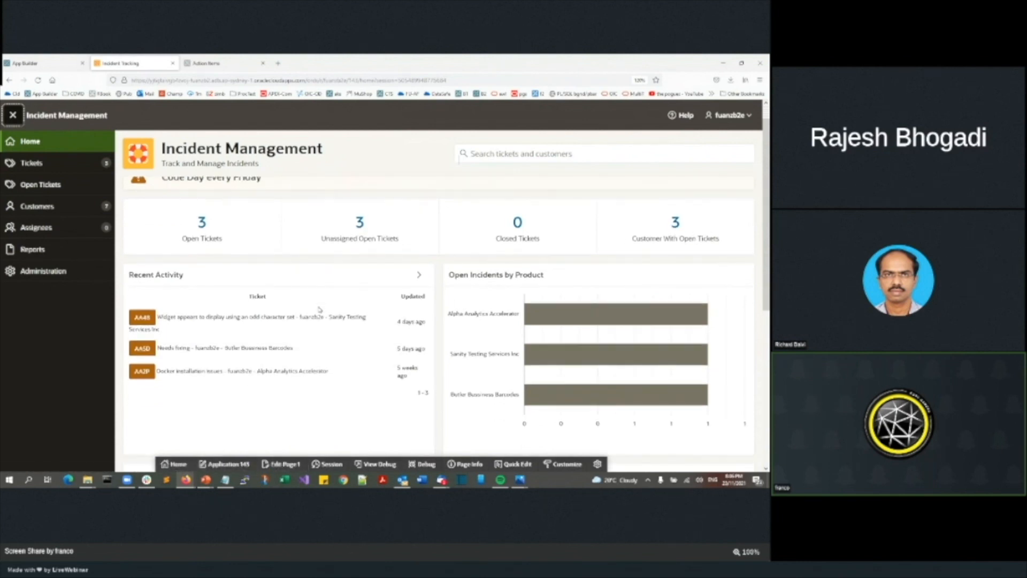
scroll("down", 3)
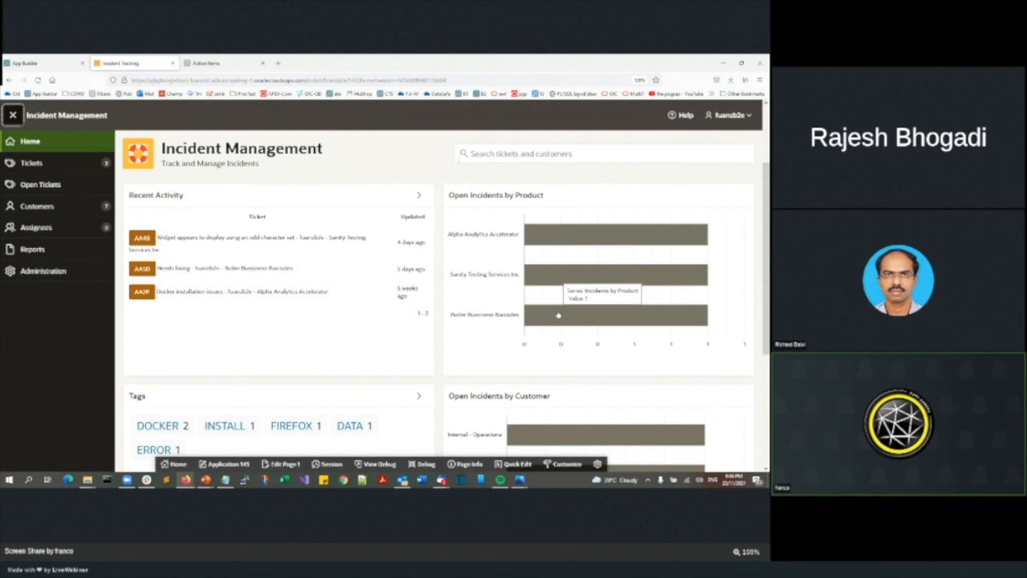
scroll("down", 3)
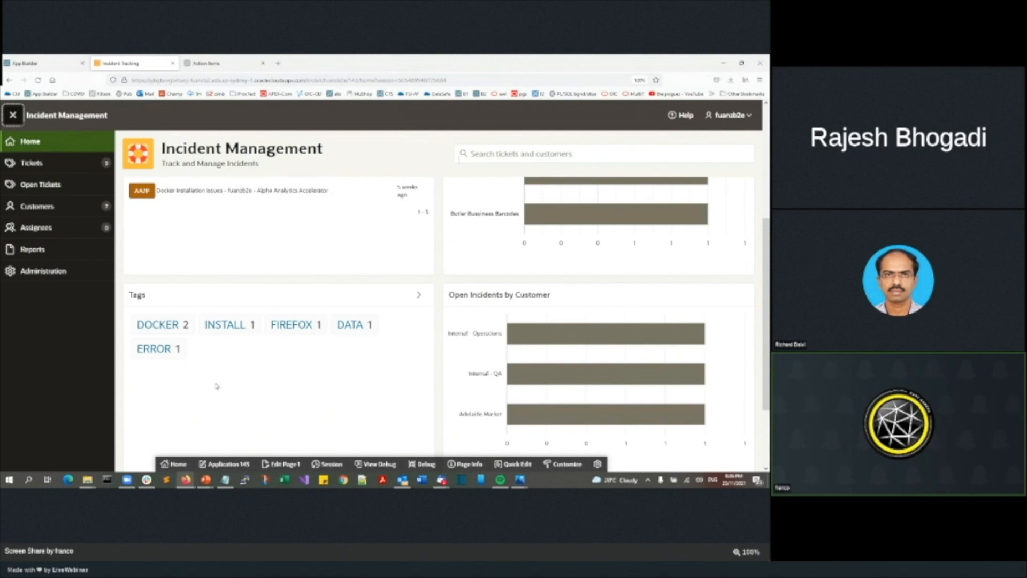
mouse_move(194, 384)
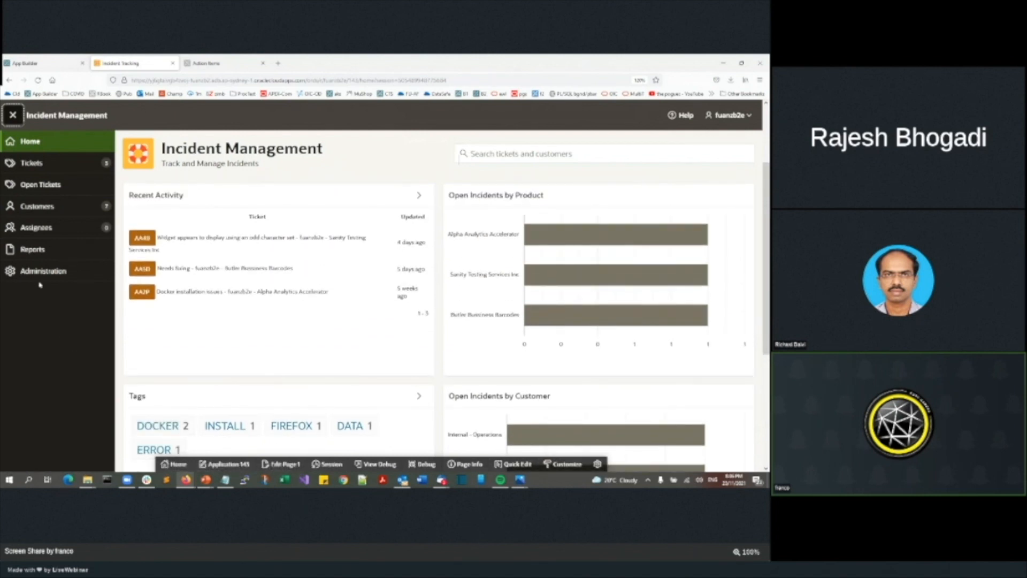
Reach Administration and list the app's notifications, showing 'Code Day every Friday'.
left_click(43, 270)
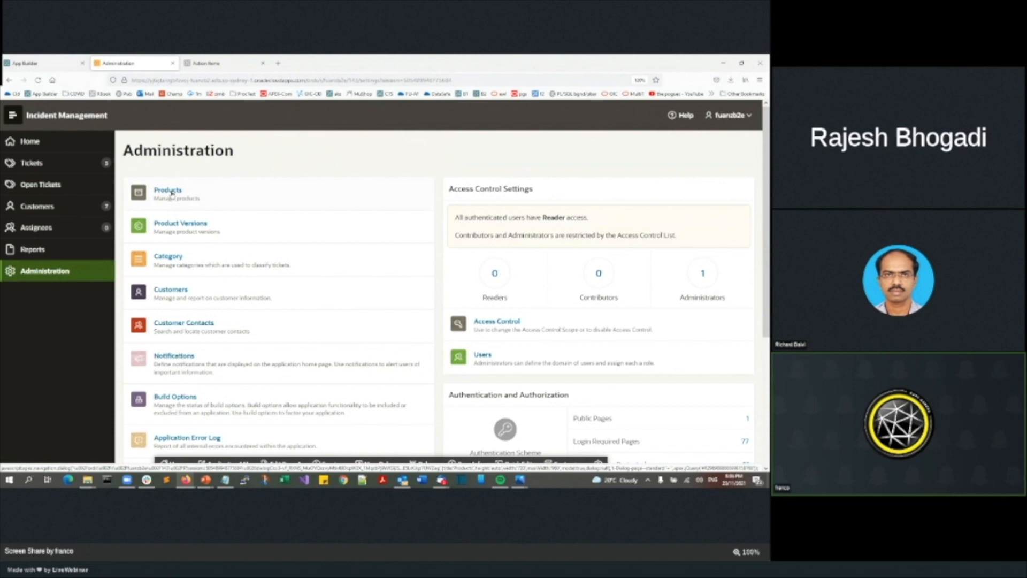
mouse_move(174, 193)
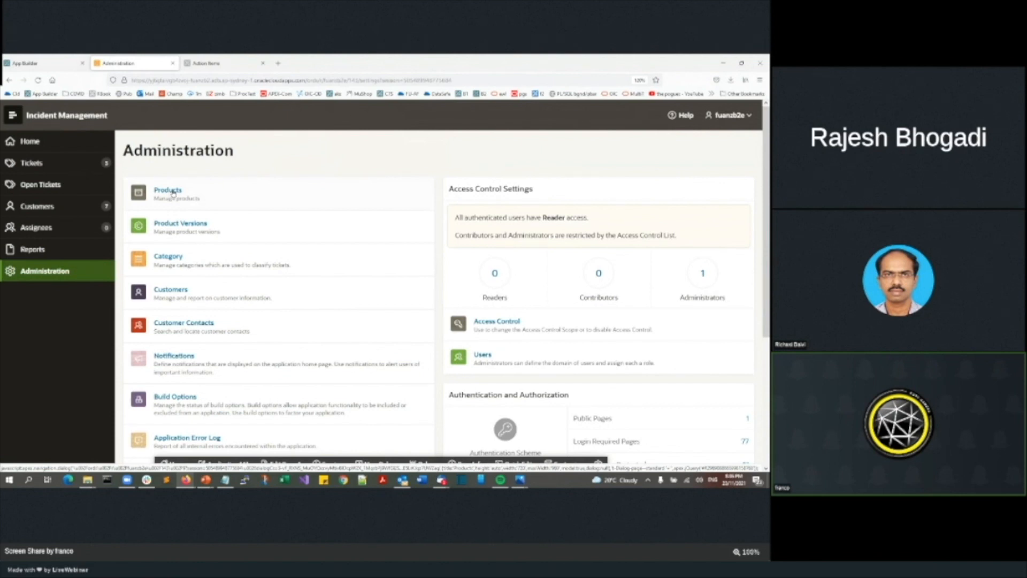
mouse_move(211, 288)
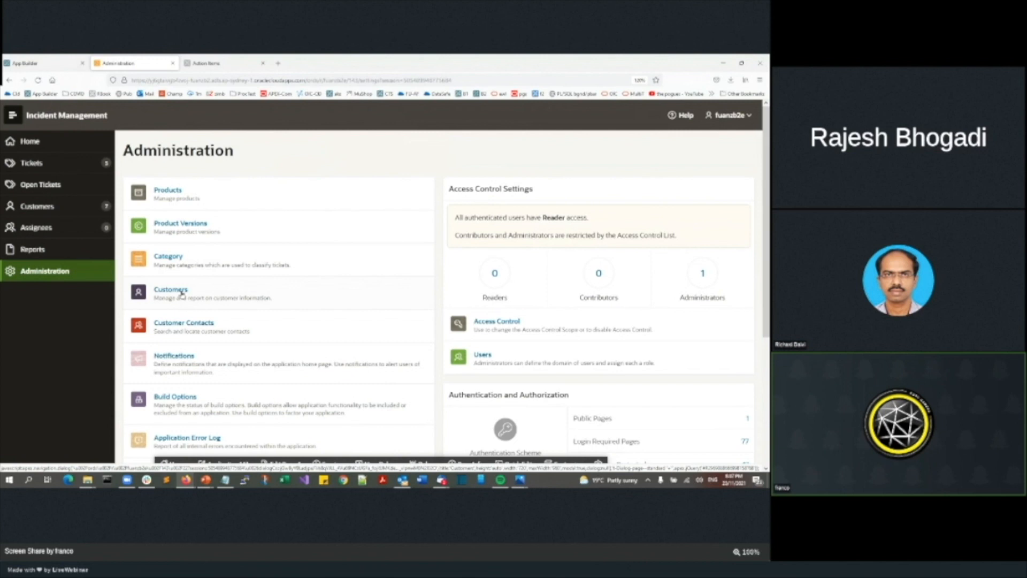
scroll("down", 3)
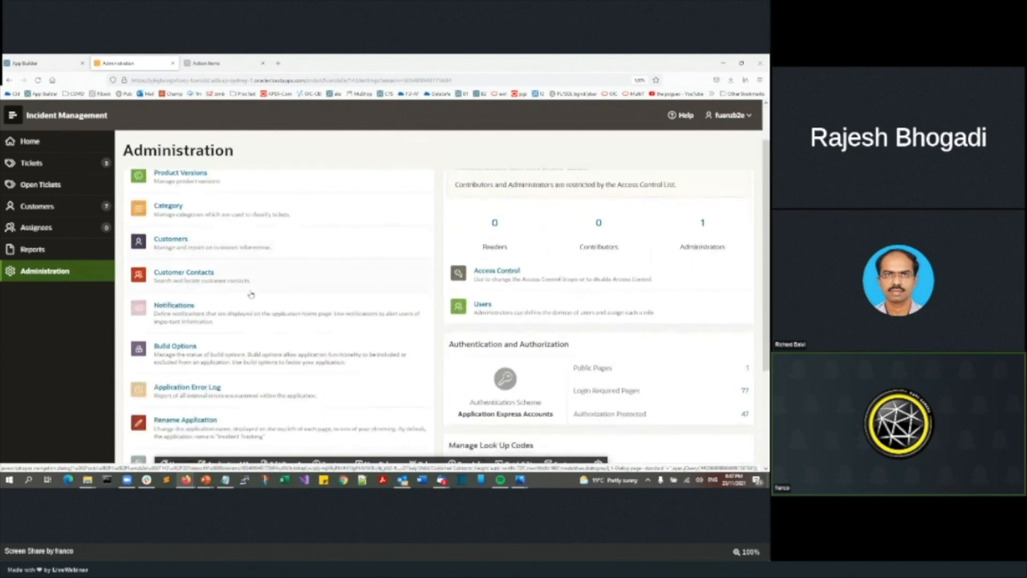
scroll("down", 3)
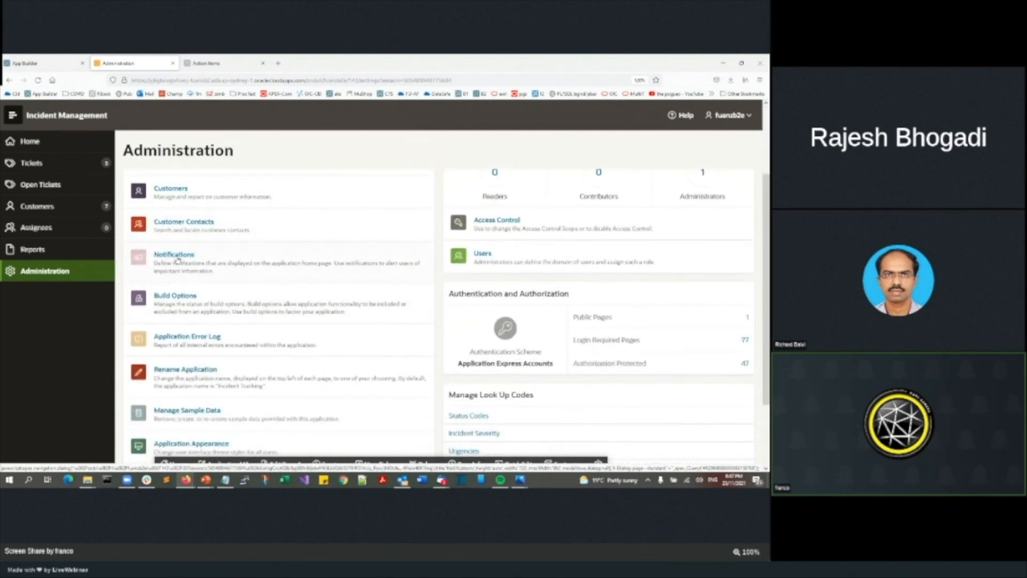
left_click(174, 255)
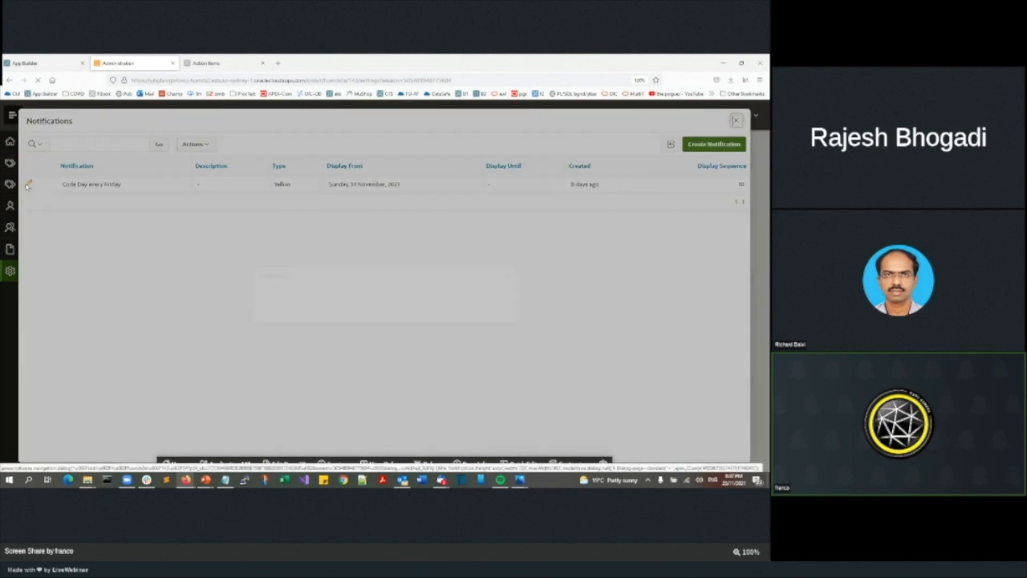
Rename the 'Code Day every Friday' notification to 'GroundBreakers Tour is Great' and apply.
left_click(28, 184)
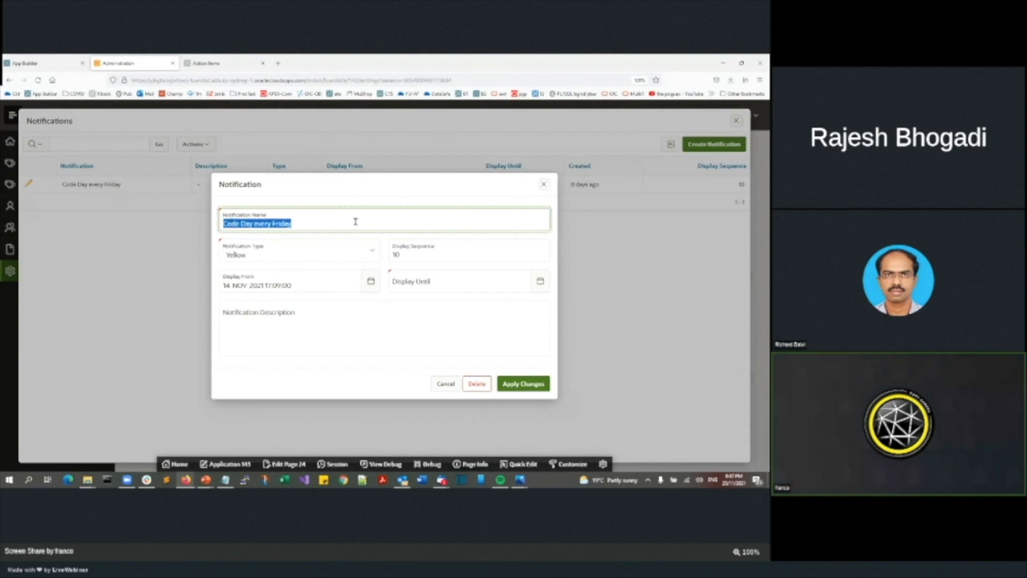
type("GroundBreakers Tour is Great")
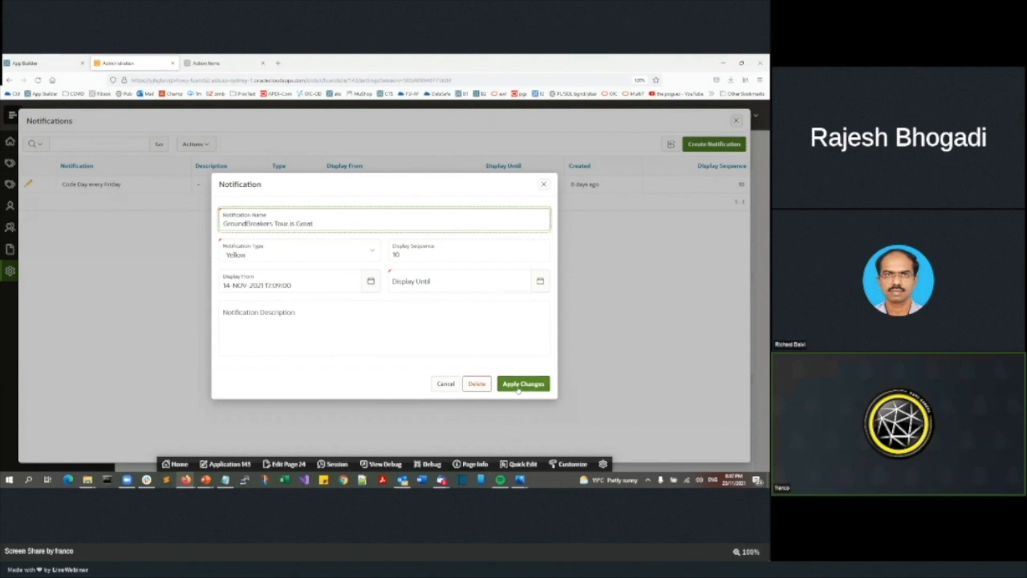
left_click(522, 383)
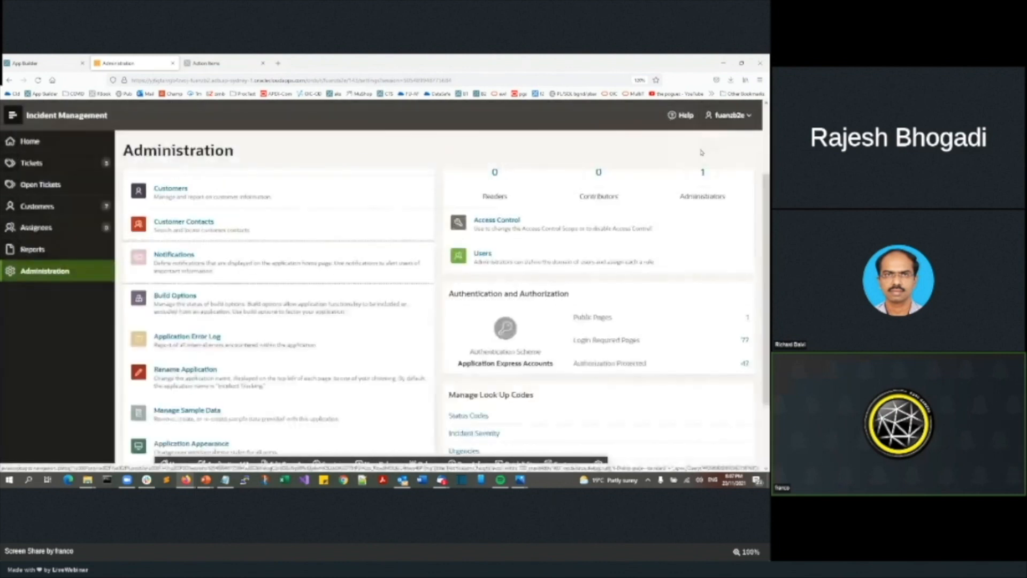
Load Incident Management's sample data from Manage Sample Data, hitting a unique-constraint error.
left_click(174, 296)
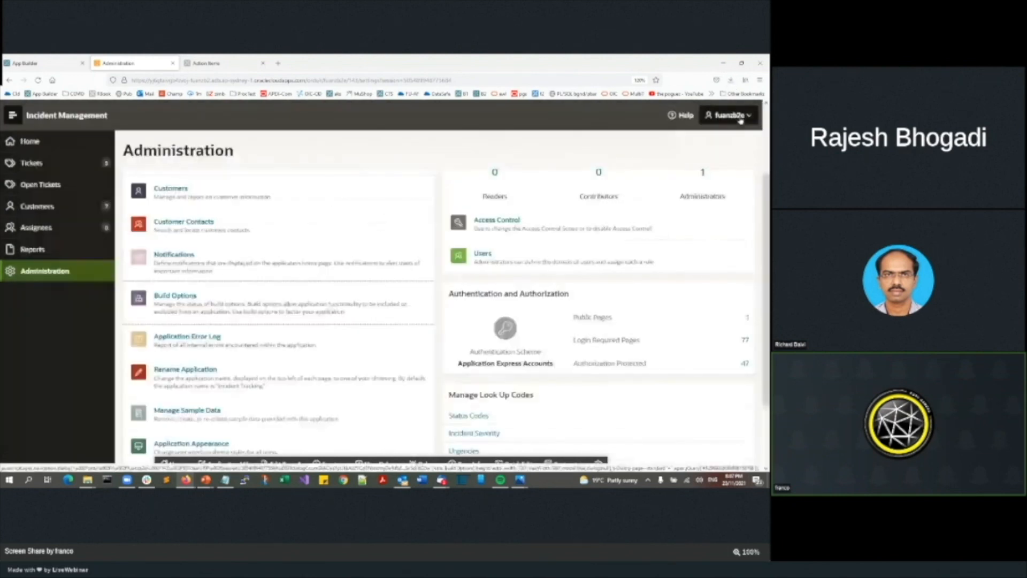
scroll("down", 3)
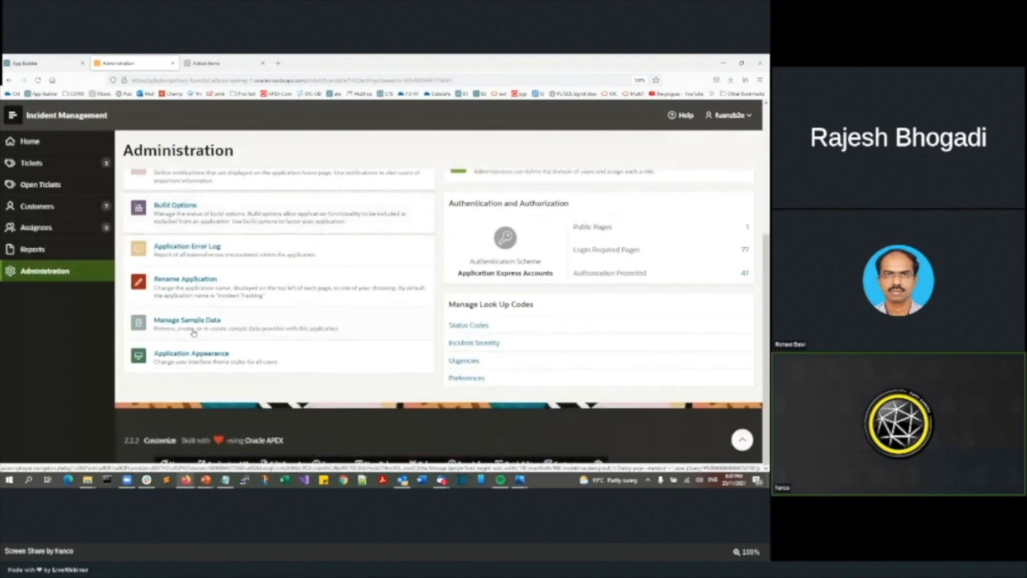
left_click(186, 320)
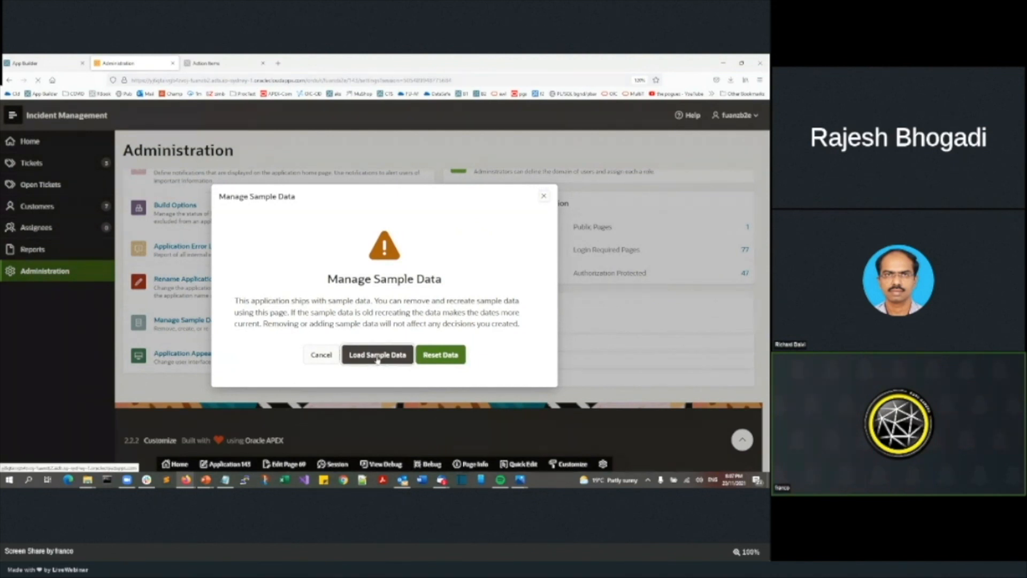
left_click(377, 354)
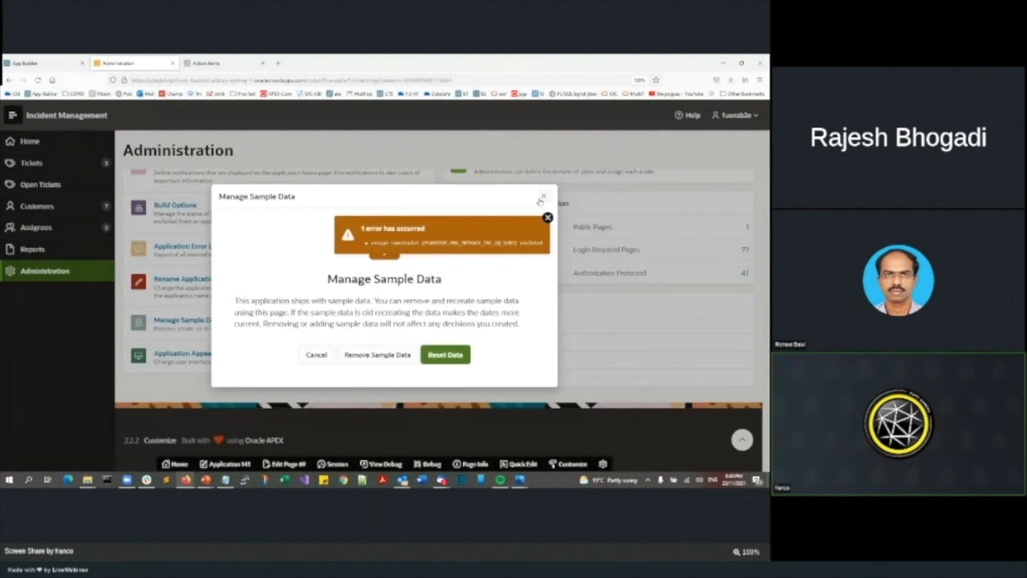
left_click(543, 196)
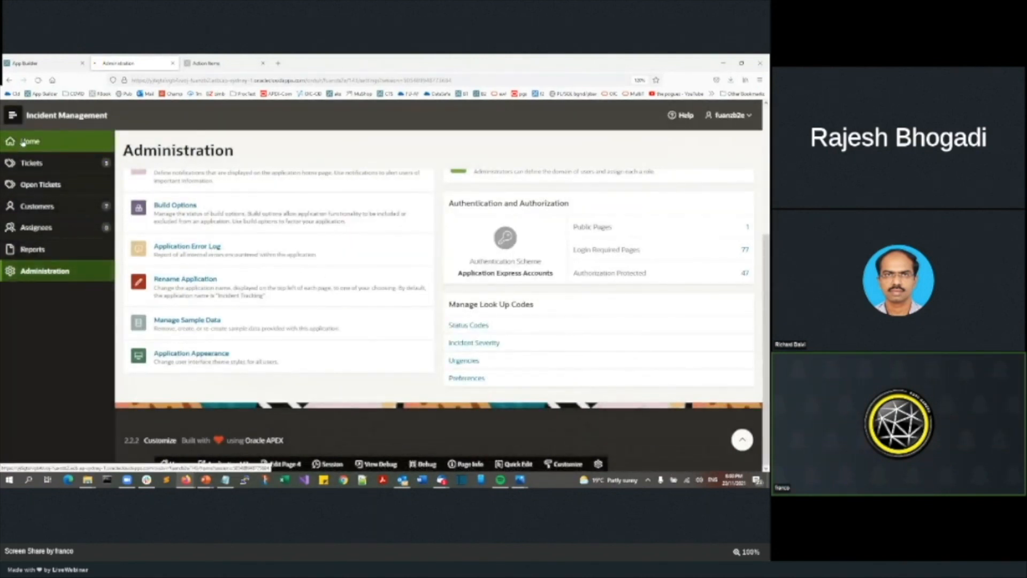
View the home dashboard with the new banner and 18 open tickets.
left_click(30, 142)
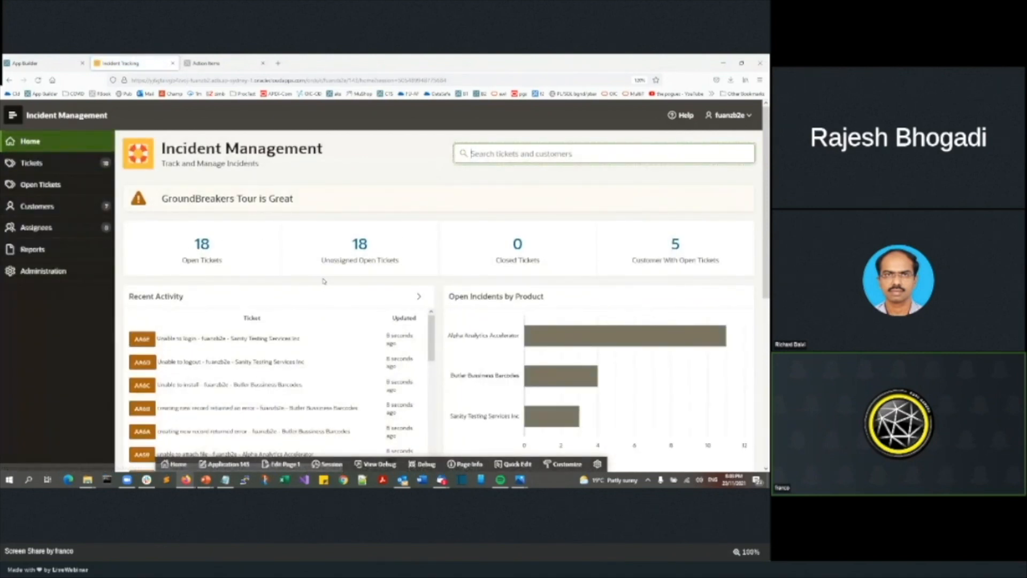
scroll("down", 3)
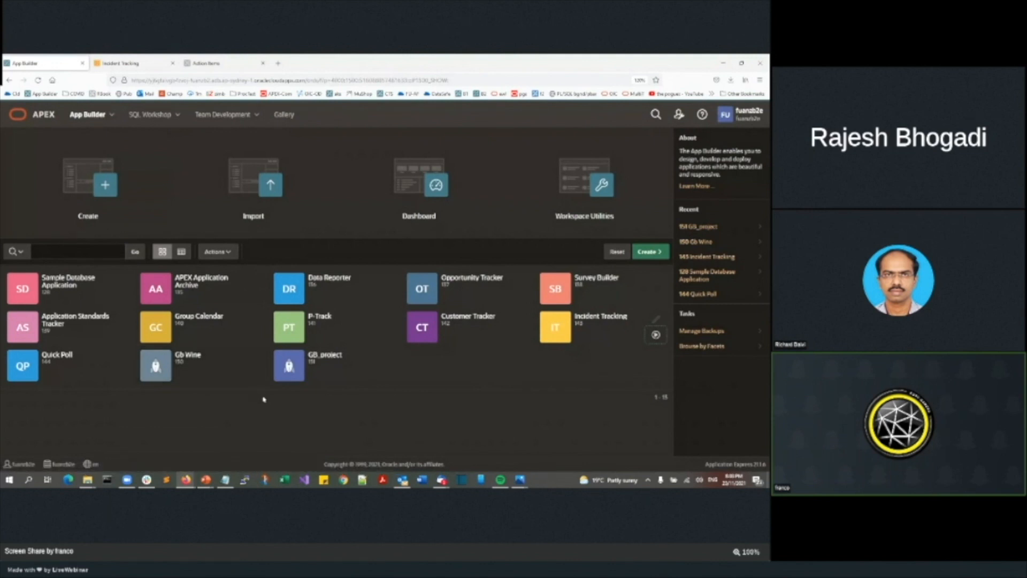
mouse_move(280, 428)
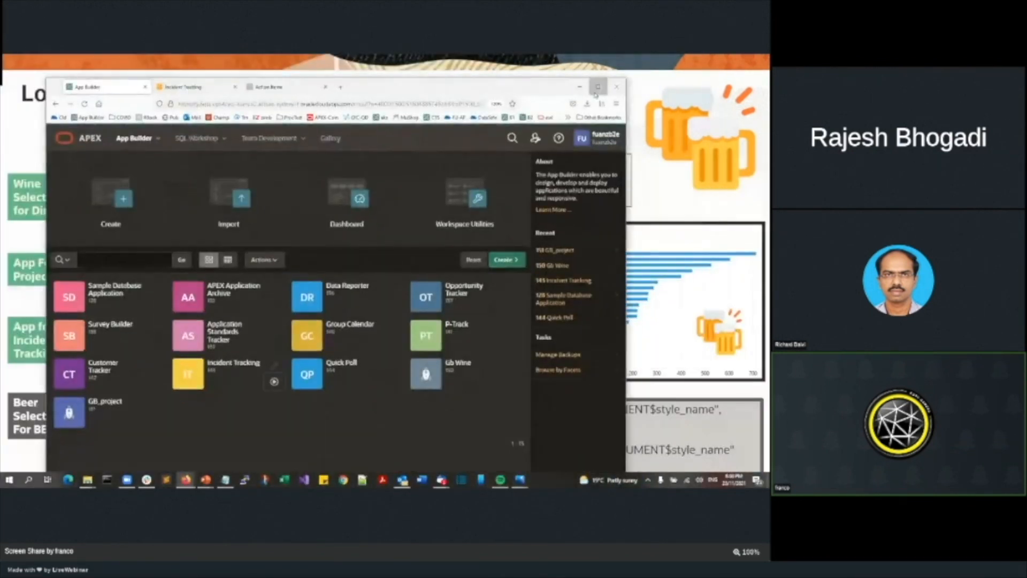
Reach Data Workshop via SQL Workshop > Utilities and start Load Data's Upload a File dialog.
left_click(596, 87)
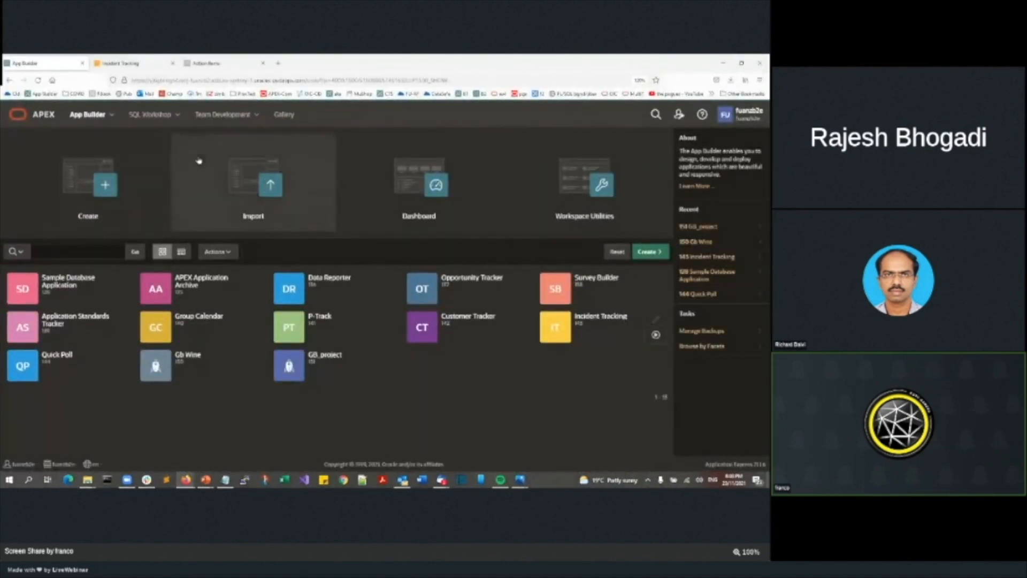
left_click(151, 115)
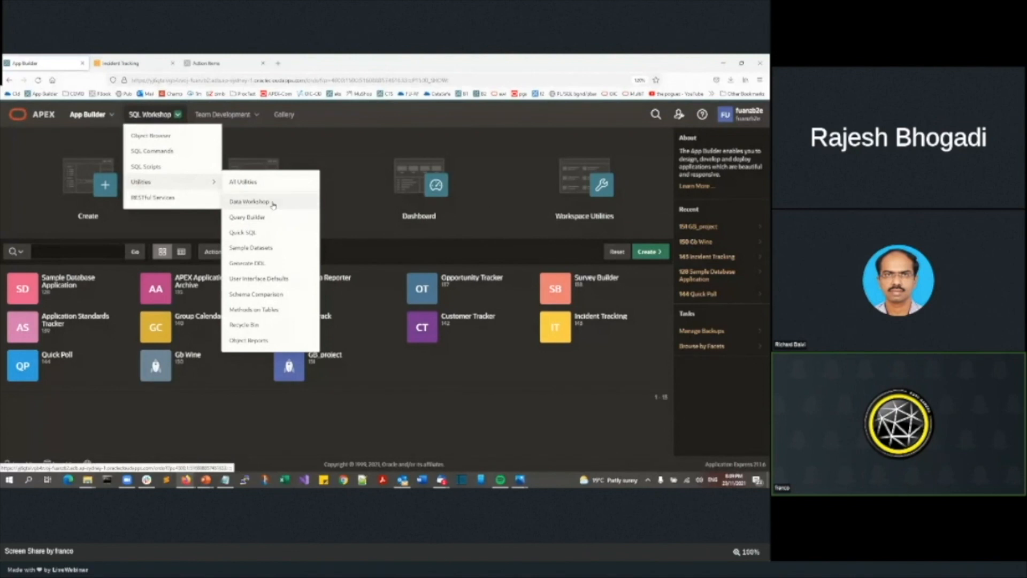
left_click(249, 202)
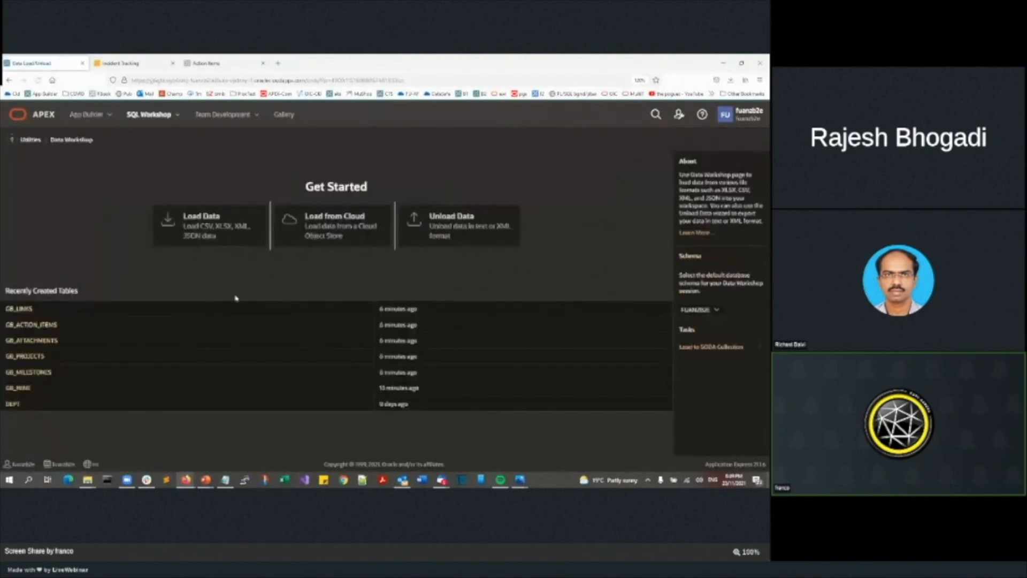
left_click(202, 215)
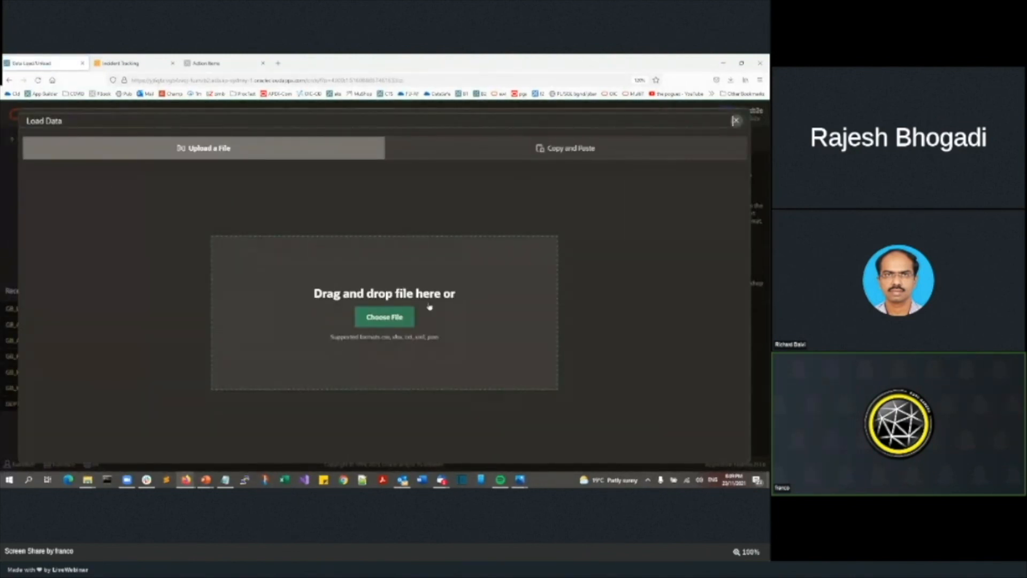
left_click(384, 316)
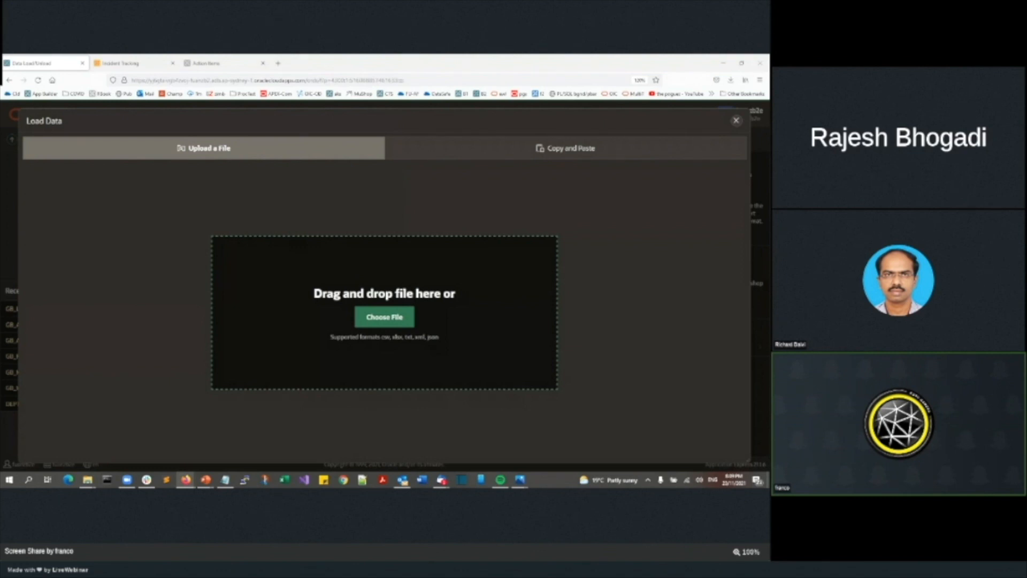
Upload index.json from official_jokes_api-master/jokes so ID, TYPE, SETUP and PUNCHLINE columns preview.
left_click(384, 317)
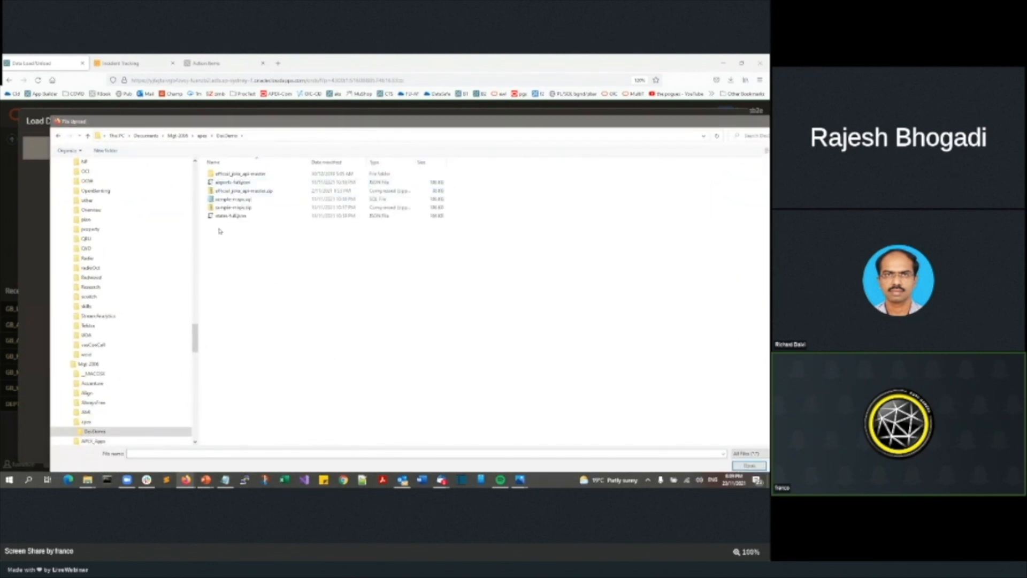
double_click(240, 173)
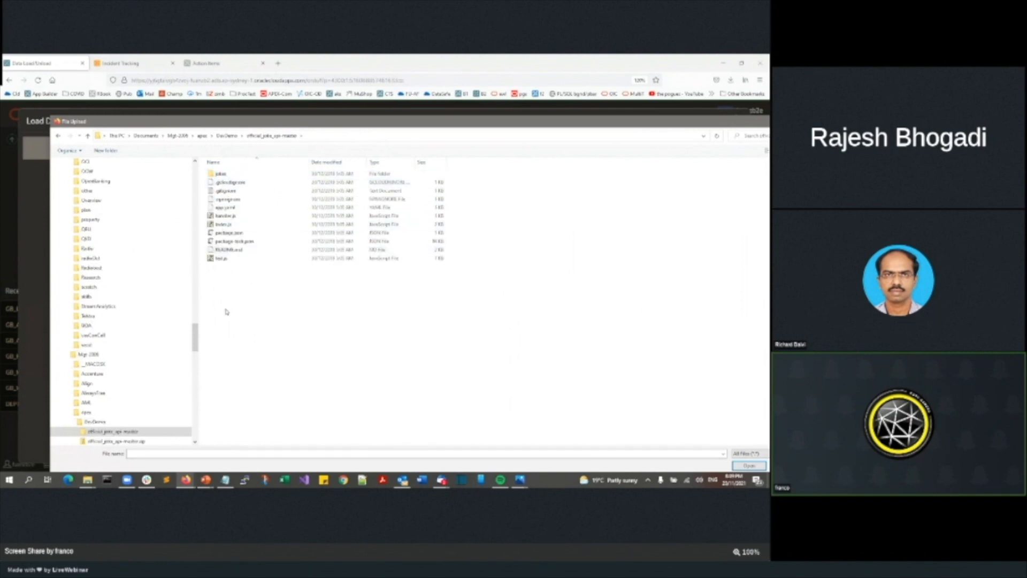
left_click(246, 224)
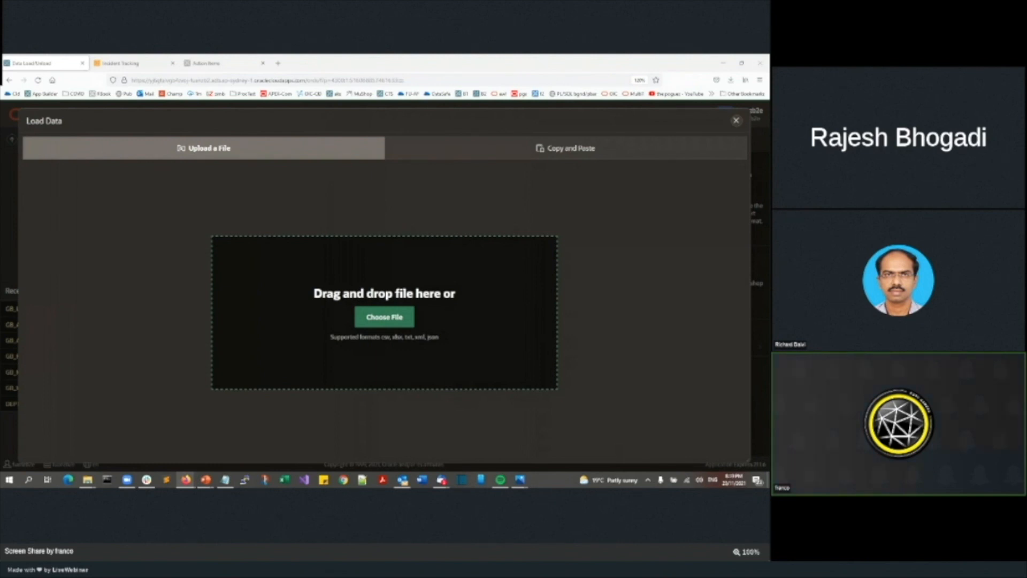
left_click(385, 317)
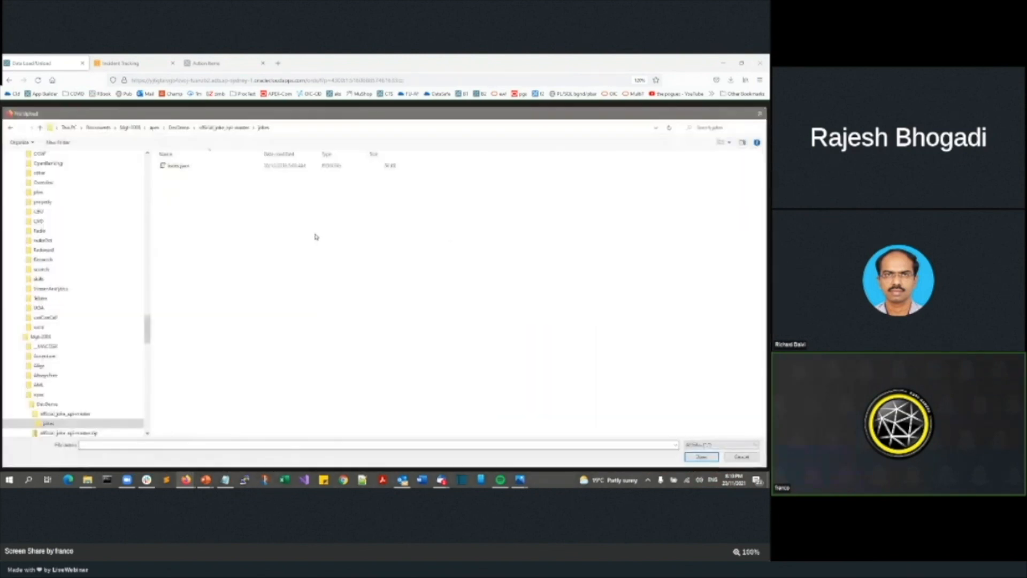
left_click(176, 165)
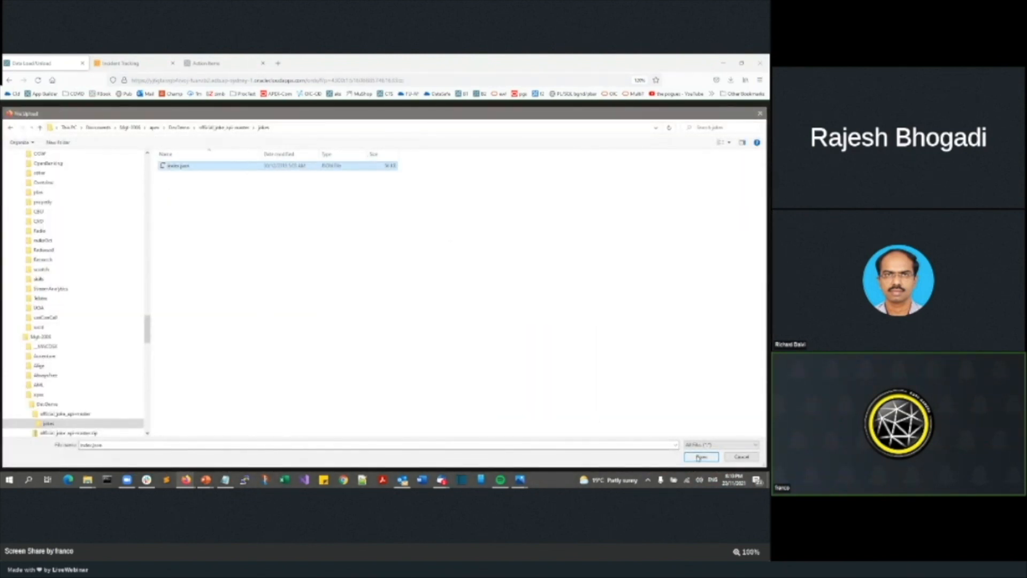
left_click(700, 457)
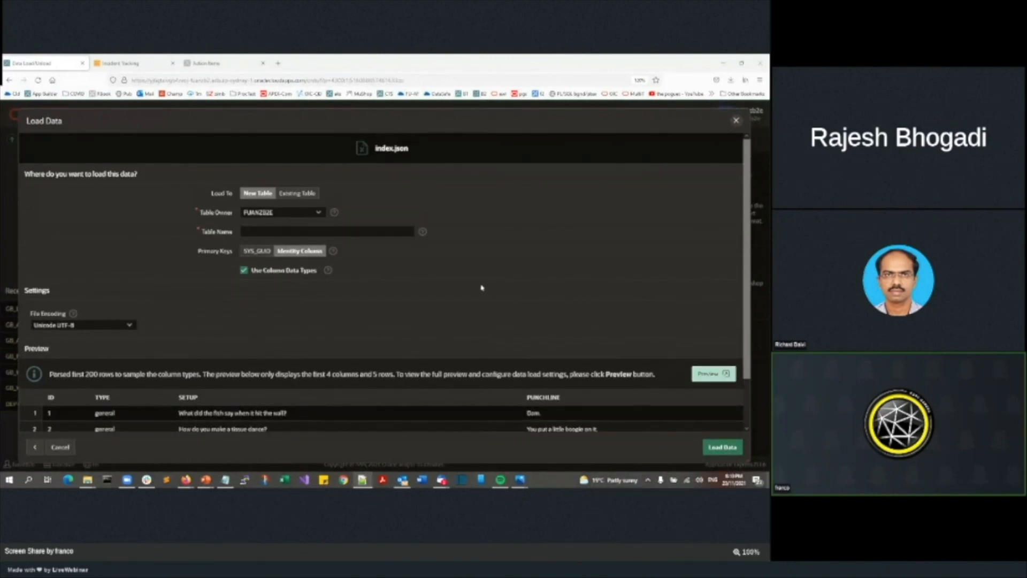
Name the table GB_JOKES and load the jokes JSON file into it, creating 378 rows.
left_click(328, 231)
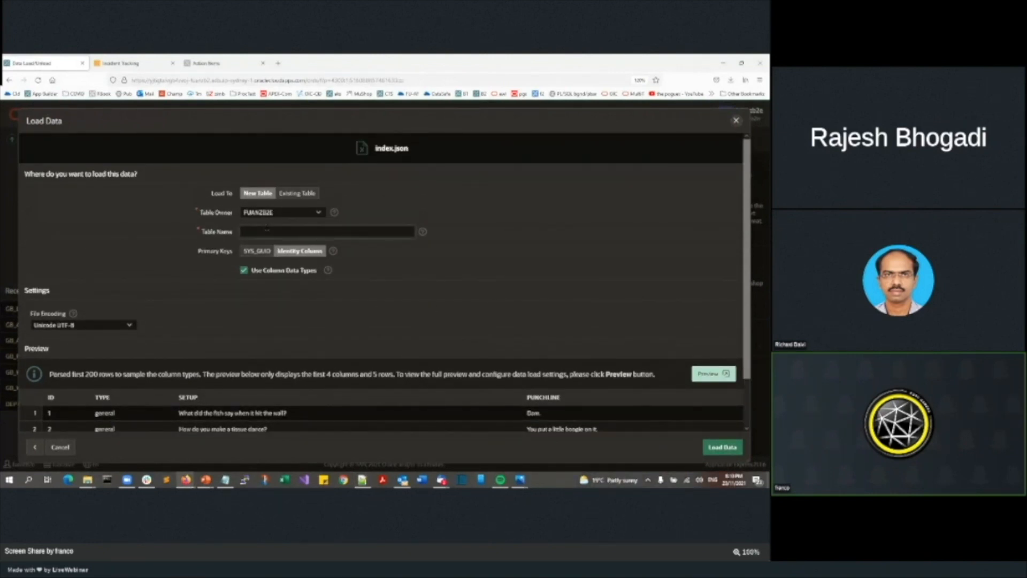
type("GB_JOKES")
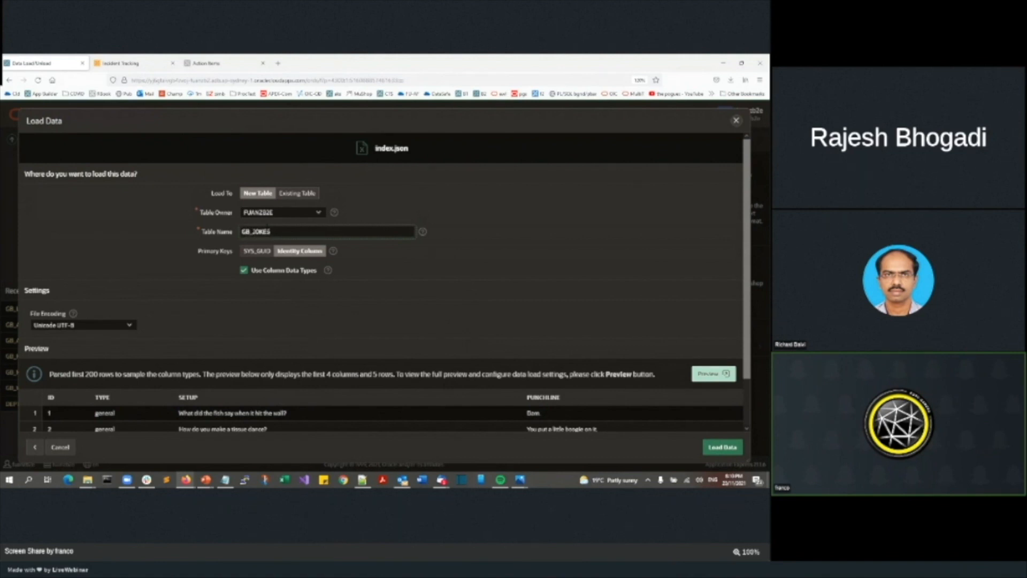
left_click(721, 447)
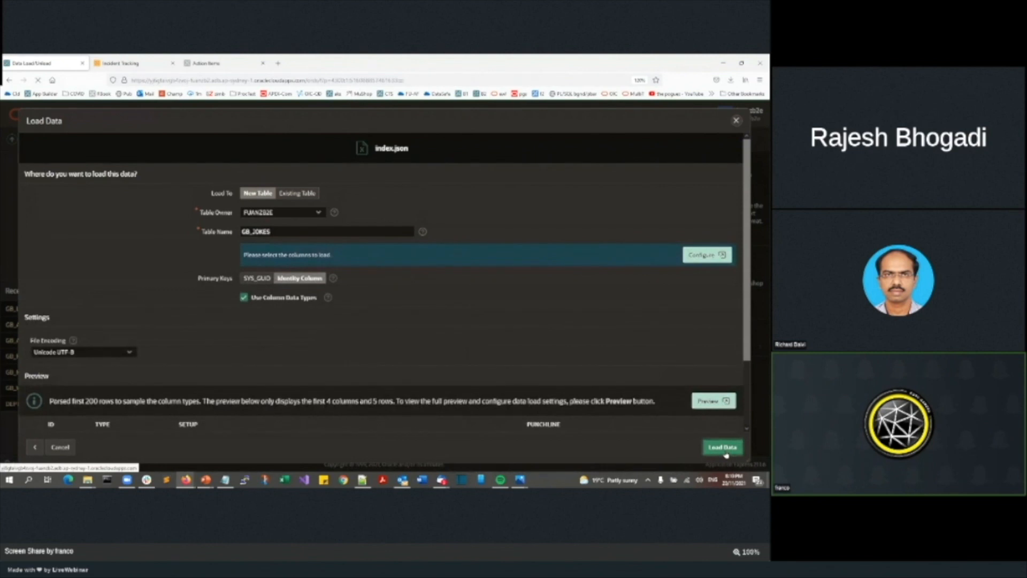
left_click(722, 448)
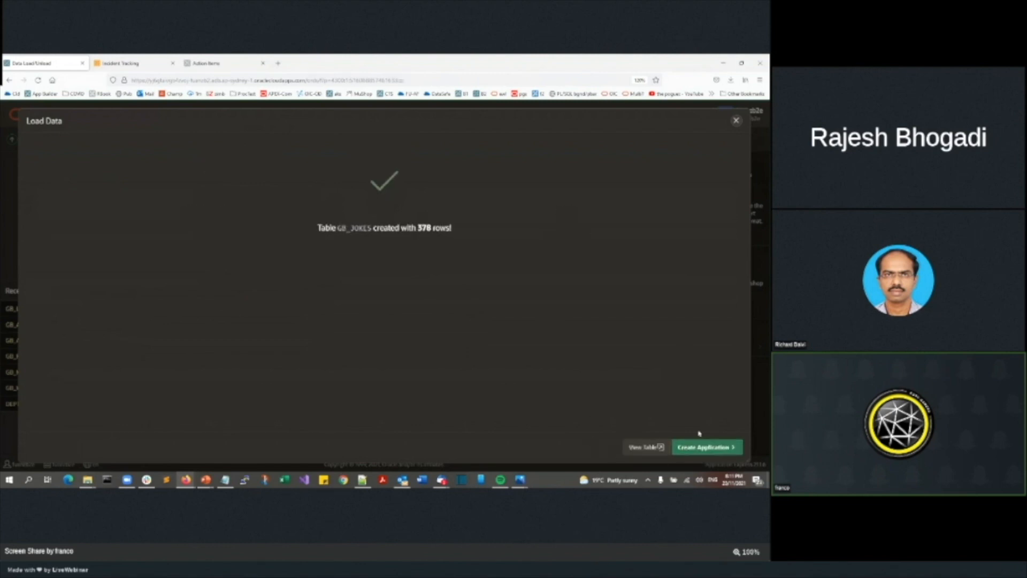
View GB_JOKES in Object Browser, filtered by 'gb', and browse its joke rows.
left_click(735, 120)
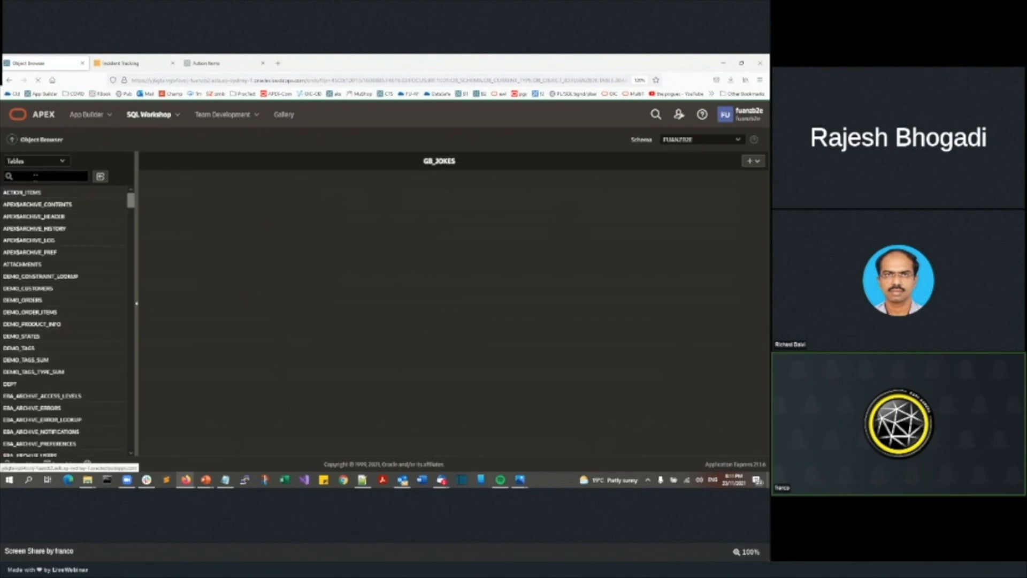
type("gb")
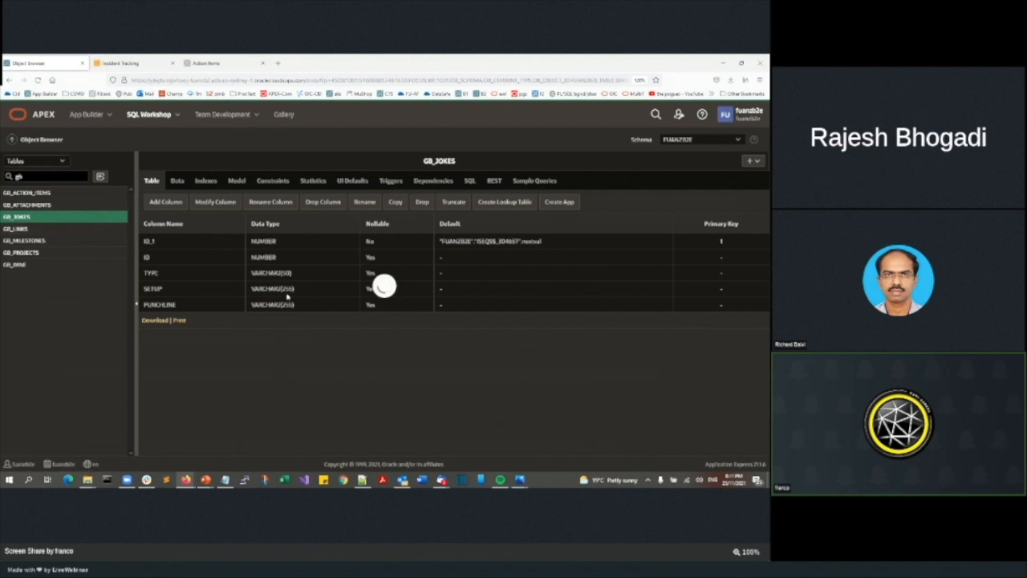
left_click(176, 180)
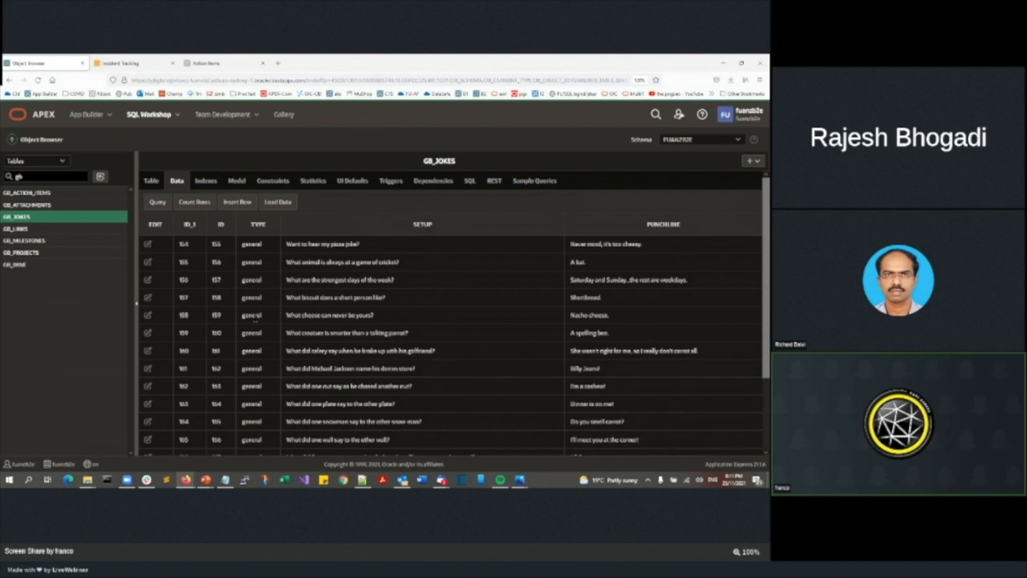
mouse_move(254, 322)
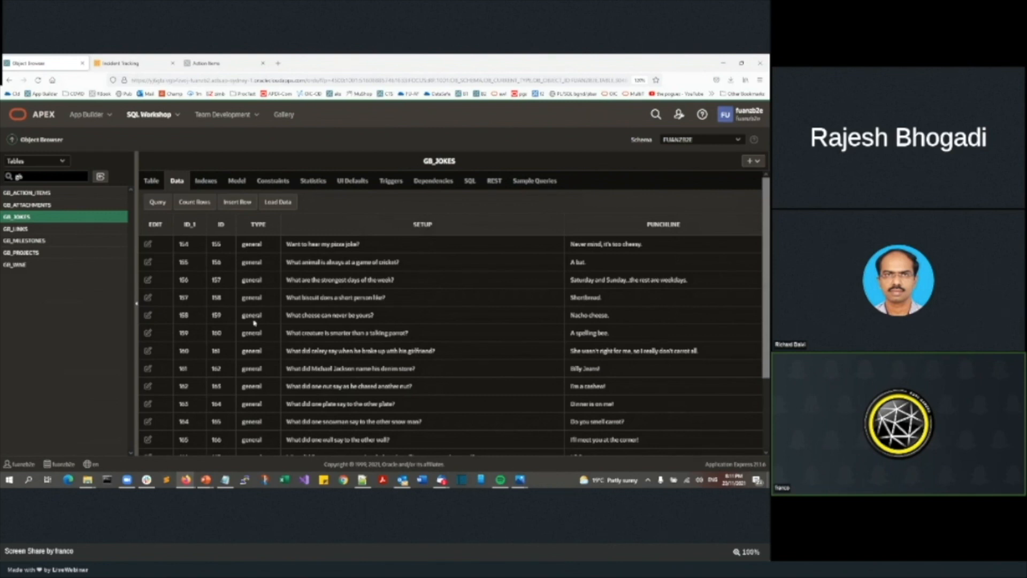
Attempt a SODA Collection data load, hit the missing SODA_APP role error and dismiss it.
left_click(36, 160)
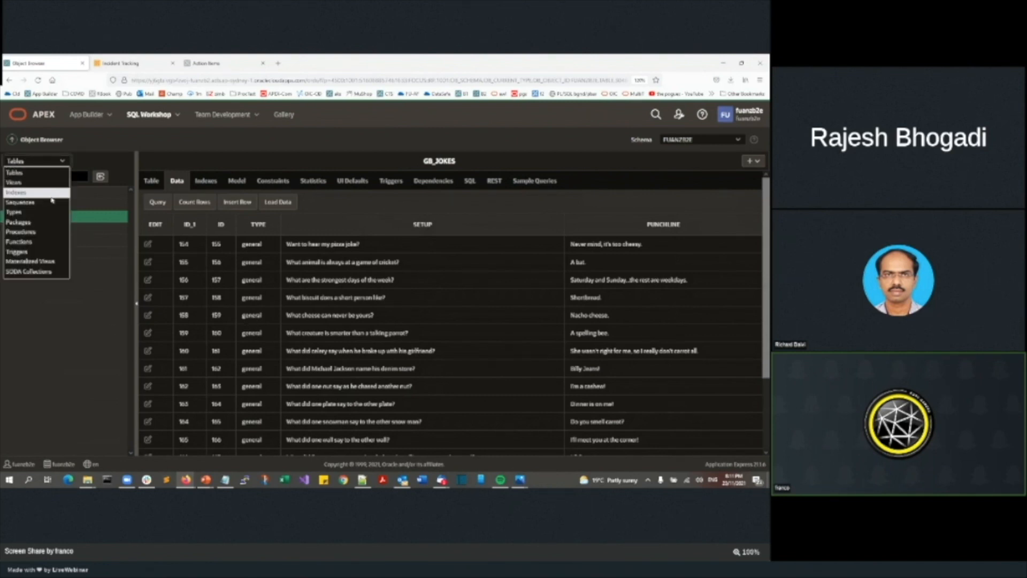
left_click(29, 271)
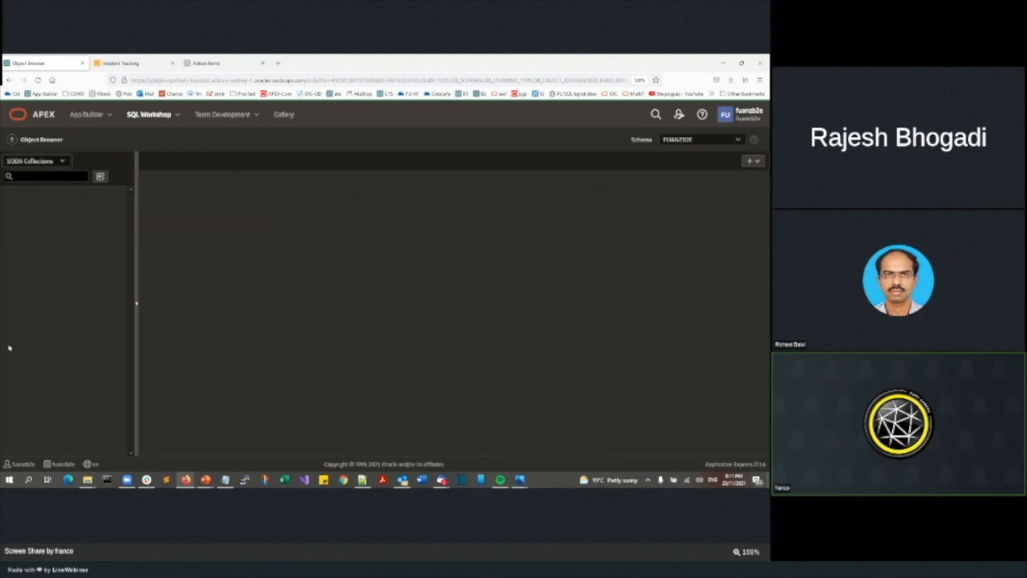
left_click(749, 160)
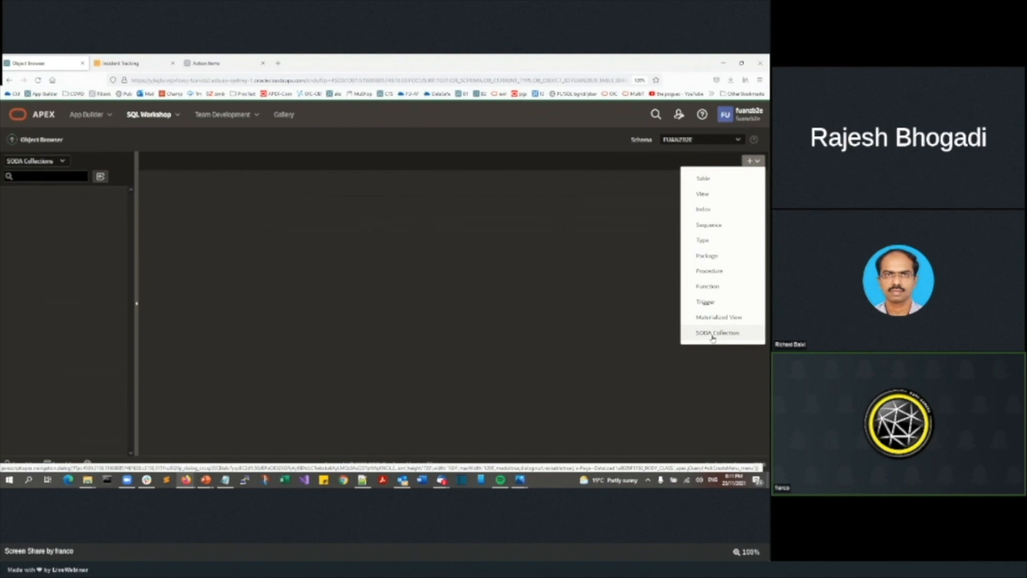
left_click(717, 333)
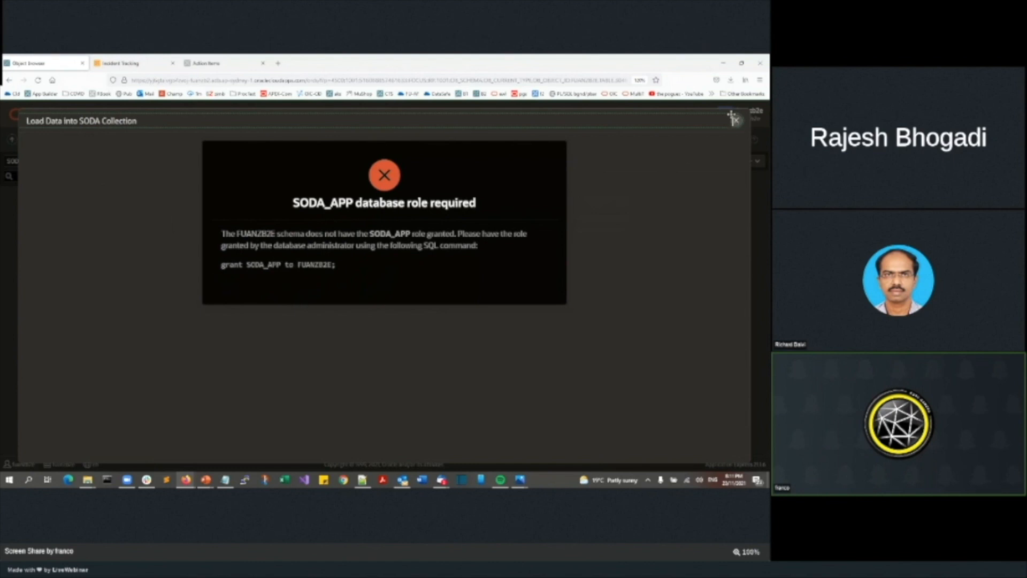
left_click(735, 121)
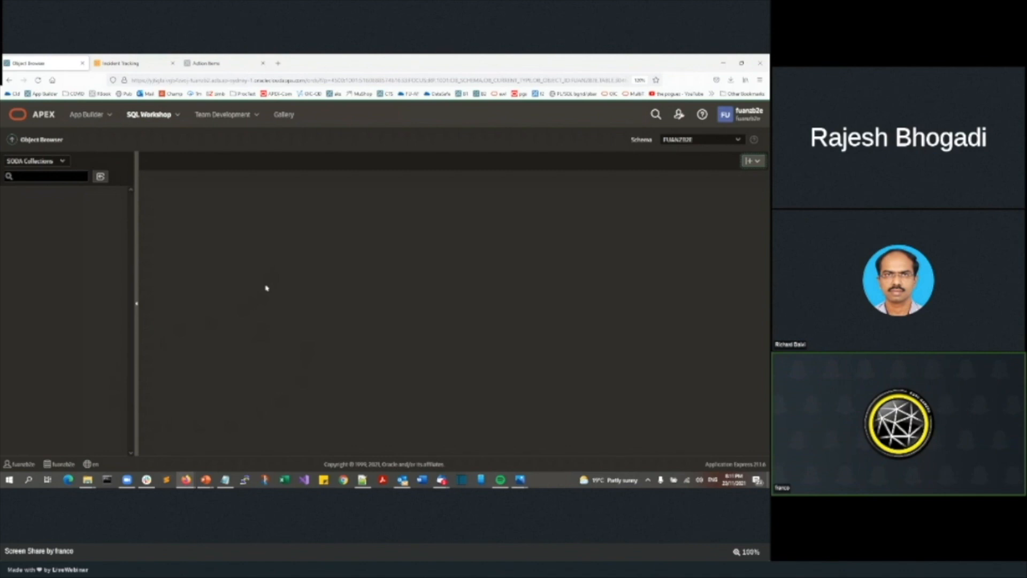
mouse_move(169, 241)
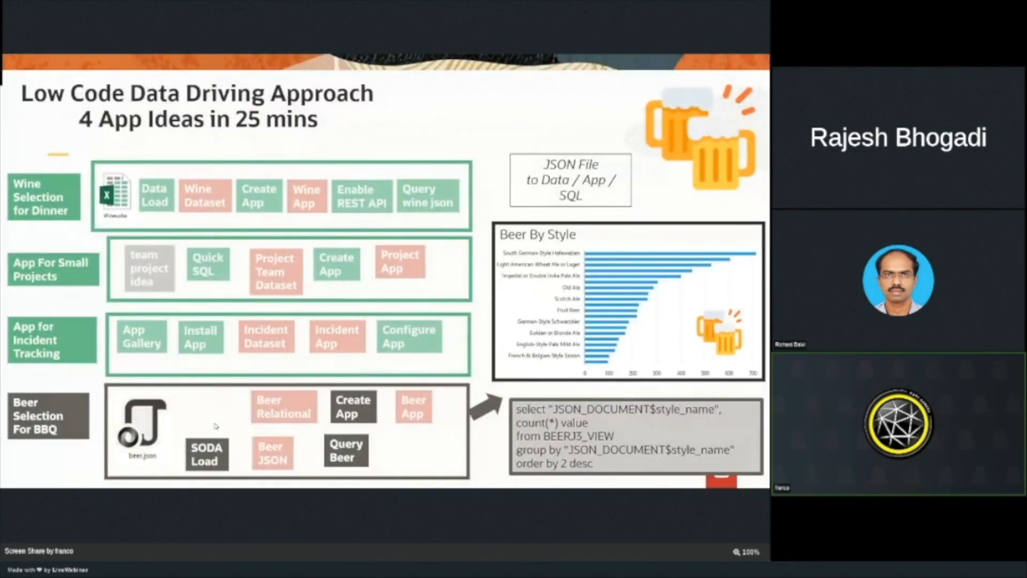
mouse_move(217, 472)
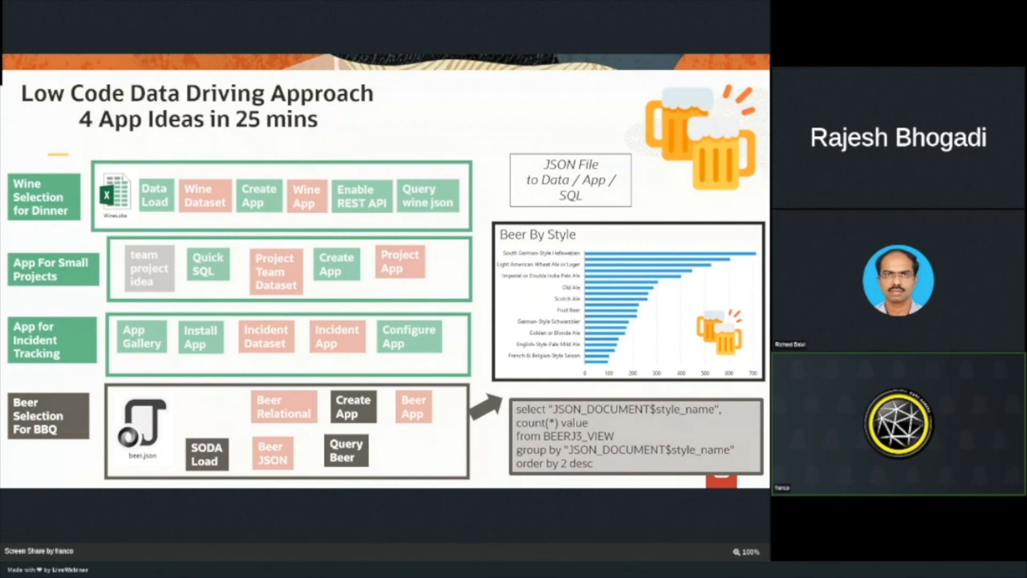
mouse_move(275, 426)
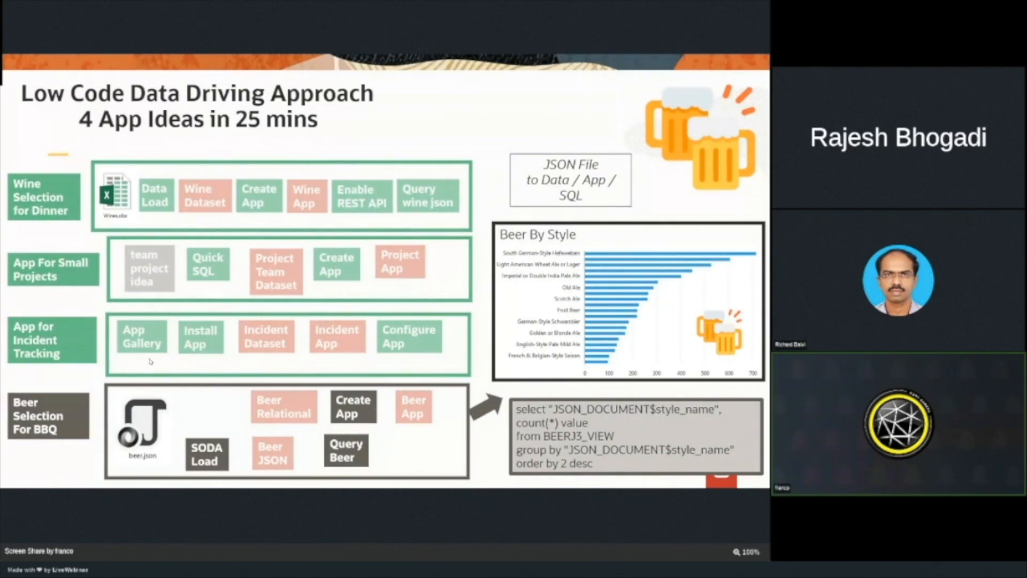
mouse_move(425, 361)
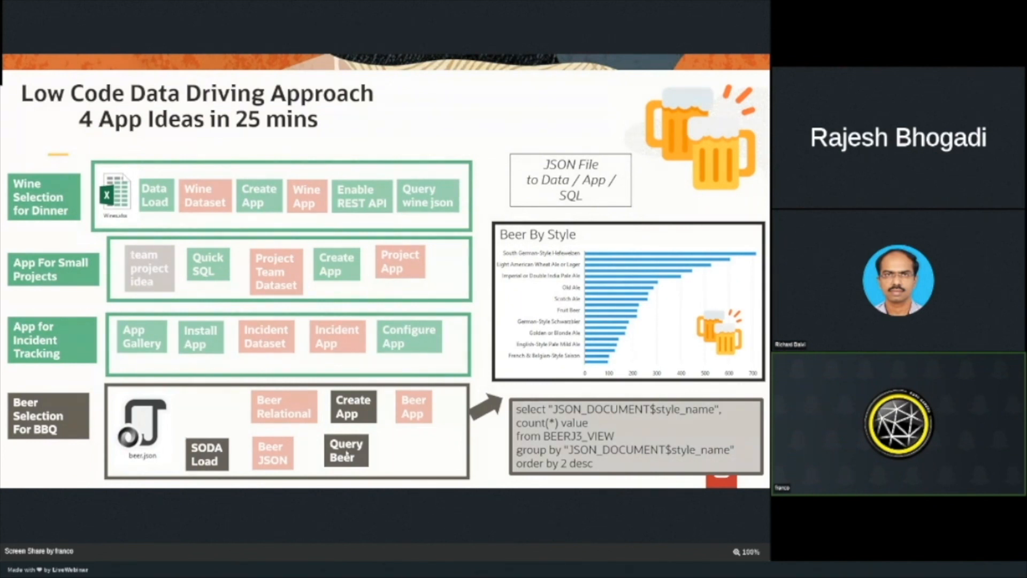
Advance to the 'Get Started with APEX – It's Everywhere' slide.
key("Right")
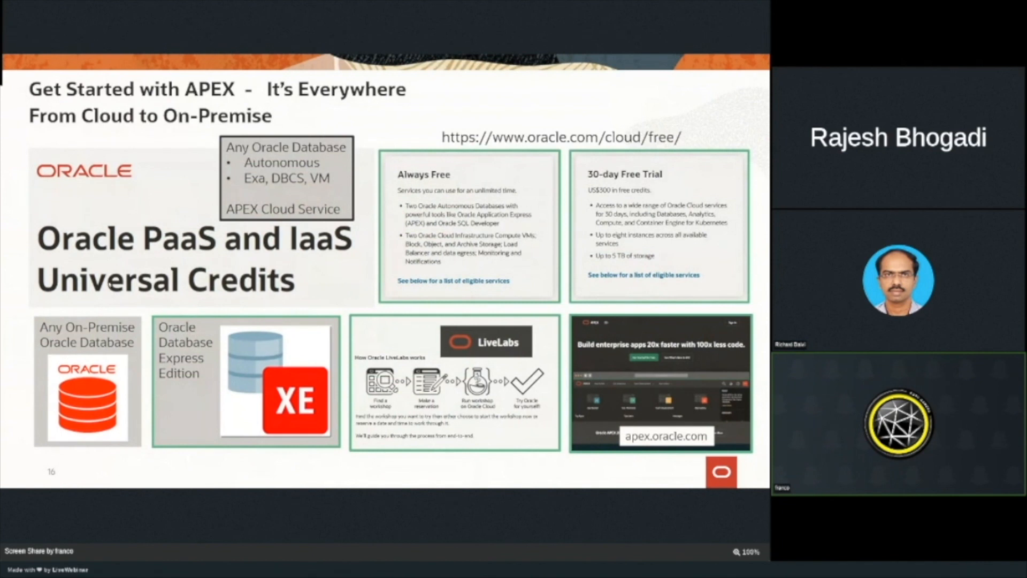
mouse_move(451, 270)
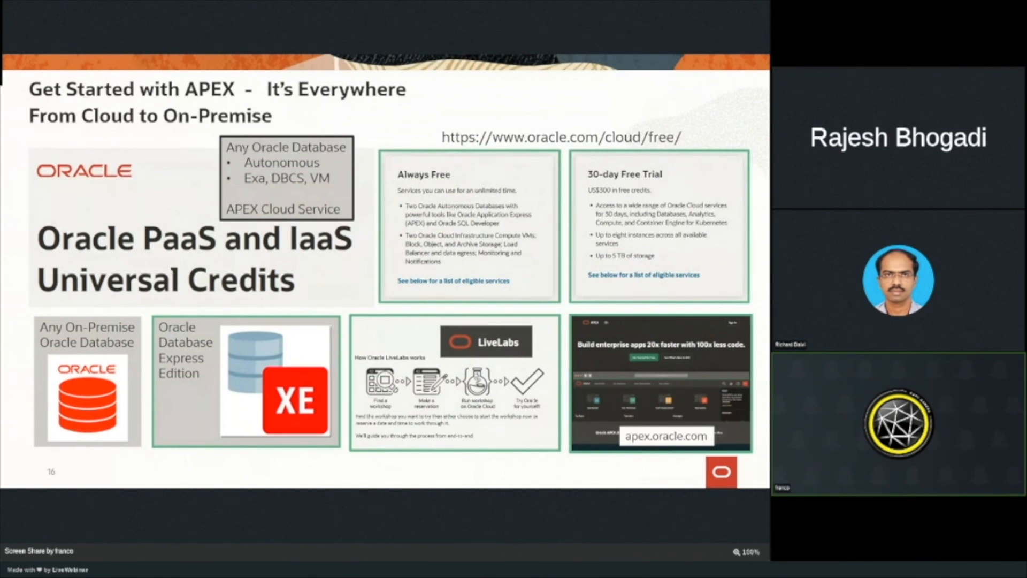
mouse_move(612, 366)
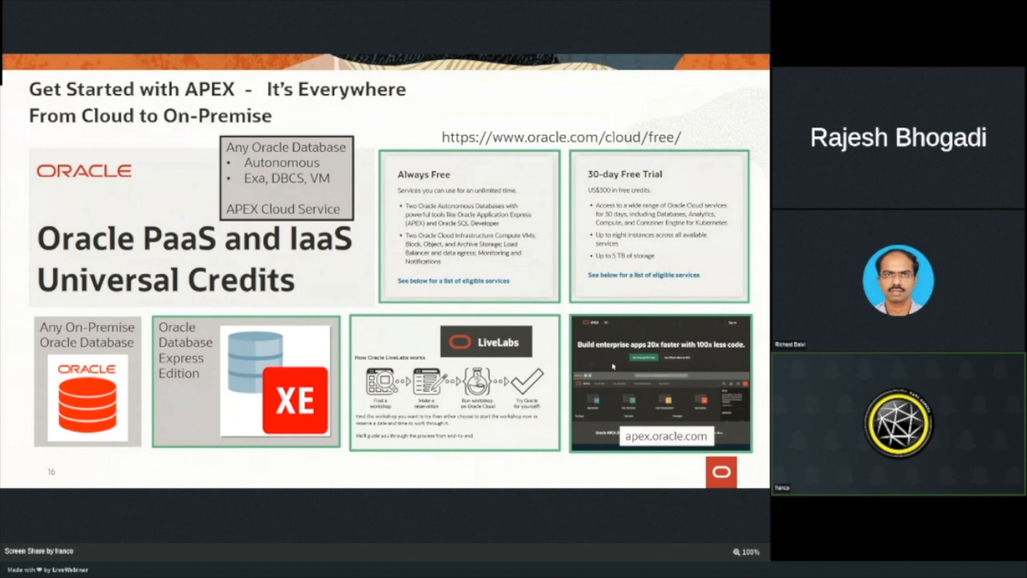
mouse_move(645, 417)
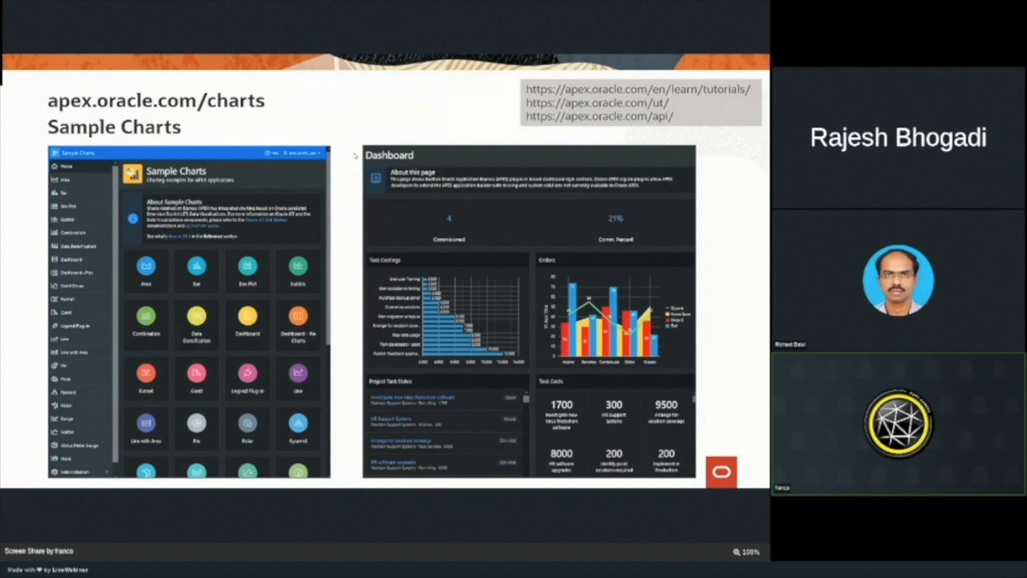
mouse_move(661, 134)
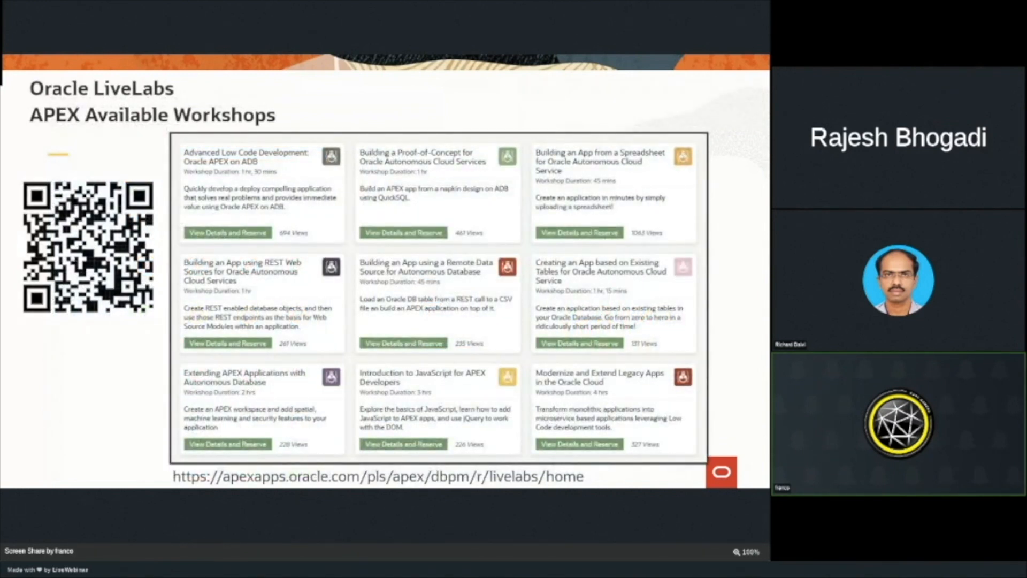
mouse_move(510, 199)
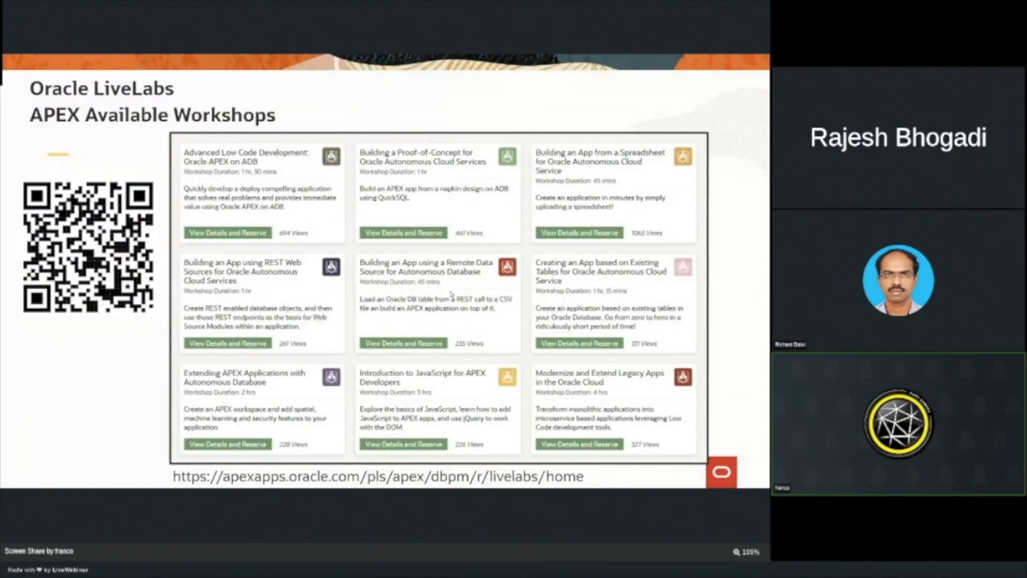
mouse_move(416, 367)
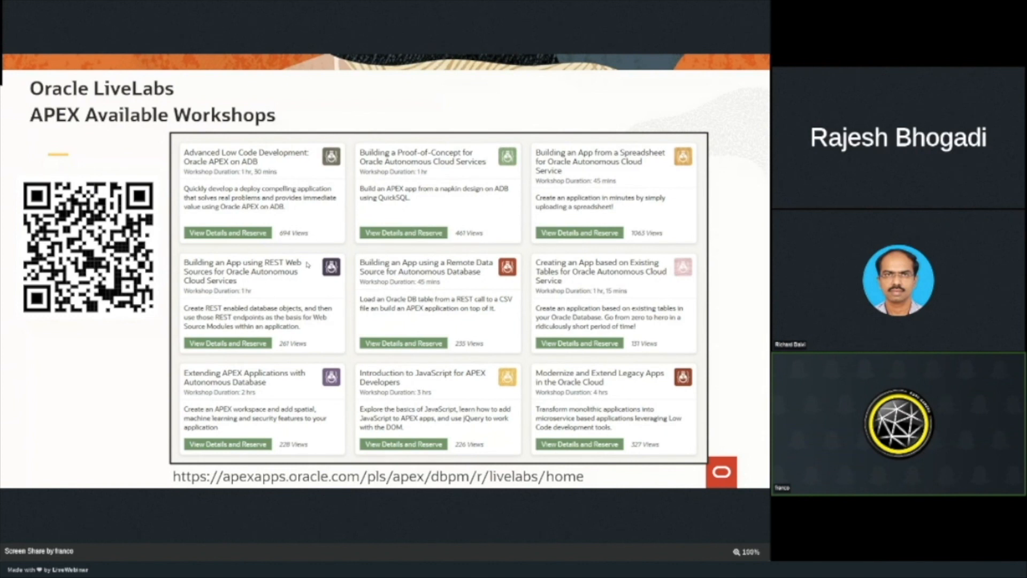
mouse_move(282, 283)
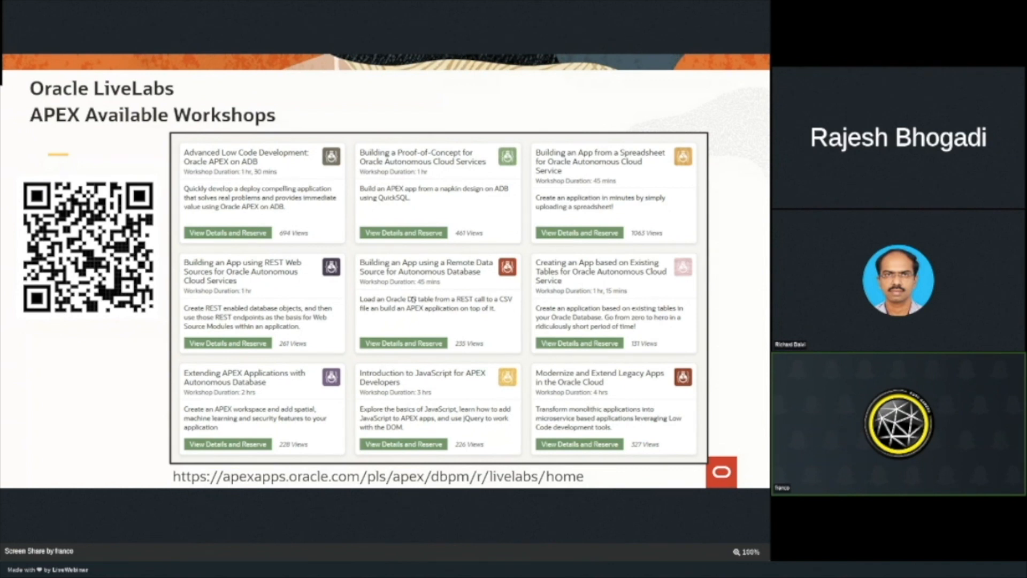
mouse_move(411, 299)
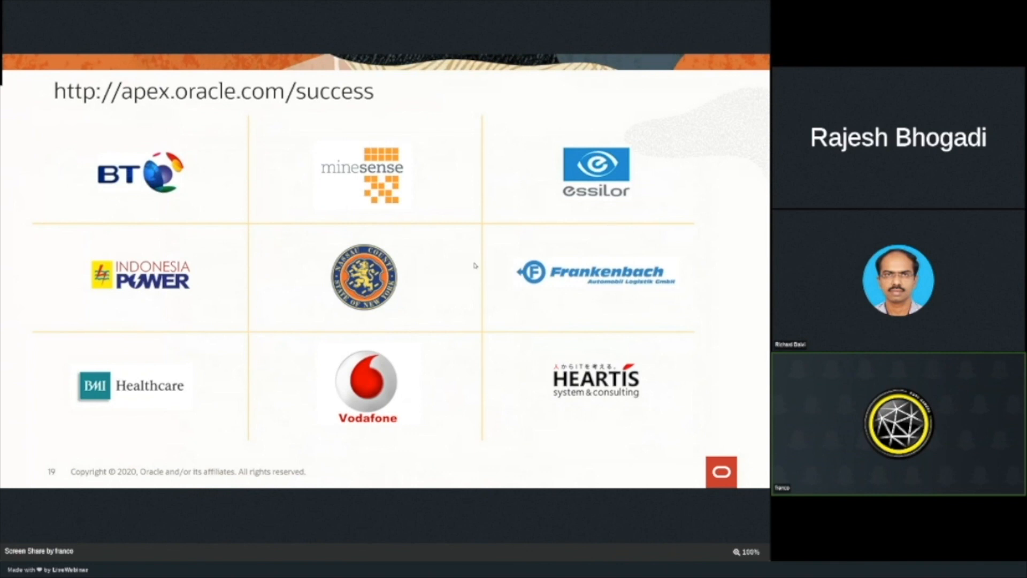
mouse_move(315, 273)
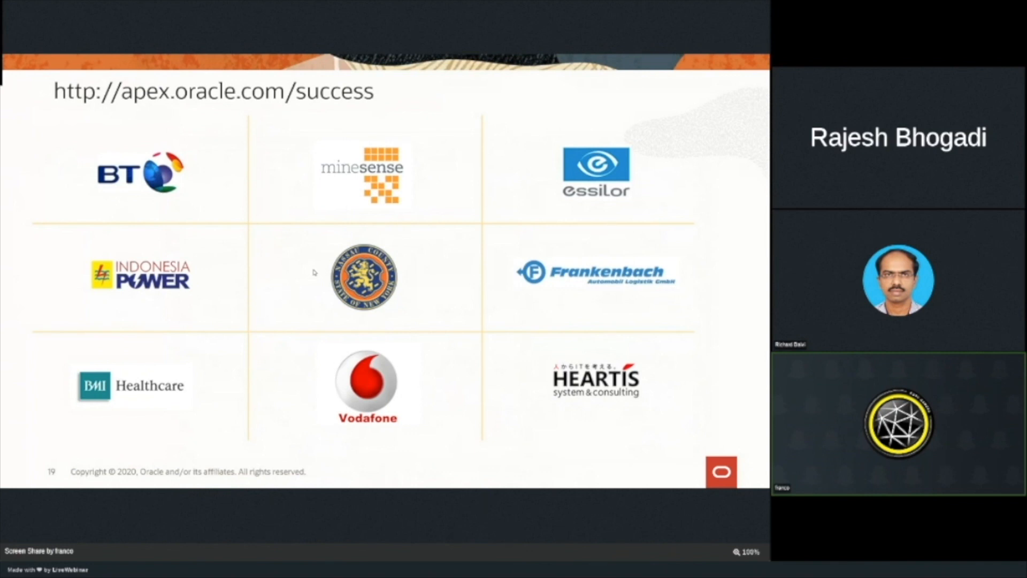
Advance through the pandemic apps slide to 'Oracle APEX – Proven Success'.
key("Right")
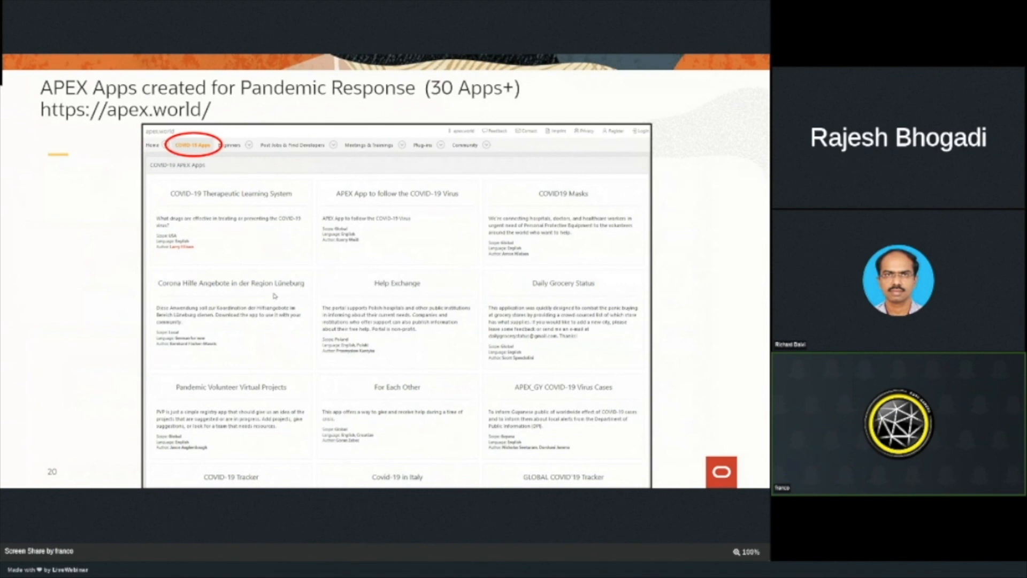
key("right")
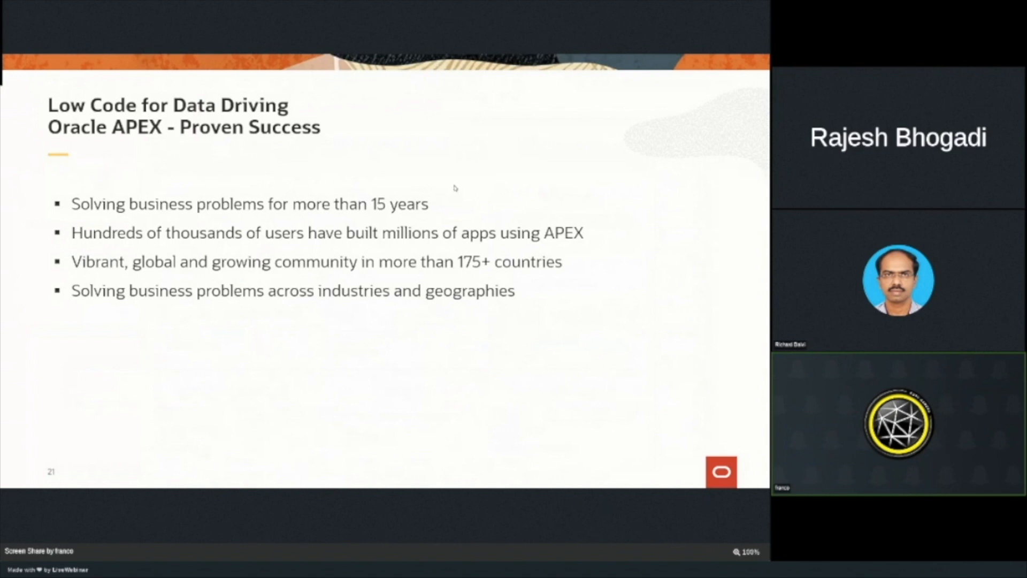
mouse_move(354, 241)
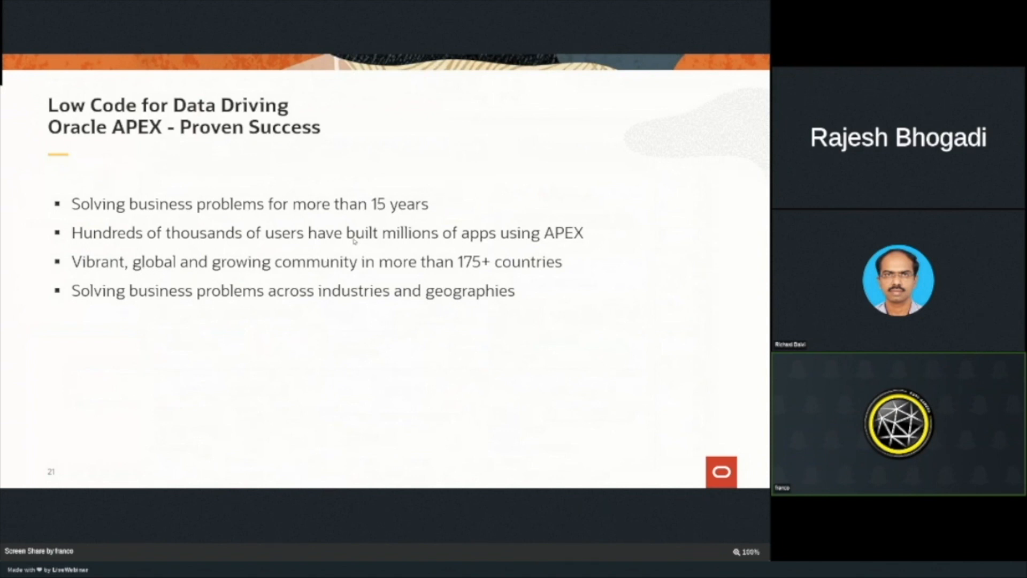
mouse_move(562, 253)
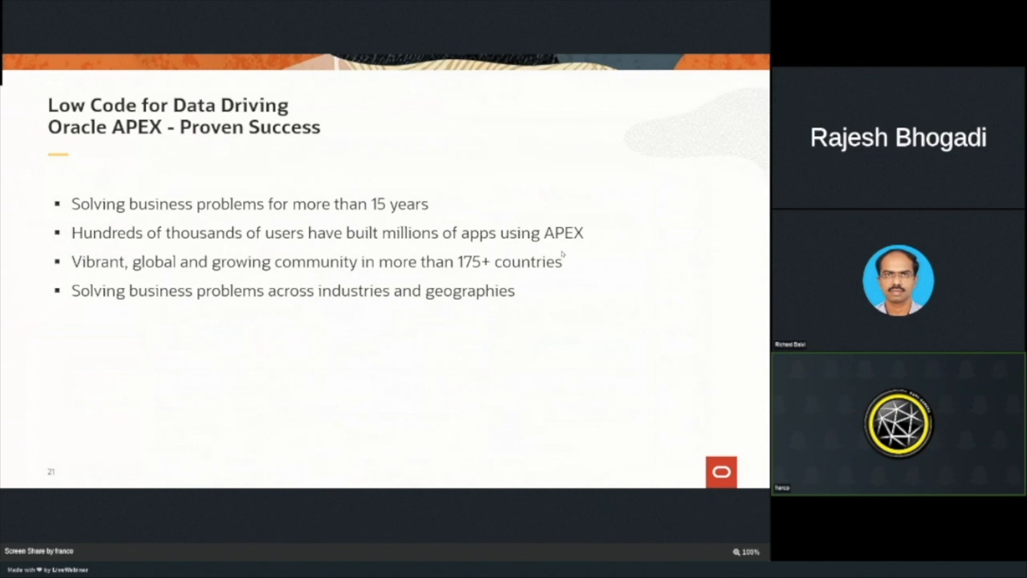
mouse_move(119, 394)
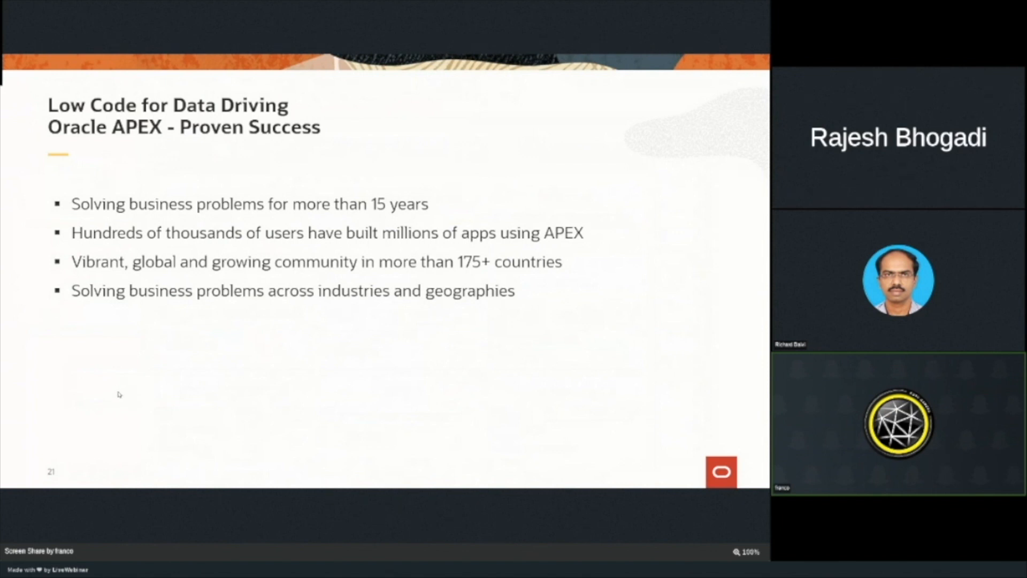
mouse_move(521, 251)
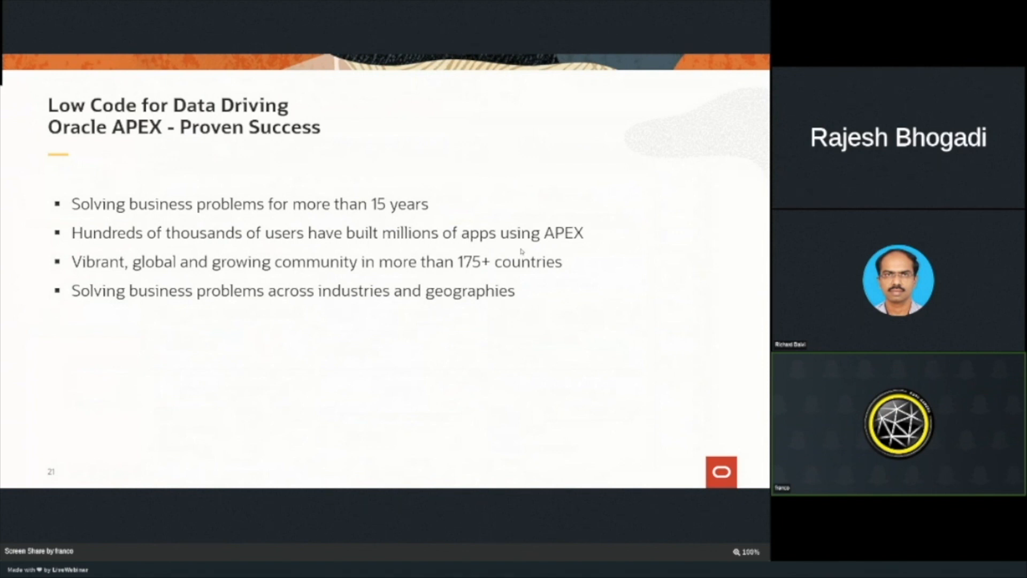
mouse_move(199, 399)
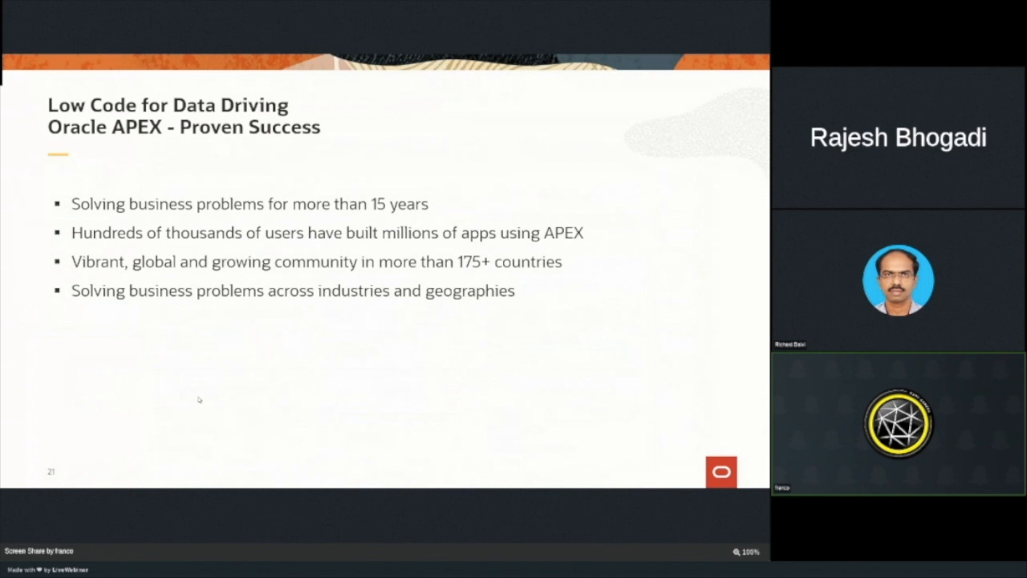
mouse_move(287, 376)
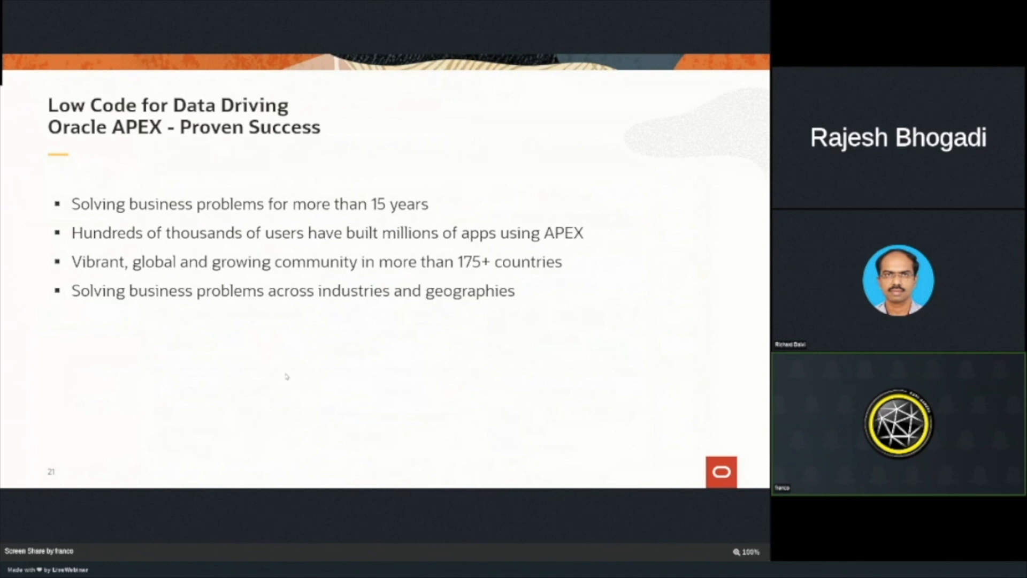